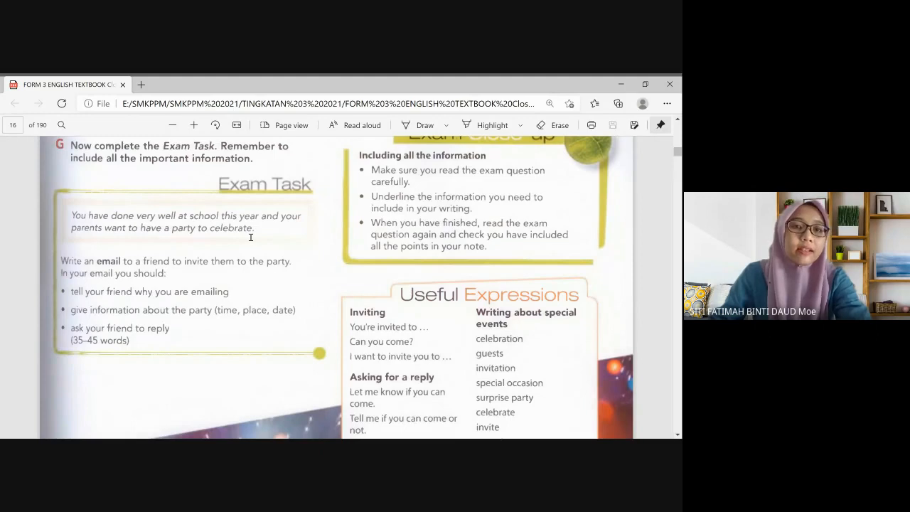
pyautogui.moveTo(244, 343)
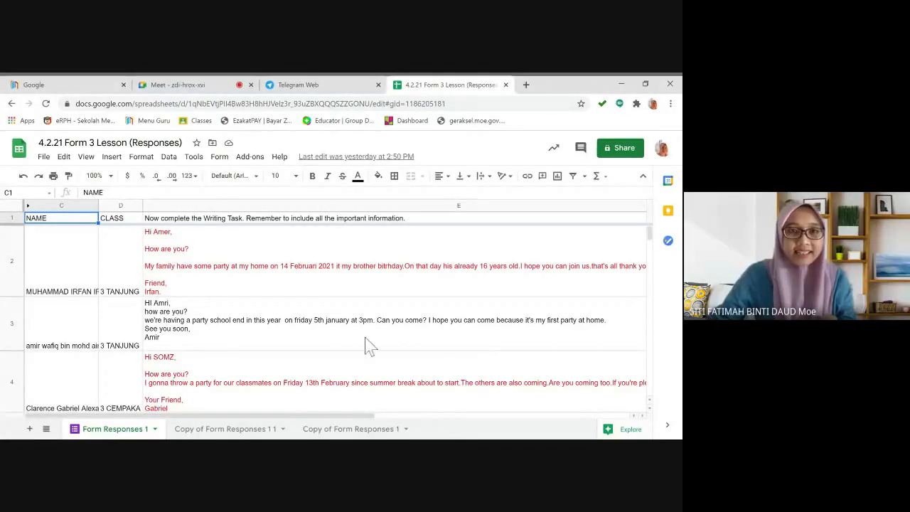
pyautogui.moveTo(352, 318)
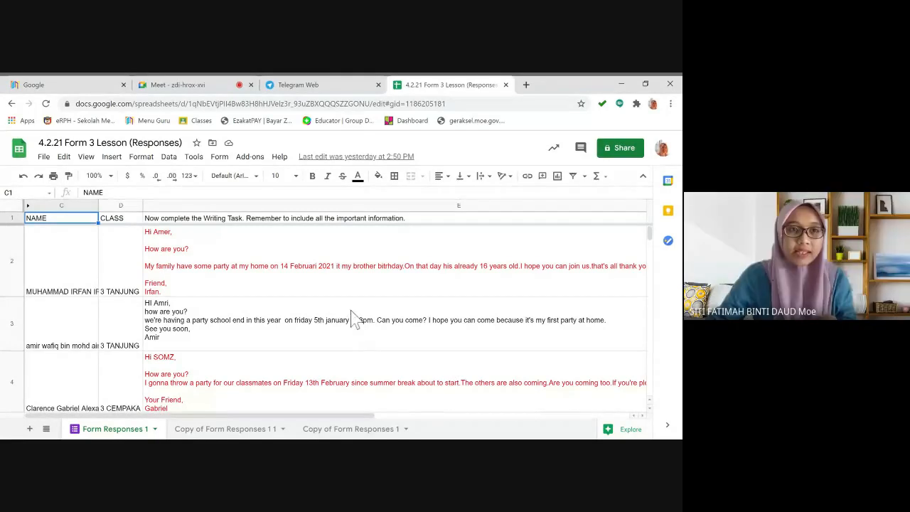
pyautogui.scroll(-3)
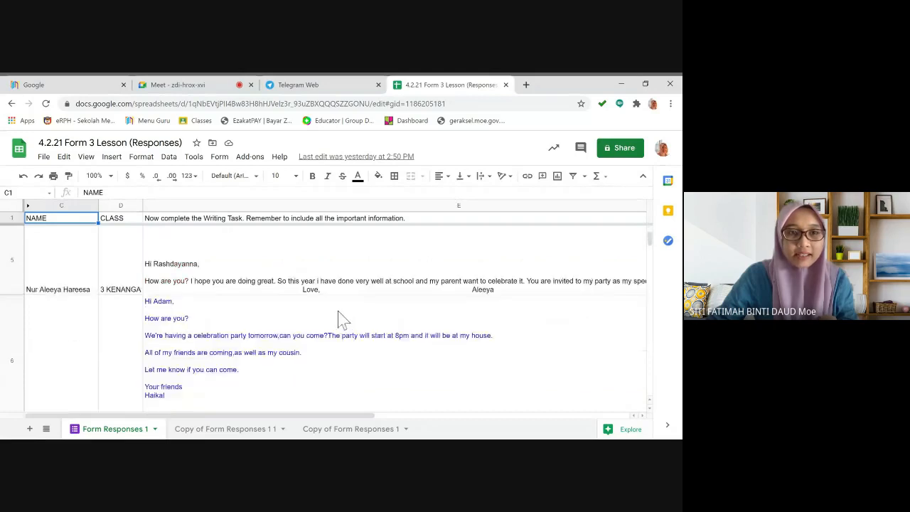
pyautogui.scroll(-3)
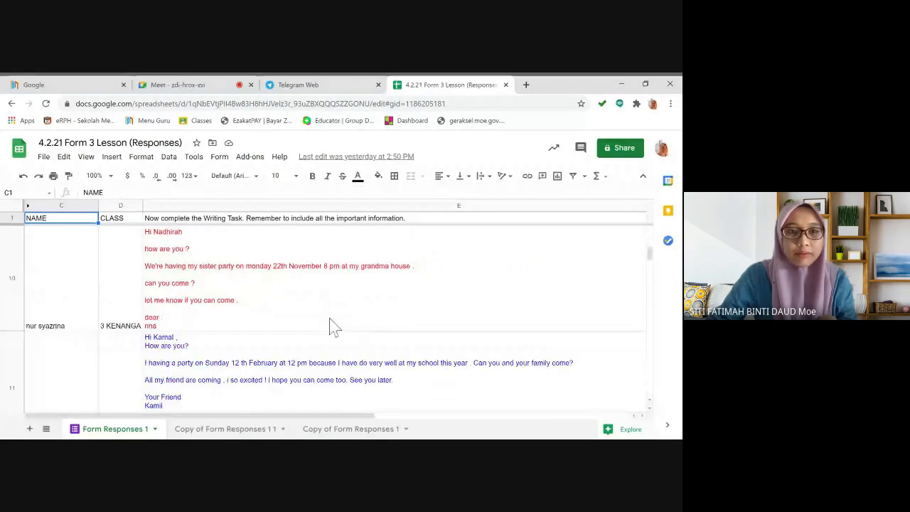
pyautogui.scroll(-3)
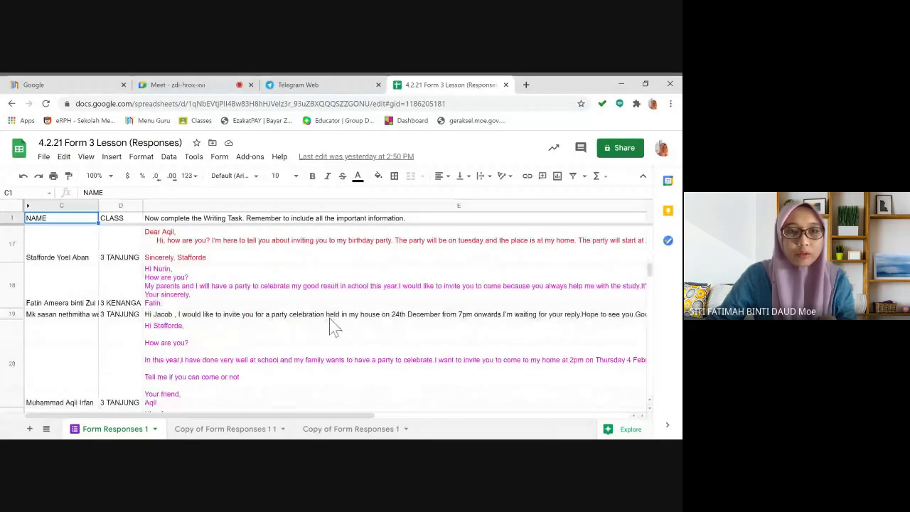
pyautogui.scroll(-3)
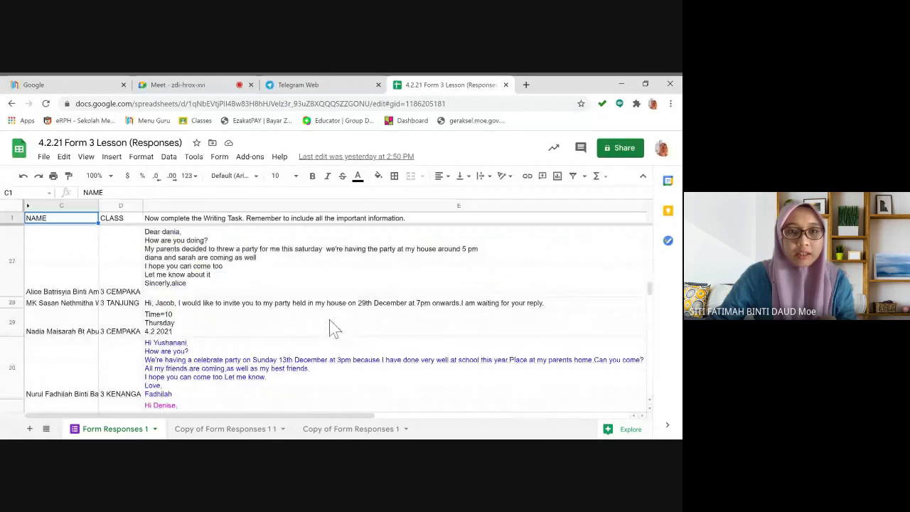
pyautogui.scroll(-3)
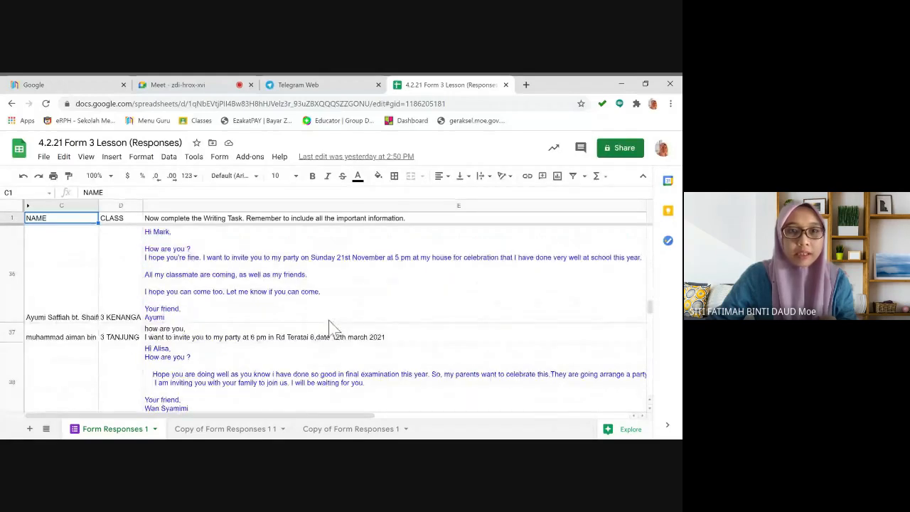
pyautogui.scroll(-3)
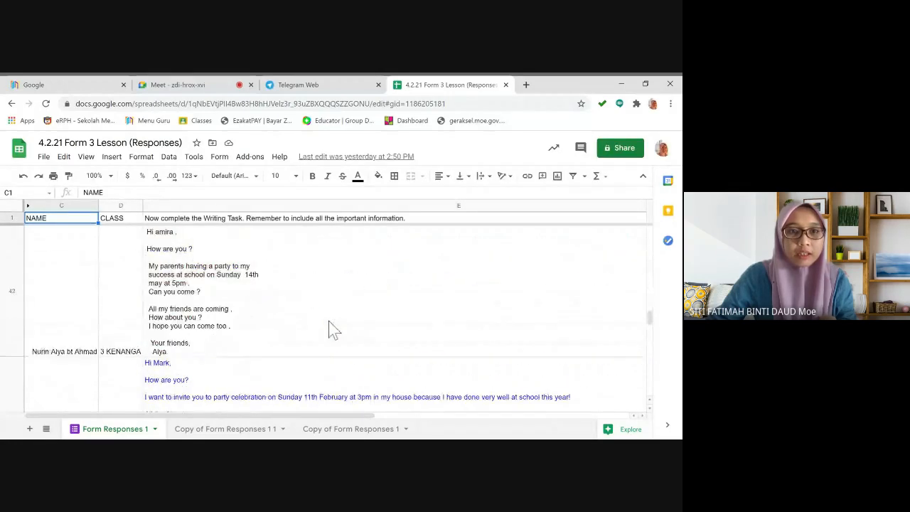
pyautogui.scroll(-3)
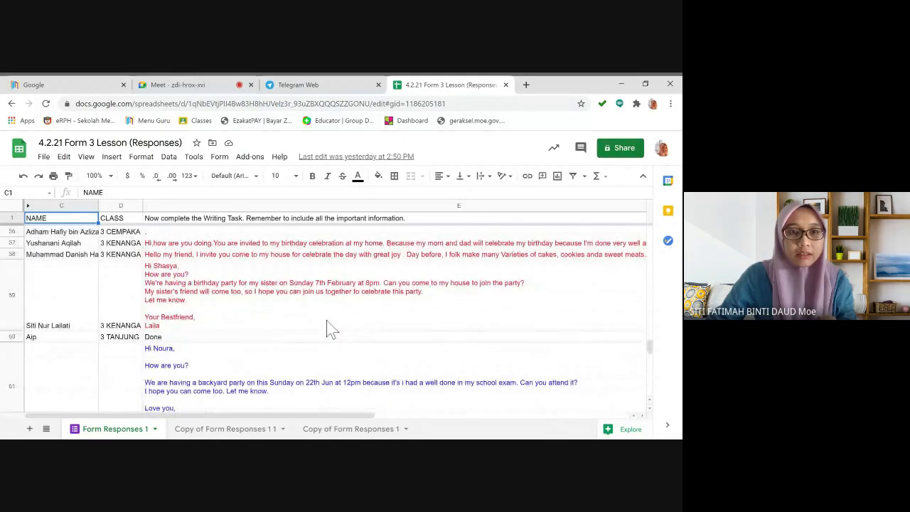
pyautogui.scroll(-3)
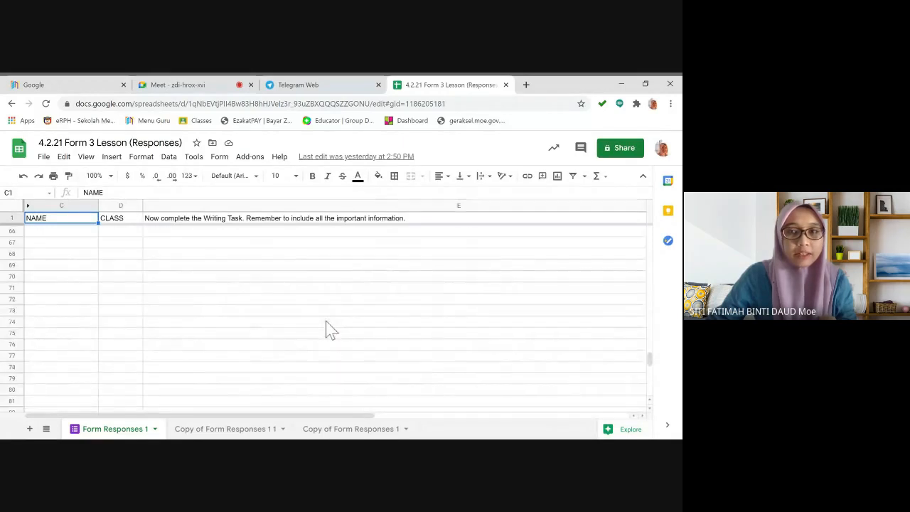
pyautogui.scroll(3)
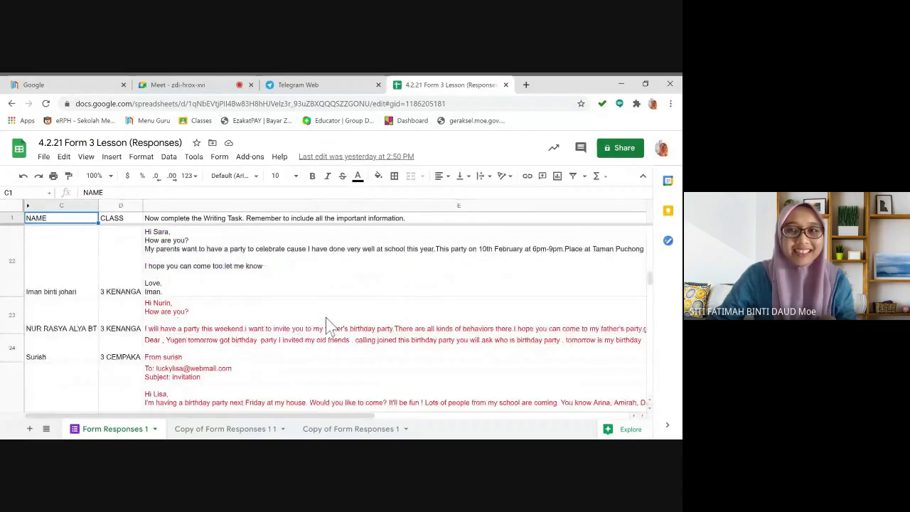
pyautogui.scroll(3)
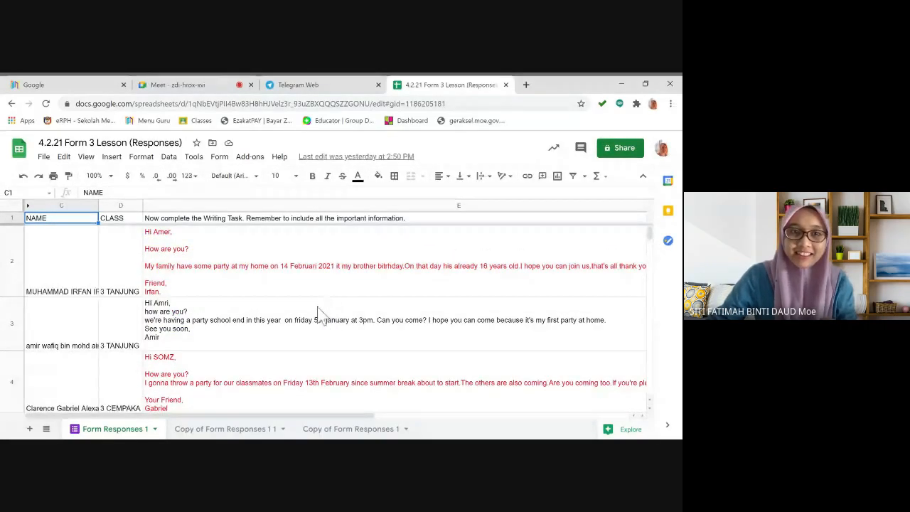
pyautogui.scroll(-3)
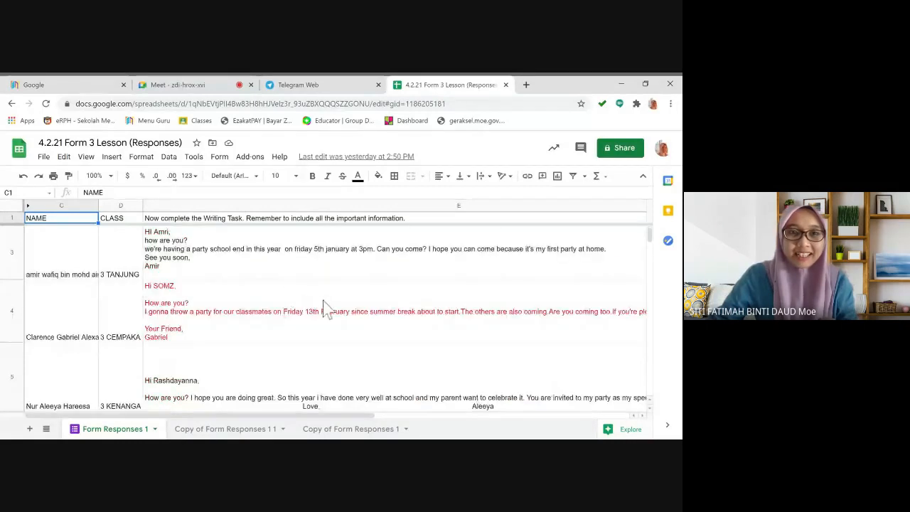
pyautogui.scroll(-3)
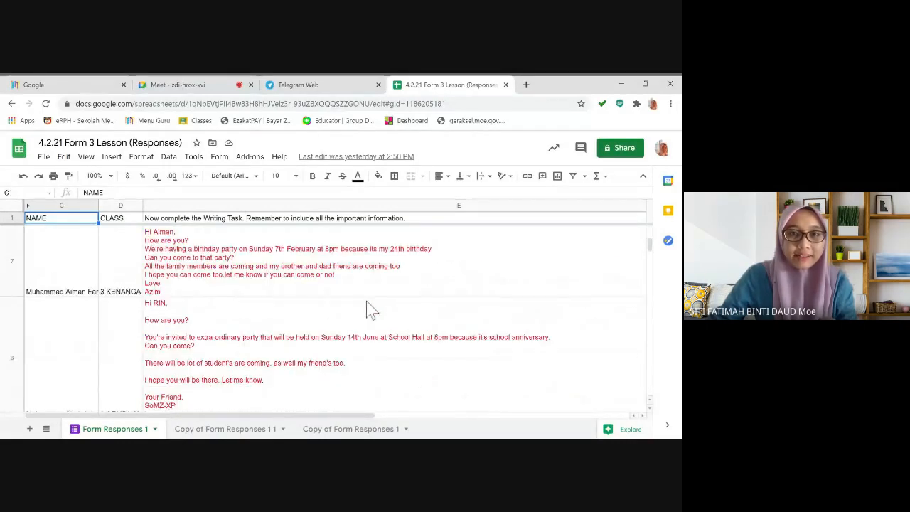
pyautogui.scroll(-3)
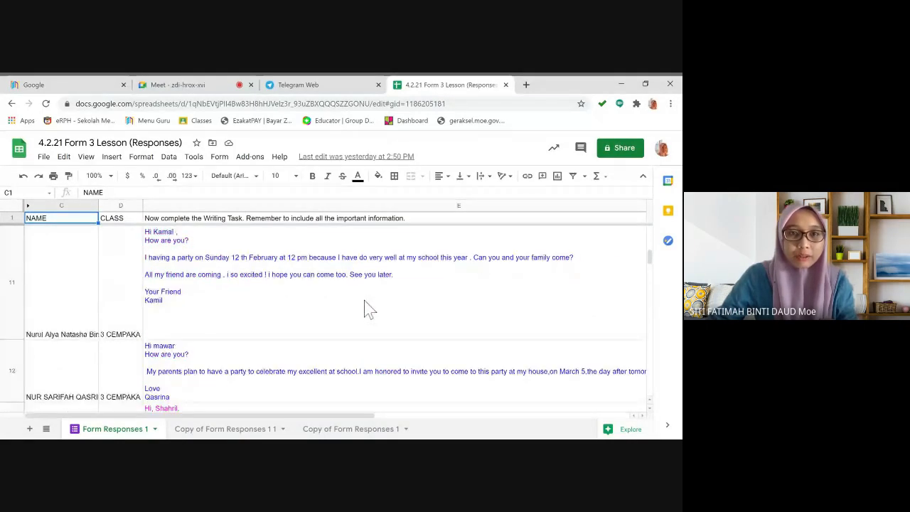
pyautogui.scroll(-3)
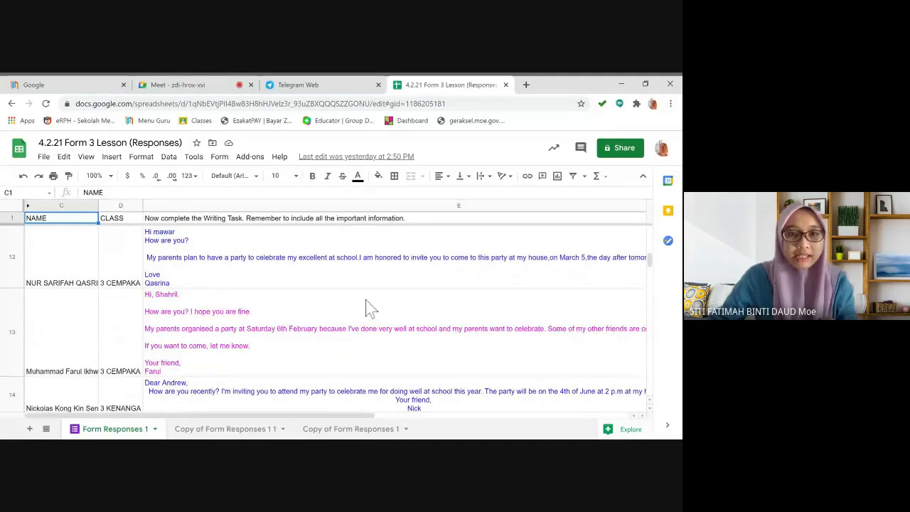
pyautogui.moveTo(433, 302)
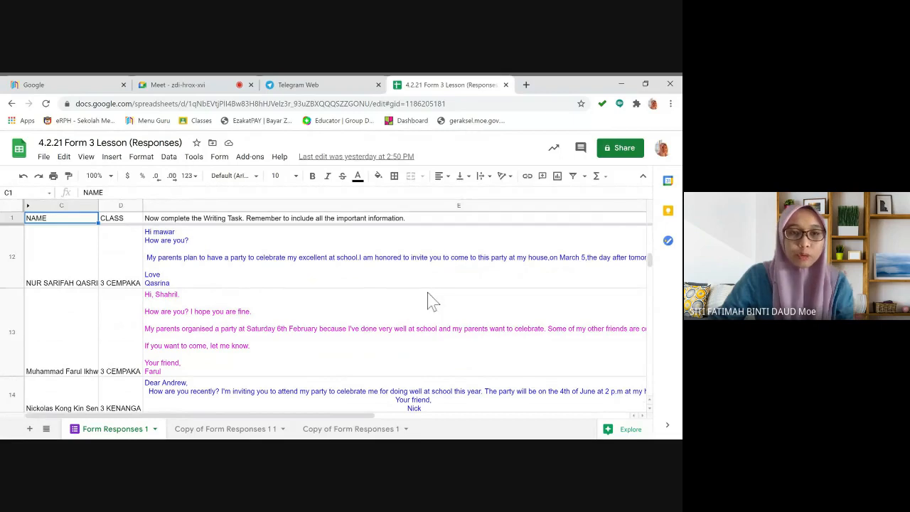
pyautogui.scroll(-3)
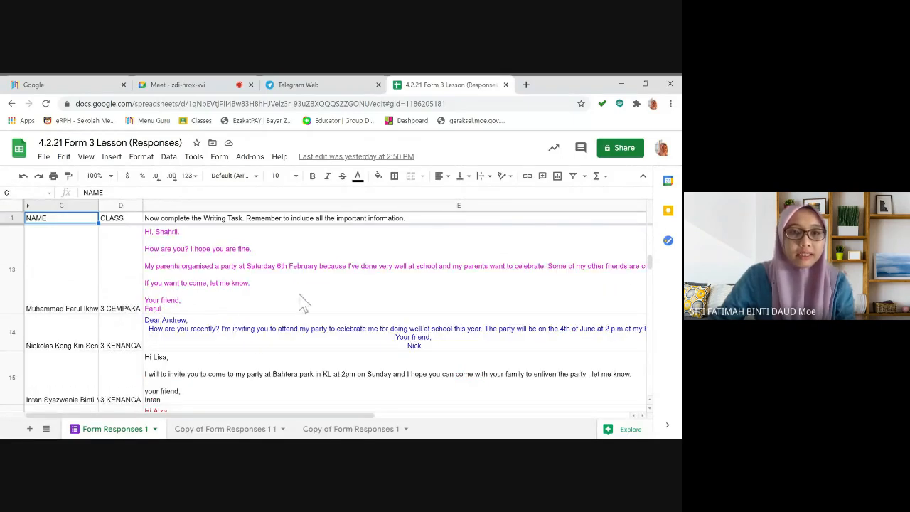
pyautogui.scroll(3)
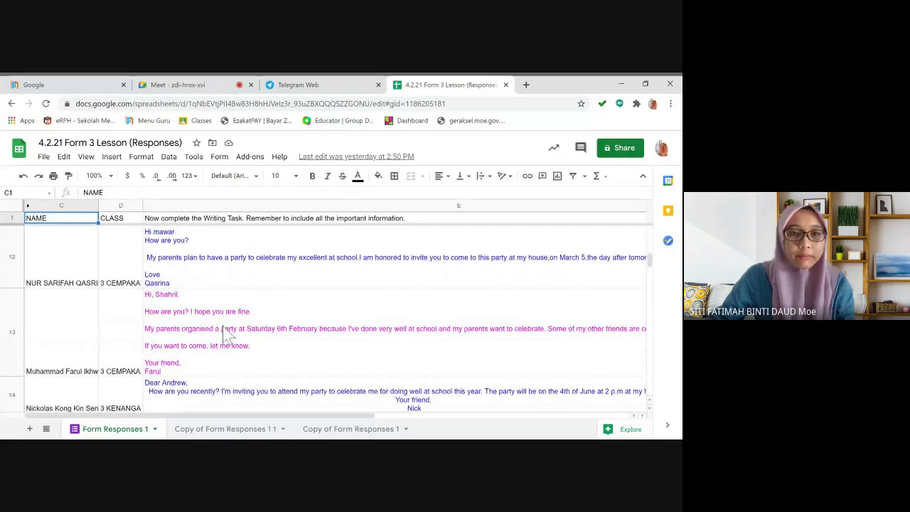
pyautogui.moveTo(270, 349)
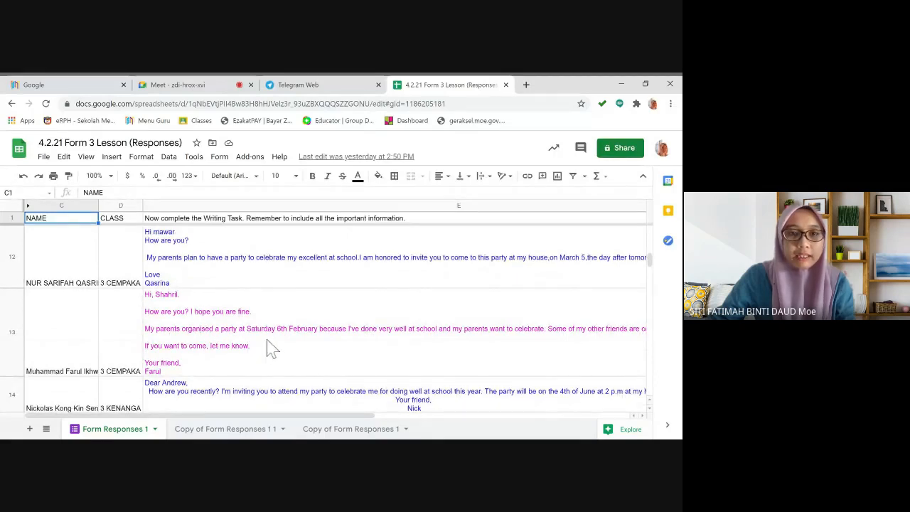
pyautogui.moveTo(245, 345)
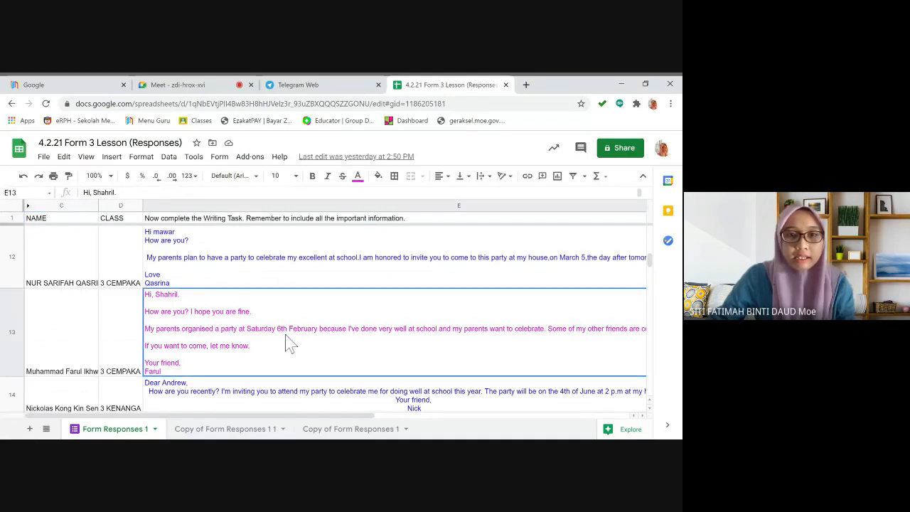
pyautogui.moveTo(301, 349)
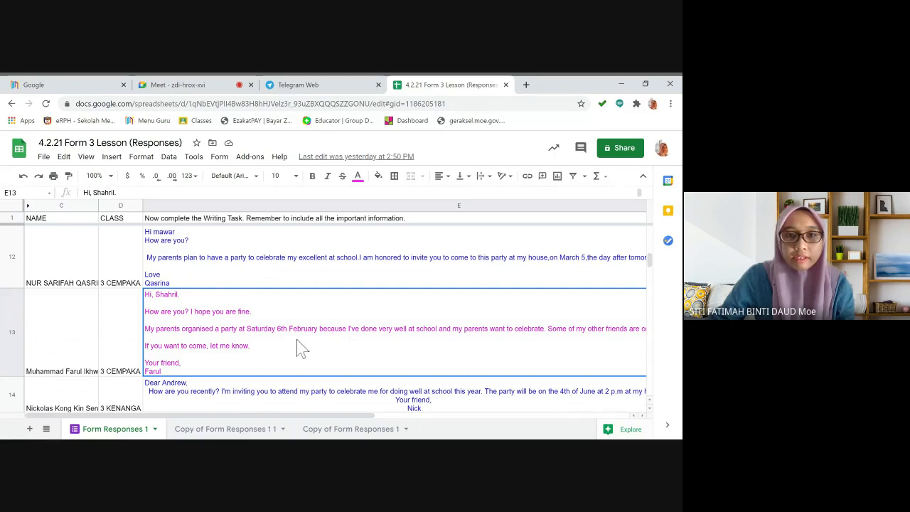
pyautogui.moveTo(436, 344)
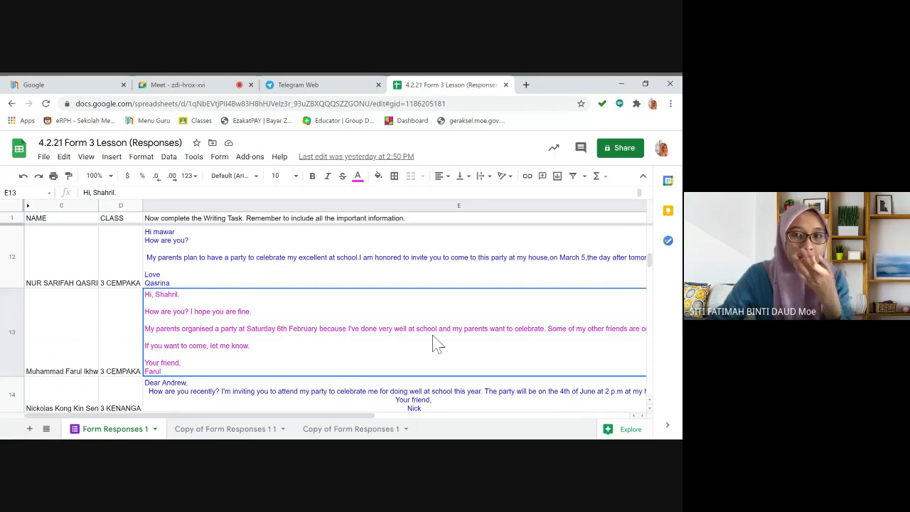
pyautogui.moveTo(548, 341)
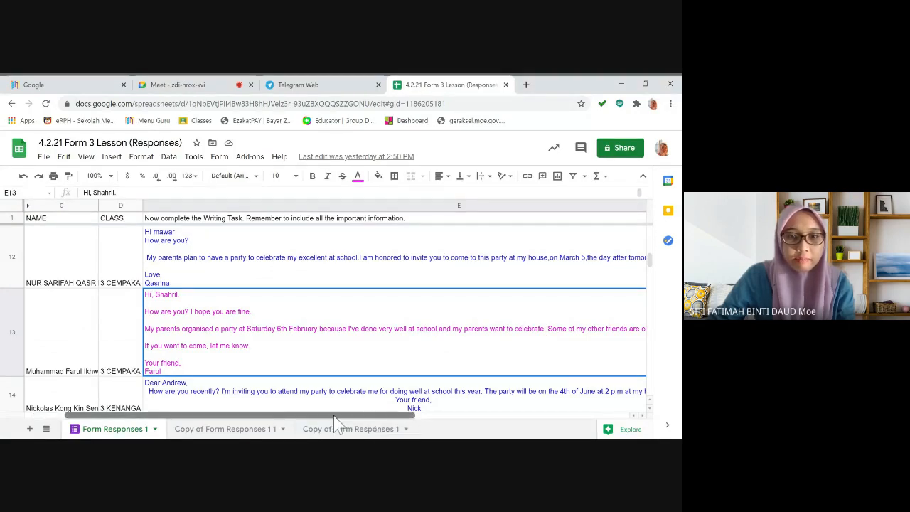
pyautogui.hscroll(3)
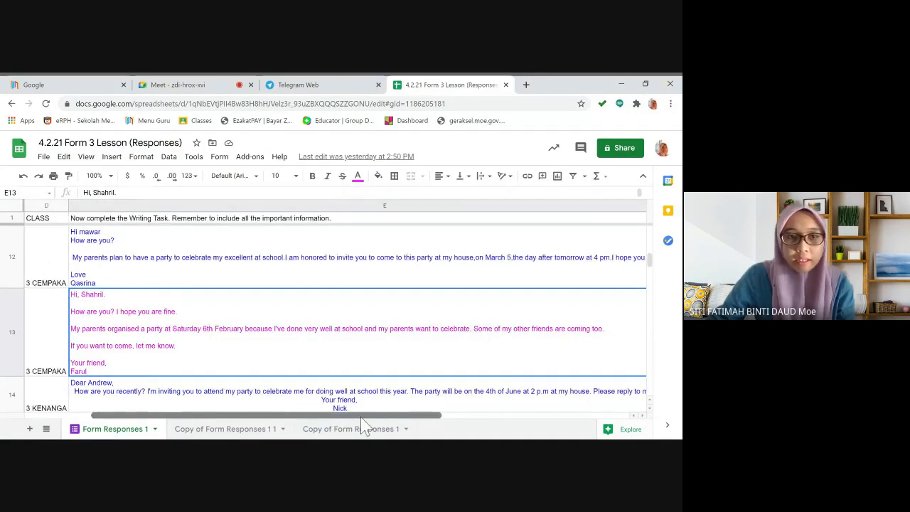
pyautogui.hscroll(-3)
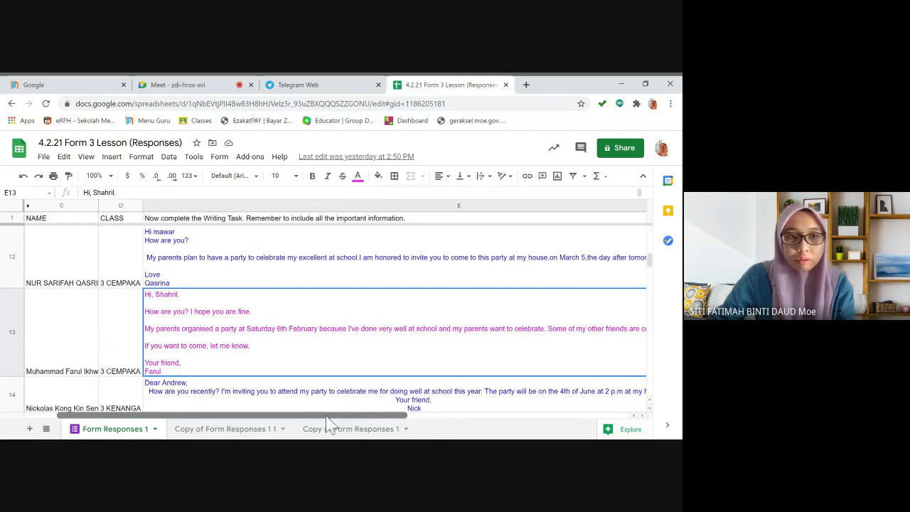
pyautogui.scroll(-3)
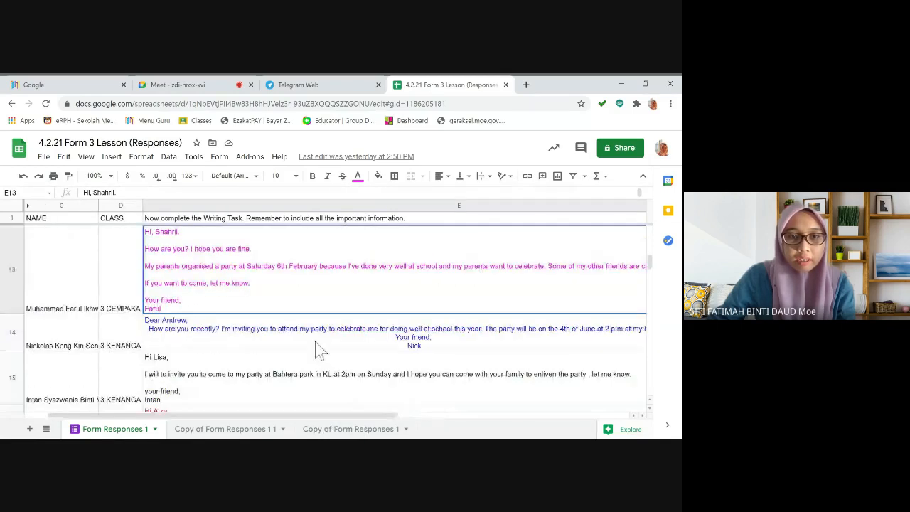
pyautogui.scroll(3)
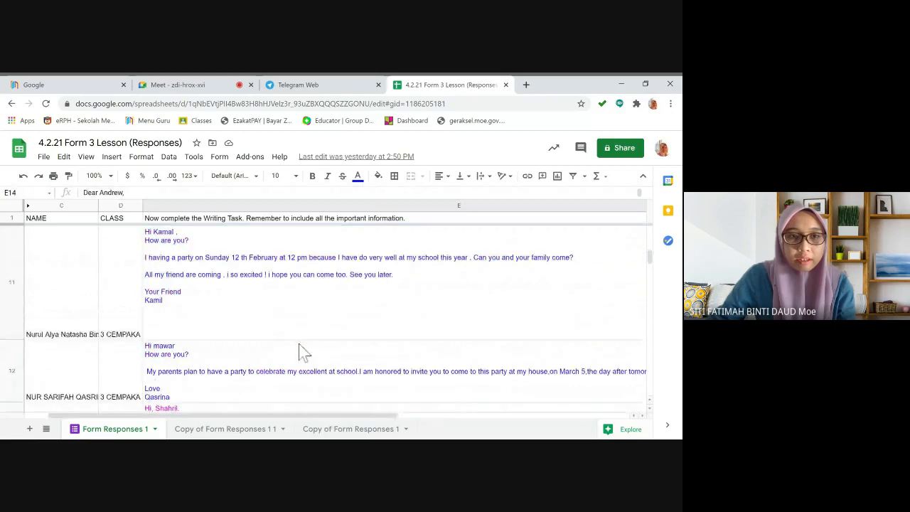
pyautogui.scroll(-3)
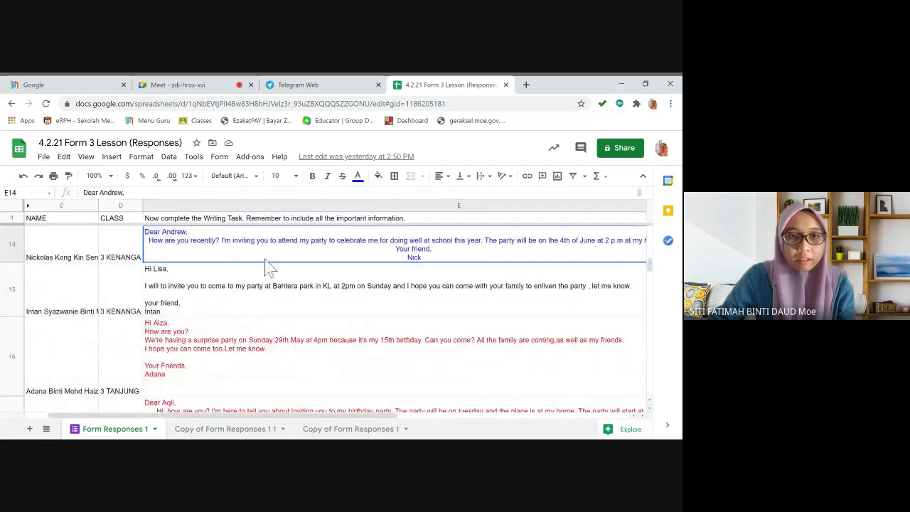
pyautogui.scroll(3)
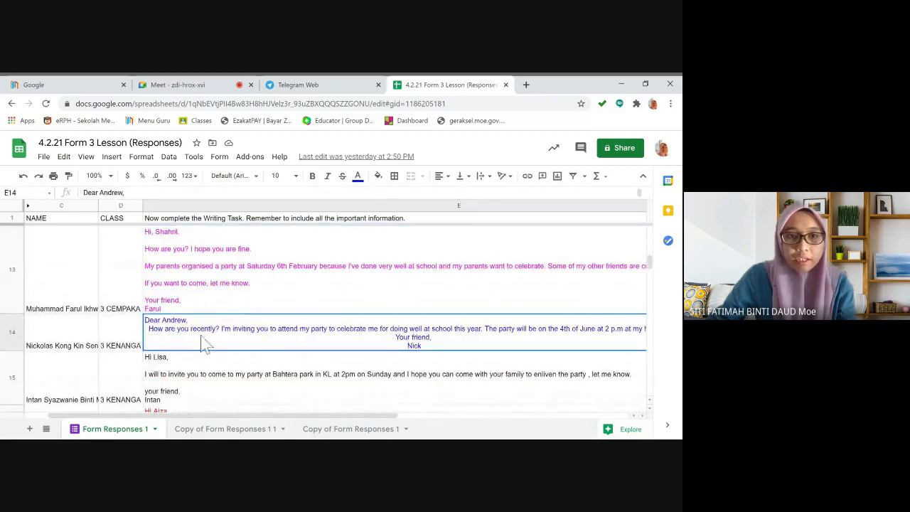
pyautogui.moveTo(341, 340)
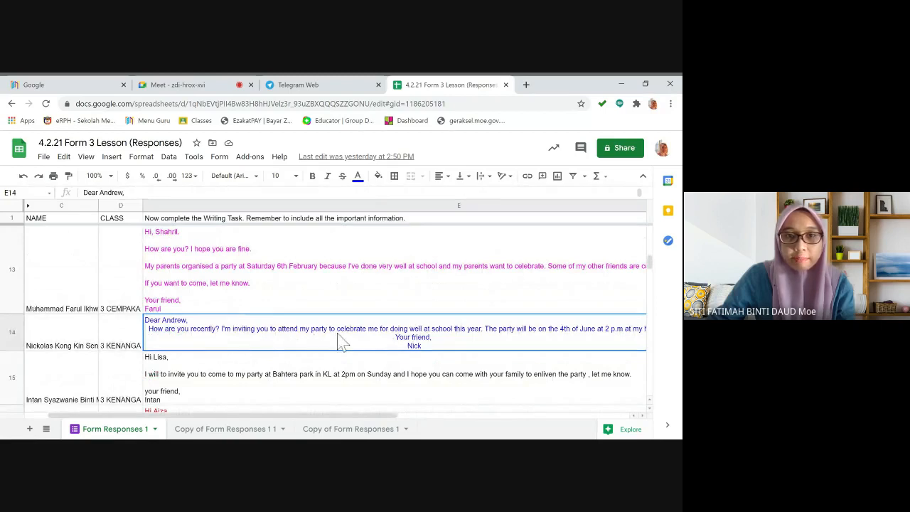
pyautogui.moveTo(445, 340)
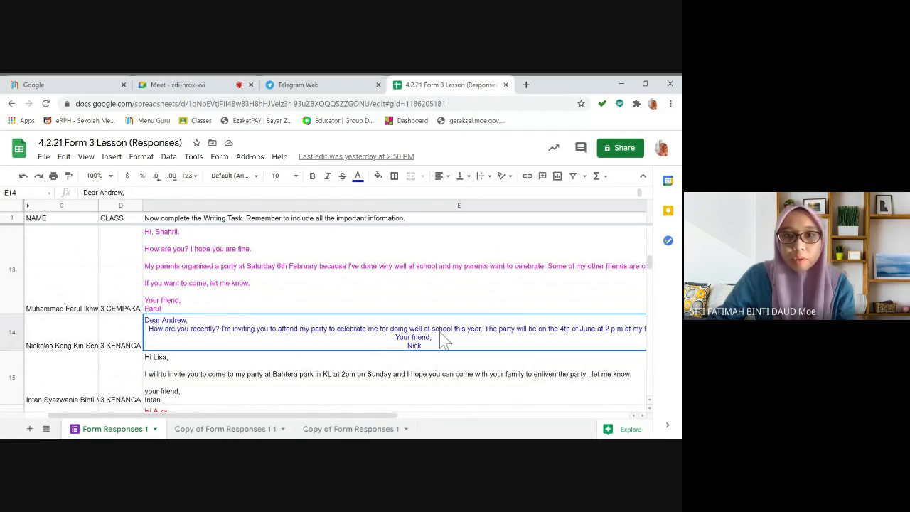
pyautogui.moveTo(434, 341)
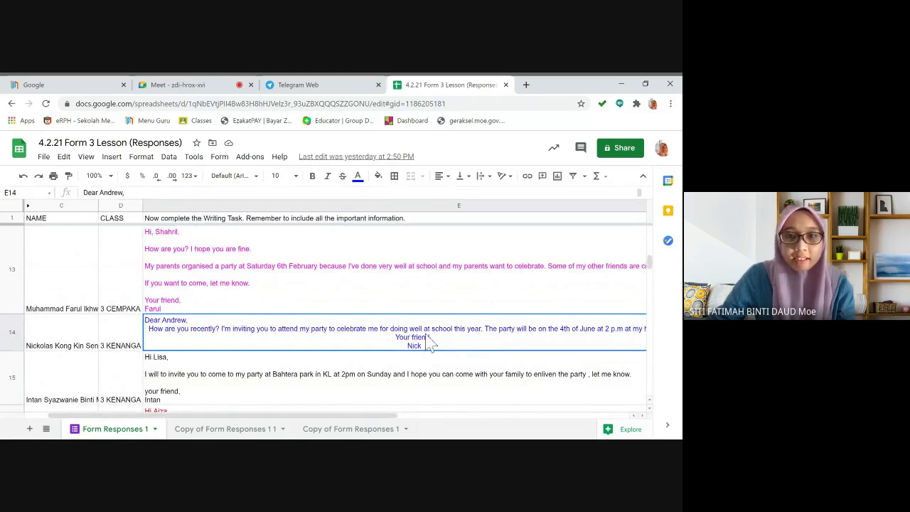
pyautogui.moveTo(446, 350)
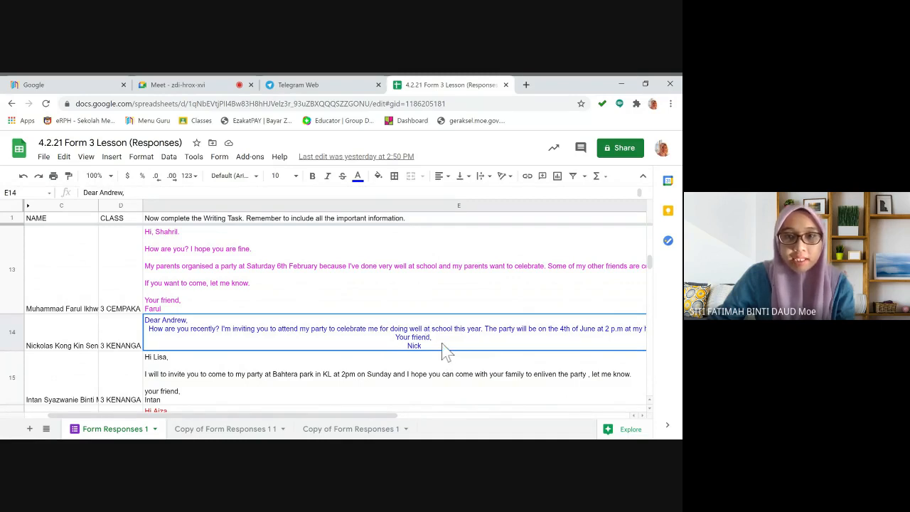
pyautogui.scroll(-3)
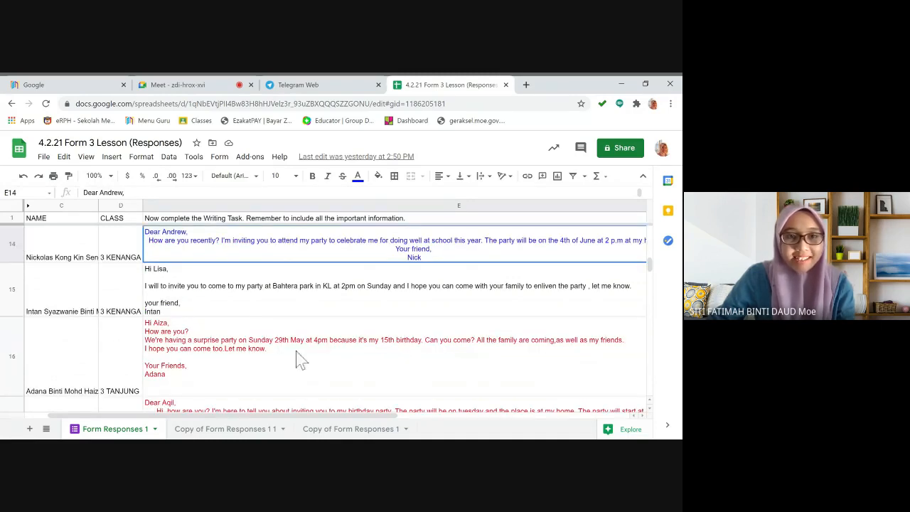
pyautogui.scroll(-3)
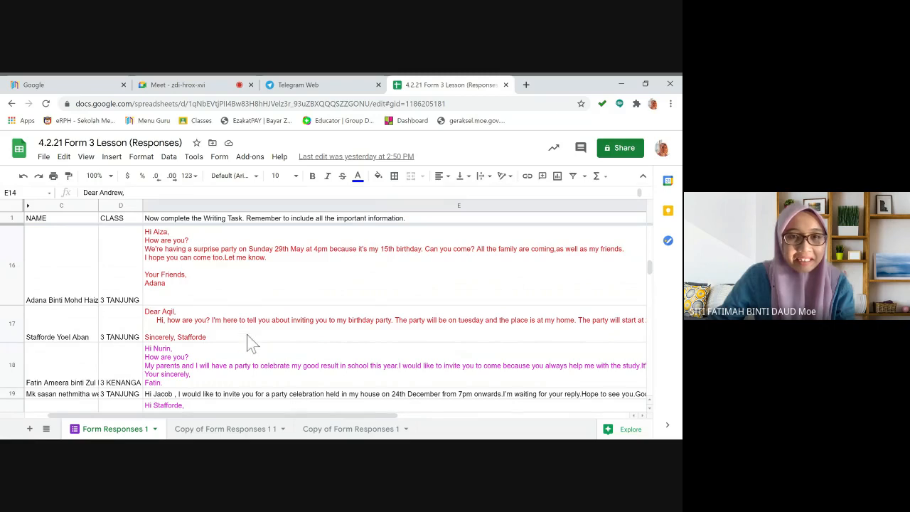
pyautogui.moveTo(242, 313)
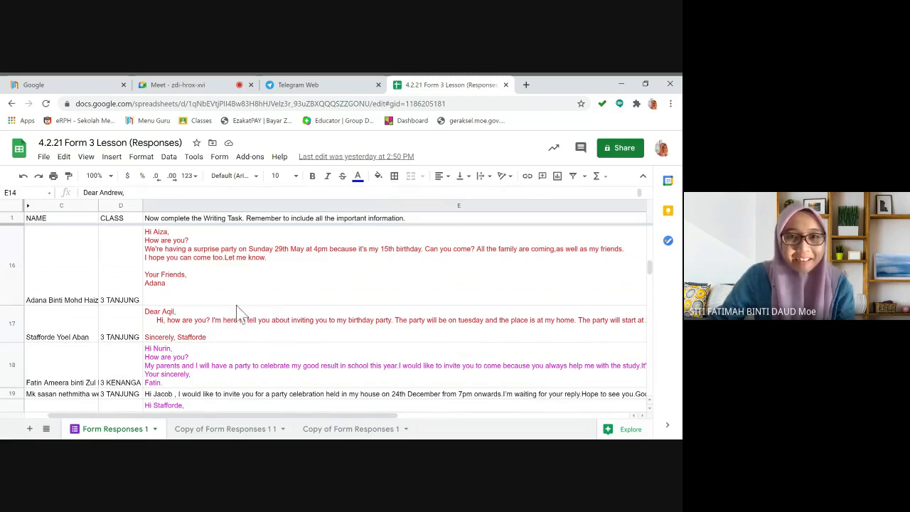
pyautogui.moveTo(269, 312)
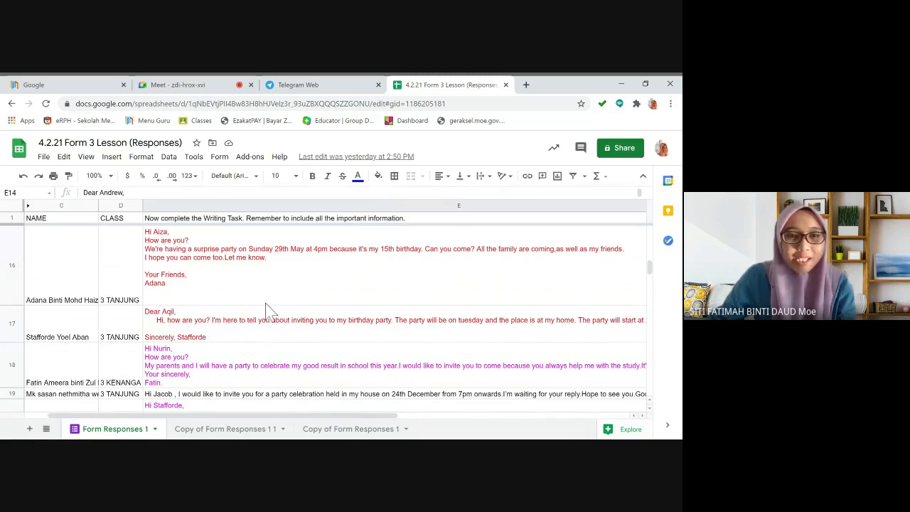
pyautogui.scroll(-3)
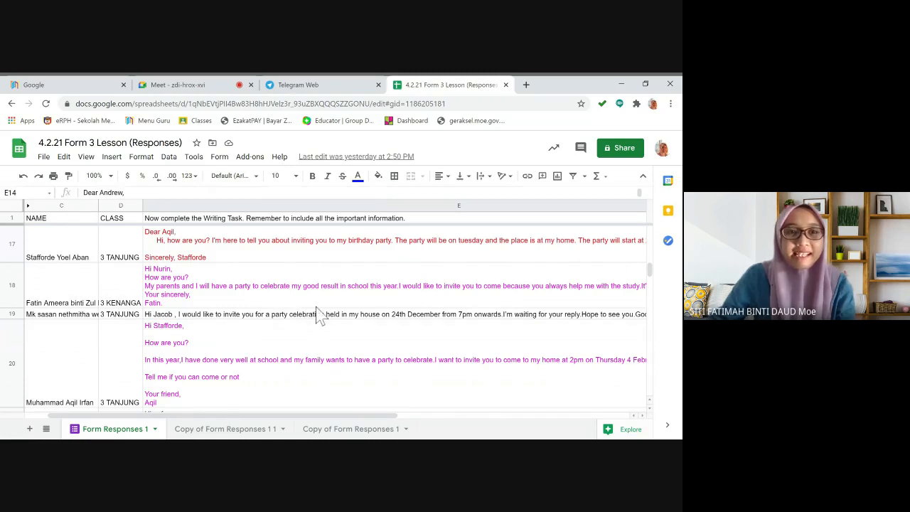
pyautogui.moveTo(242, 299)
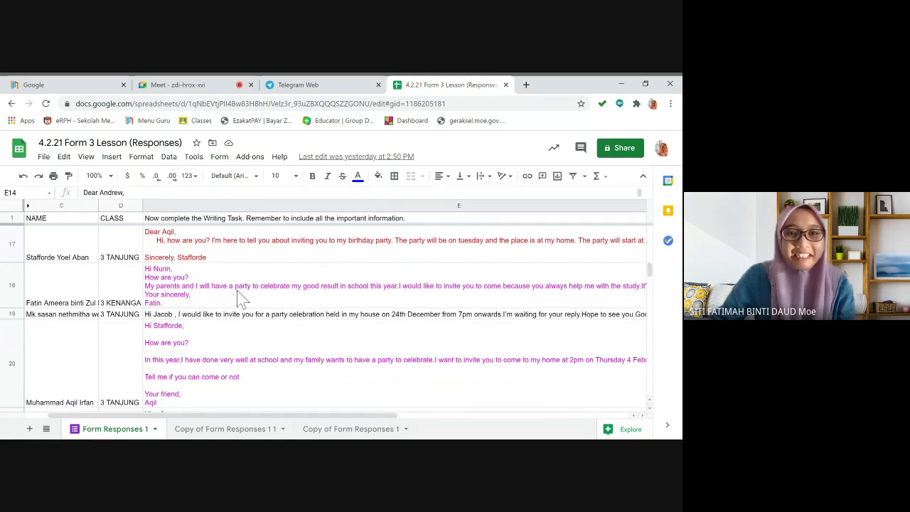
pyautogui.scroll(-3)
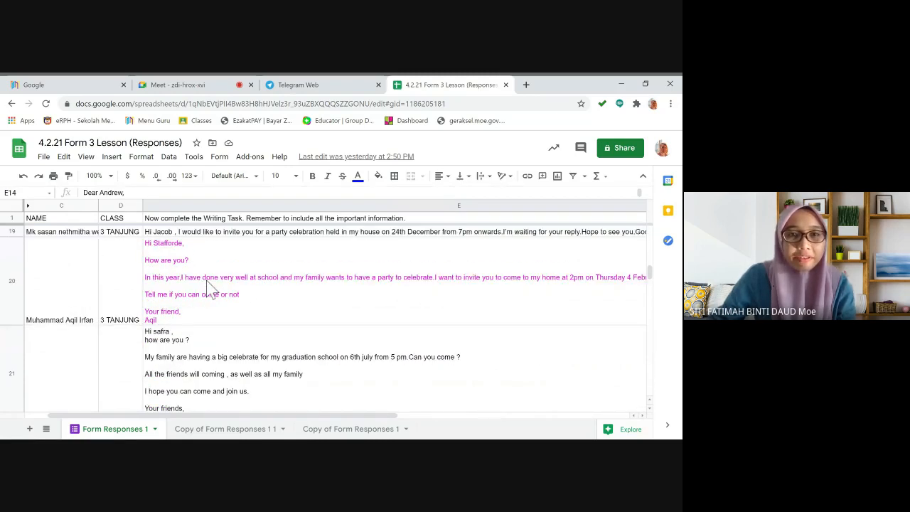
pyautogui.moveTo(299, 292)
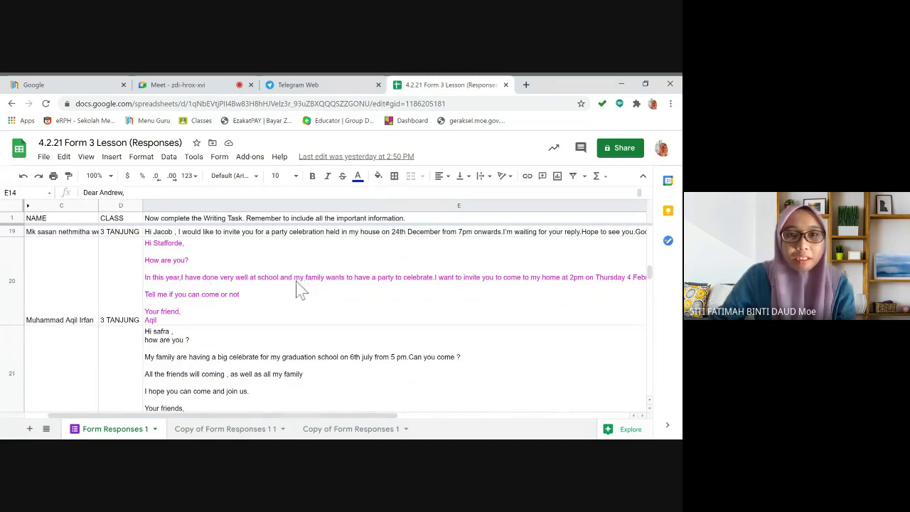
pyautogui.scroll(3)
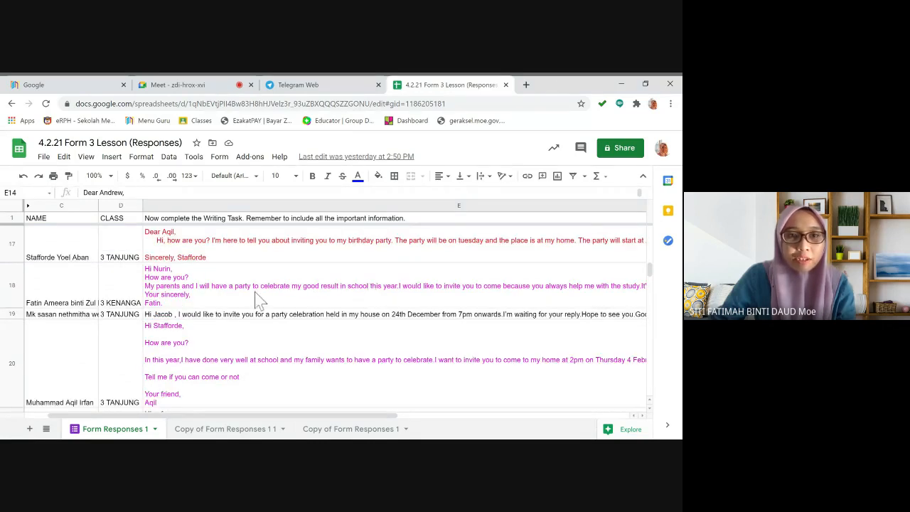
pyautogui.moveTo(382, 297)
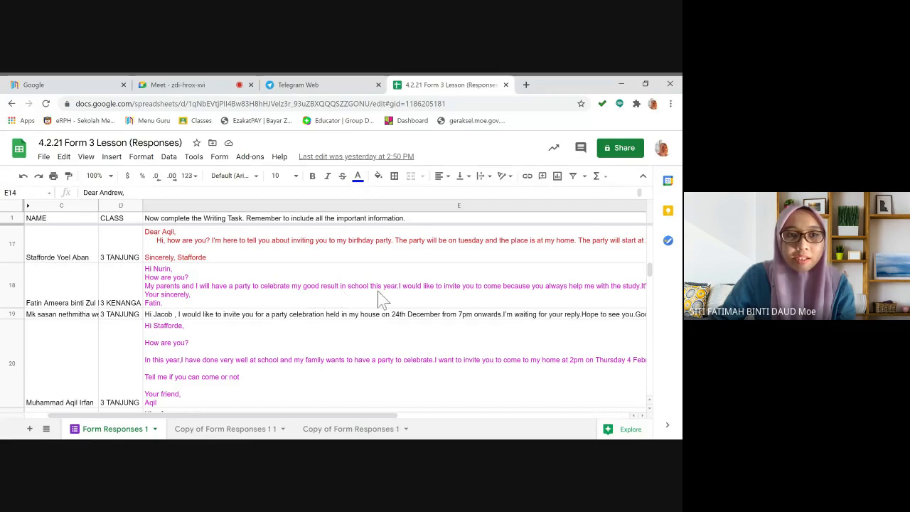
pyautogui.scroll(-3)
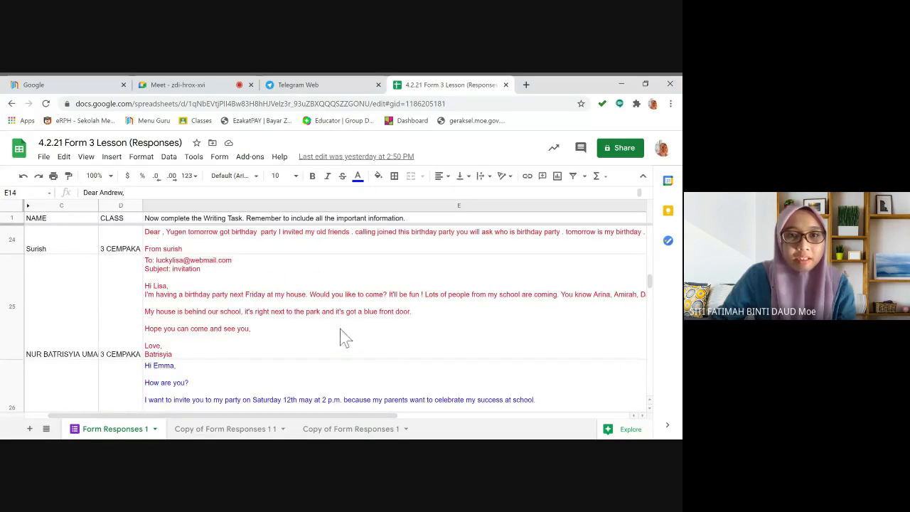
pyautogui.scroll(-3)
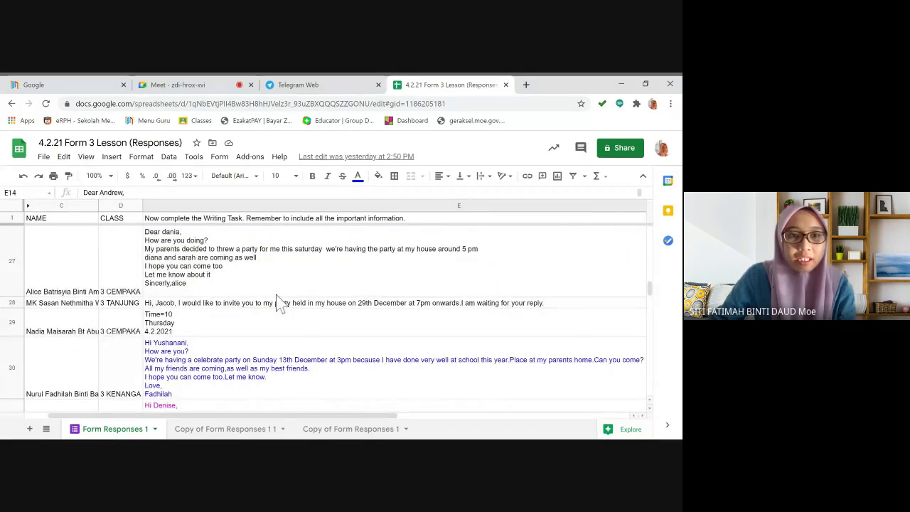
pyautogui.scroll(-3)
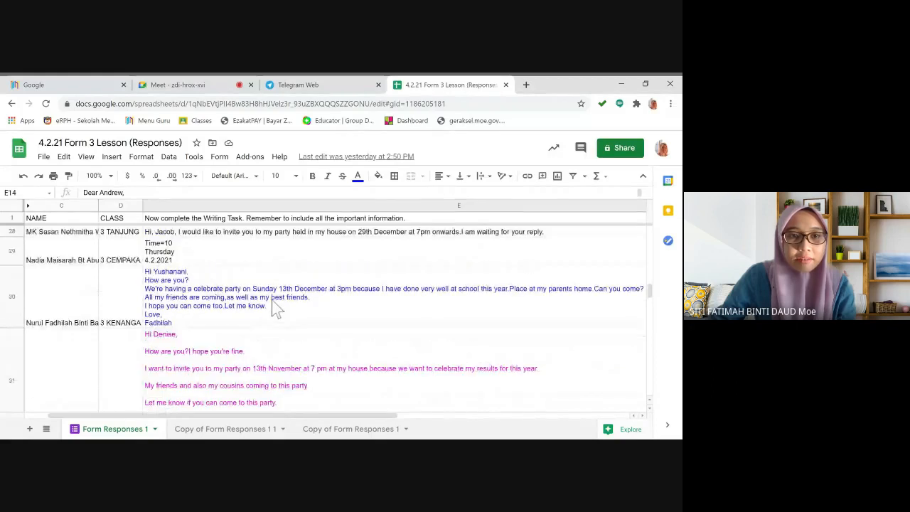
pyautogui.scroll(-3)
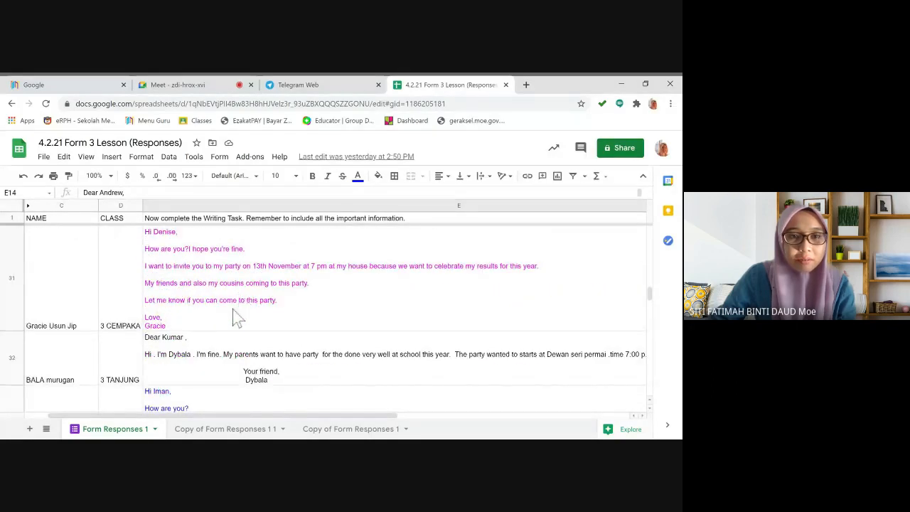
pyautogui.scroll(-3)
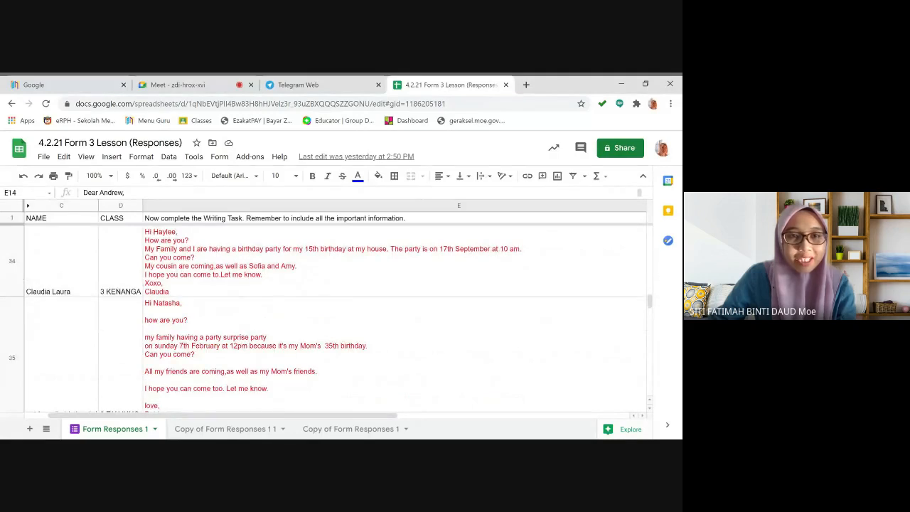
pyautogui.scroll(-3)
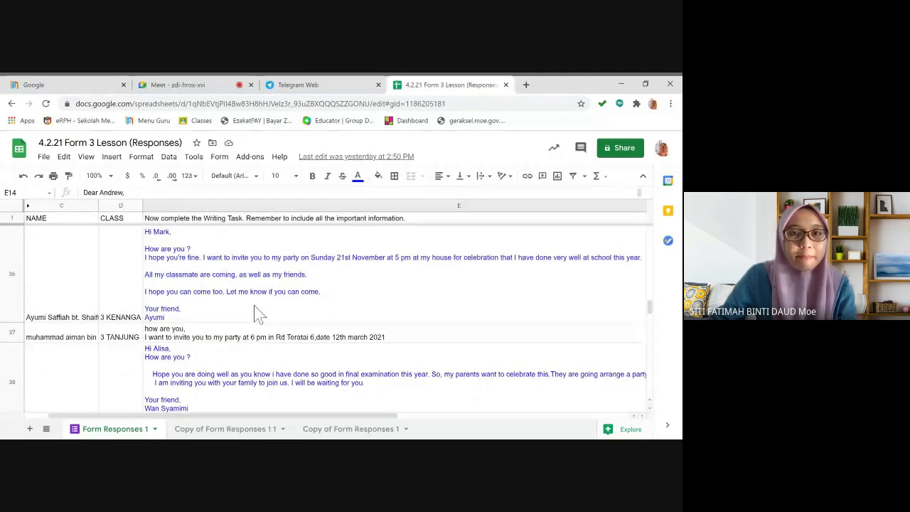
pyautogui.scroll(-3)
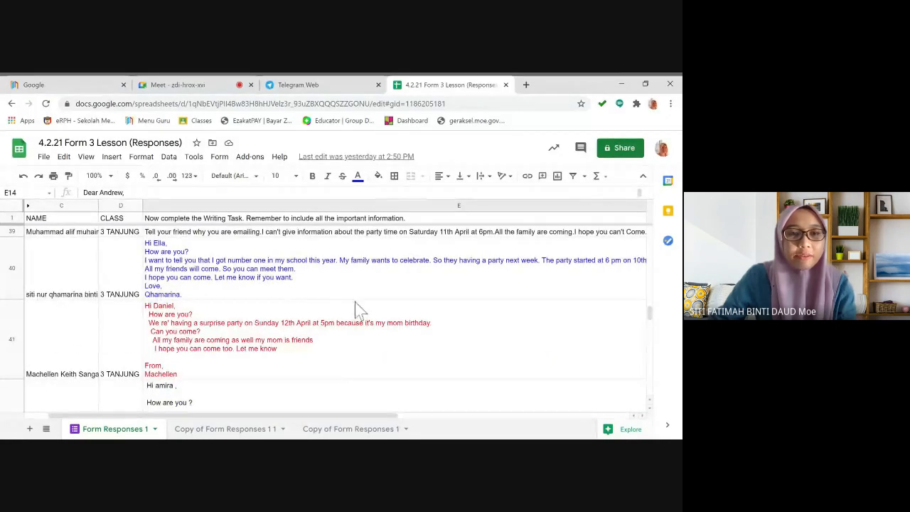
pyautogui.moveTo(462, 316)
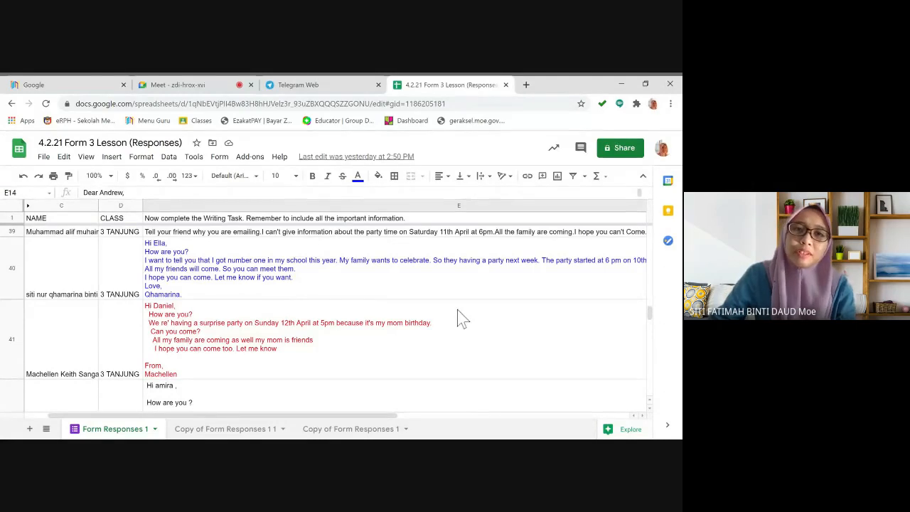
pyautogui.scroll(-3)
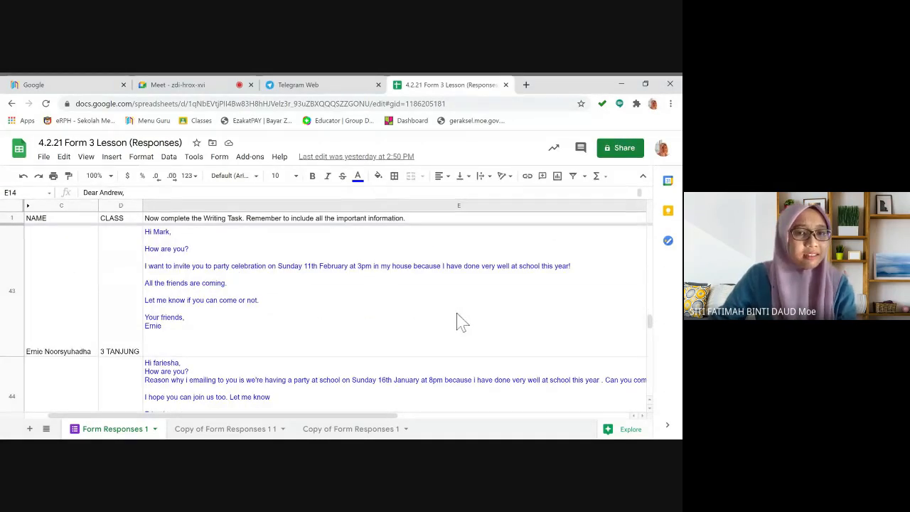
pyautogui.moveTo(393, 334)
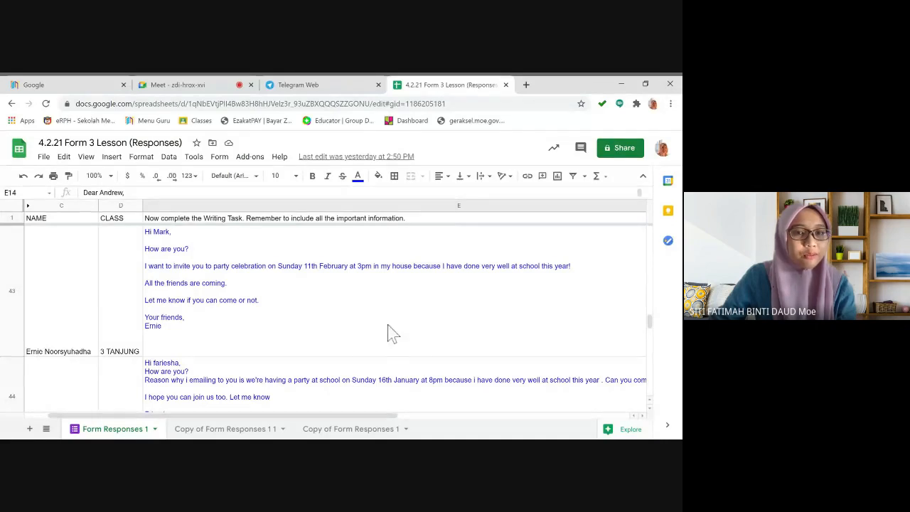
pyautogui.scroll(-3)
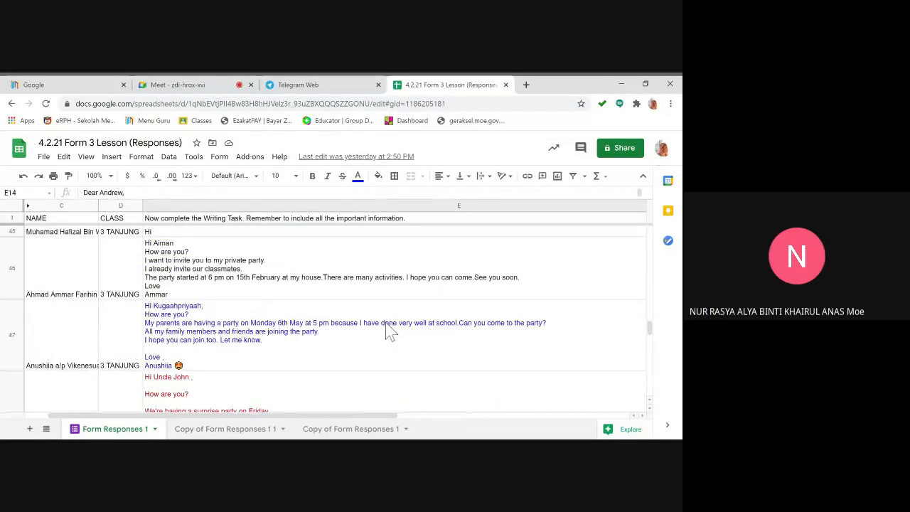
pyautogui.scroll(-3)
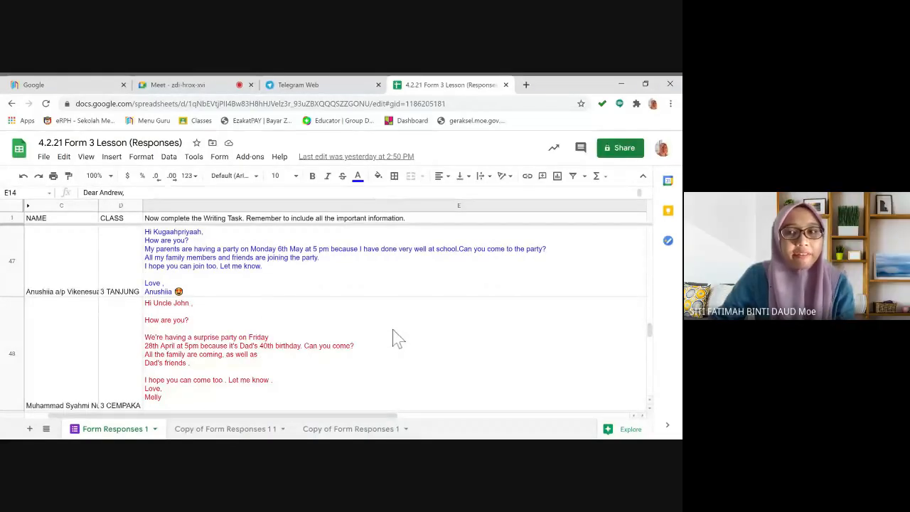
pyautogui.scroll(-3)
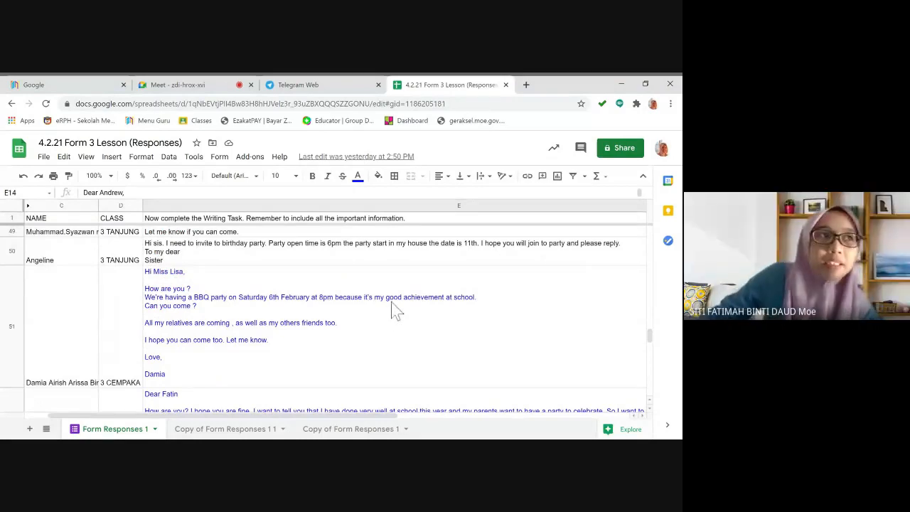
pyautogui.scroll(3)
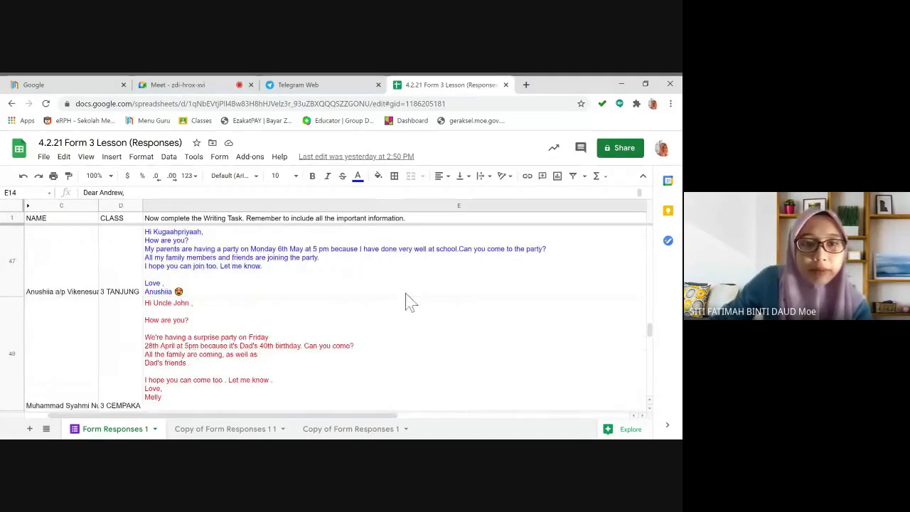
pyautogui.moveTo(368, 322)
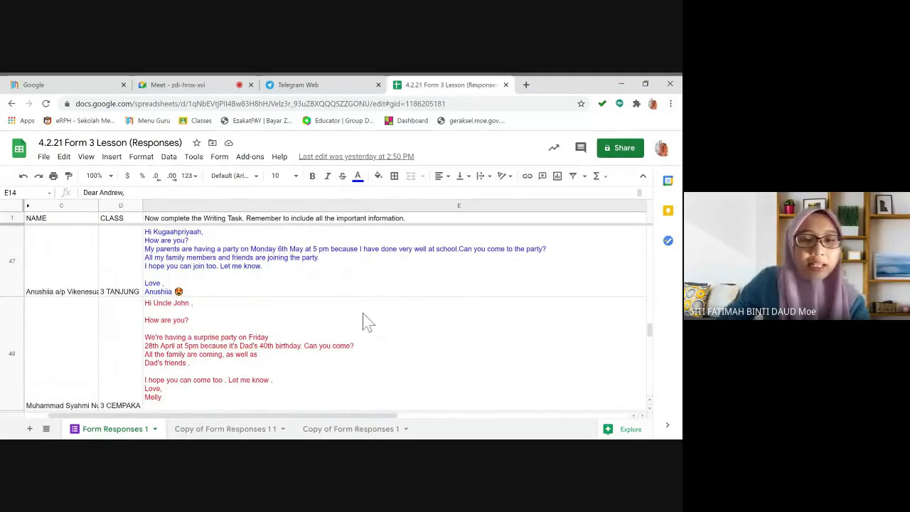
pyautogui.scroll(-3)
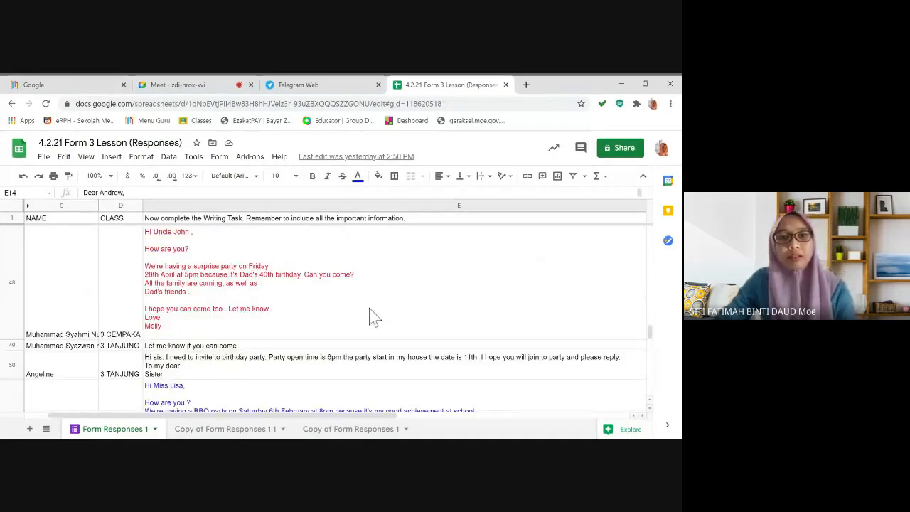
pyautogui.scroll(-3)
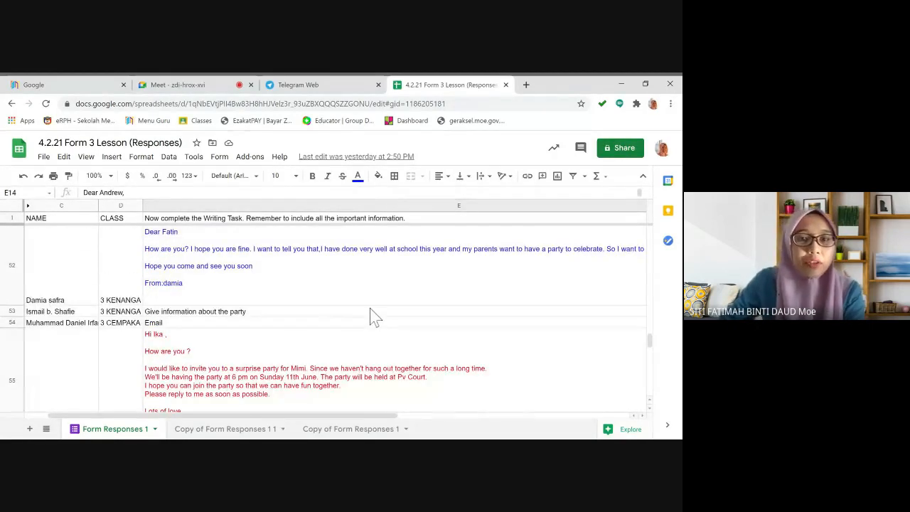
pyautogui.moveTo(370, 295)
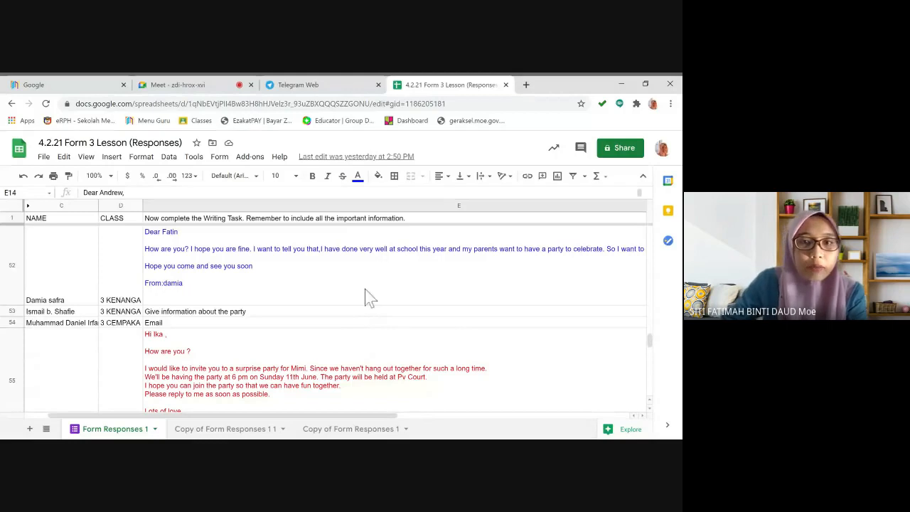
pyautogui.scroll(-3)
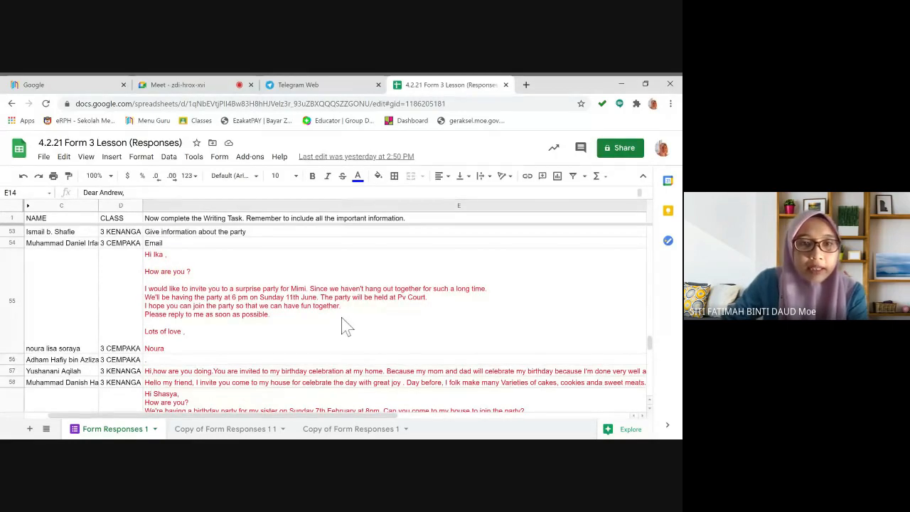
pyautogui.scroll(-3)
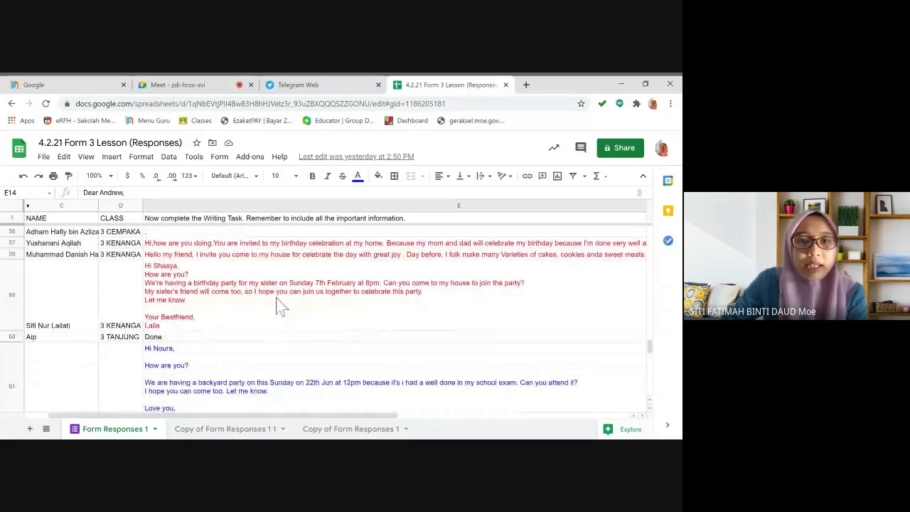
pyautogui.scroll(-3)
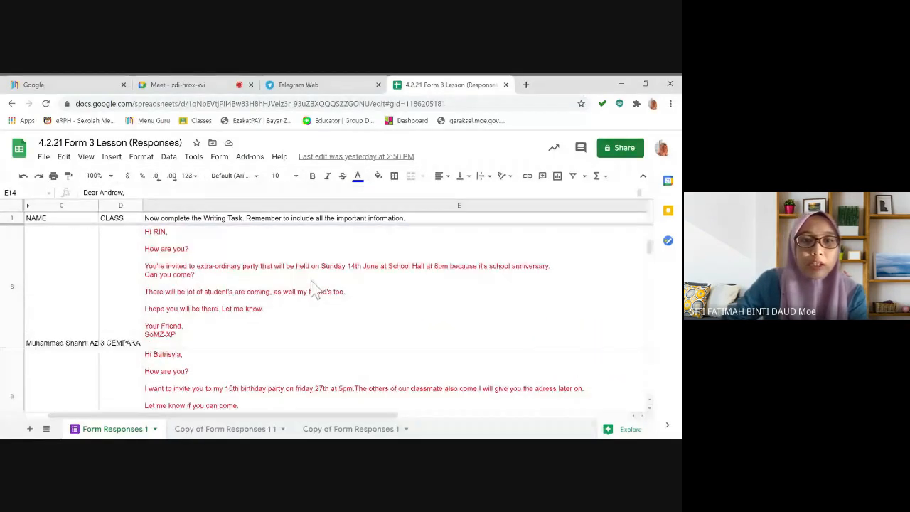
# - Scroll the sheet to the top and switch to the Edge textbook's Exam Task page
pyautogui.scroll(3)
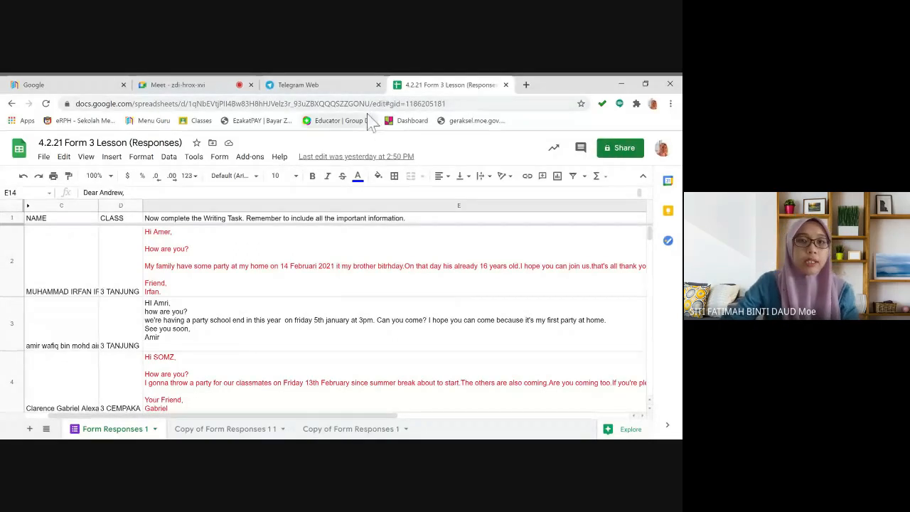
pyautogui.click(178, 84)
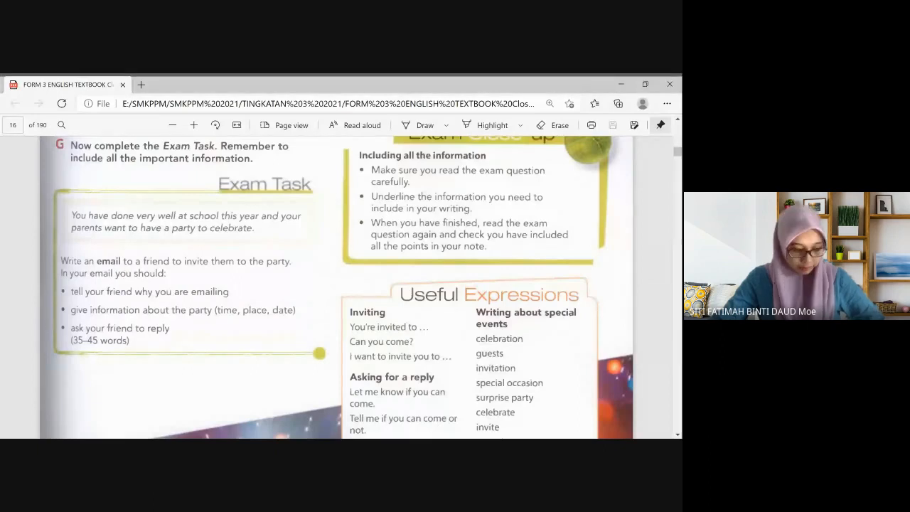
# - Scroll from page 16 past the Unit 2 opener photo to the olive quiz Reading page
pyautogui.scroll(-3)
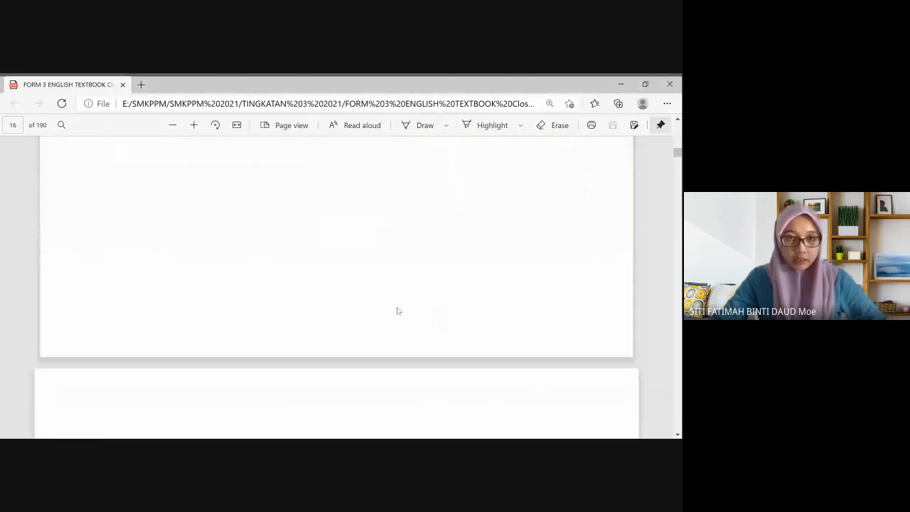
pyautogui.scroll(-3)
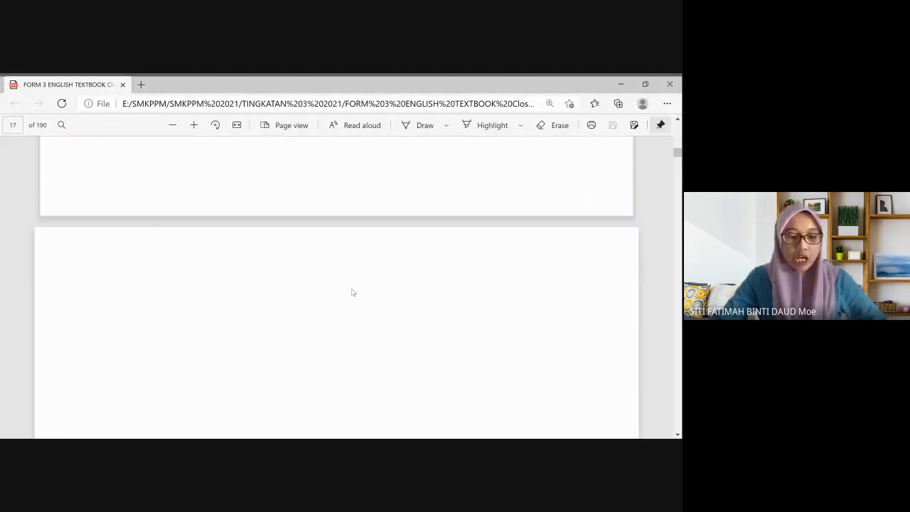
pyautogui.scroll(-3)
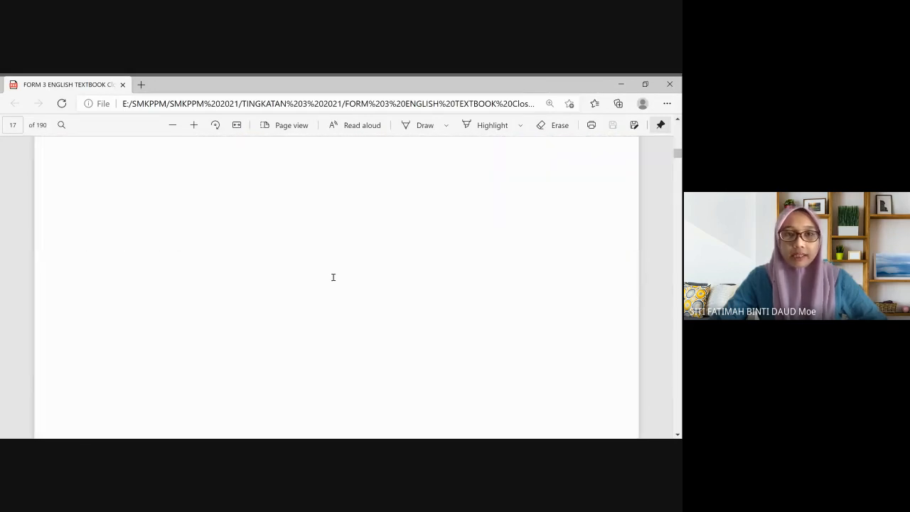
pyautogui.scroll(-3)
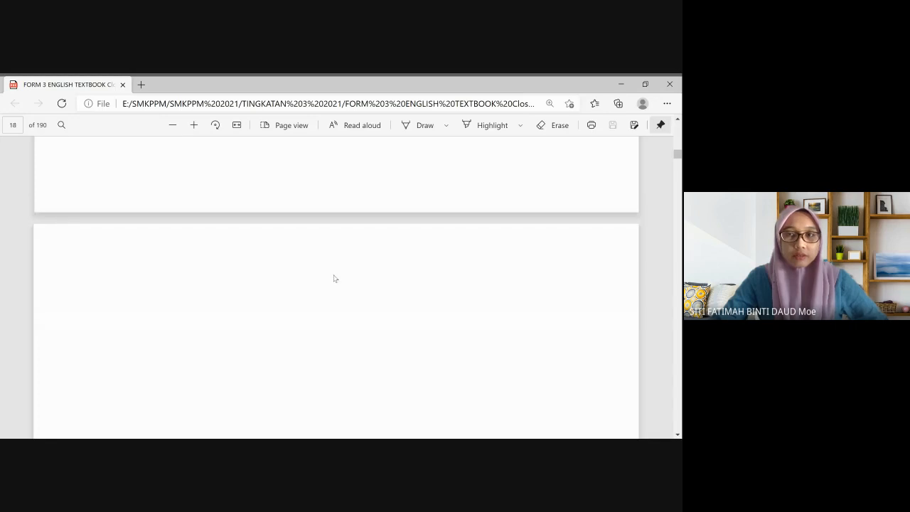
pyautogui.scroll(-3)
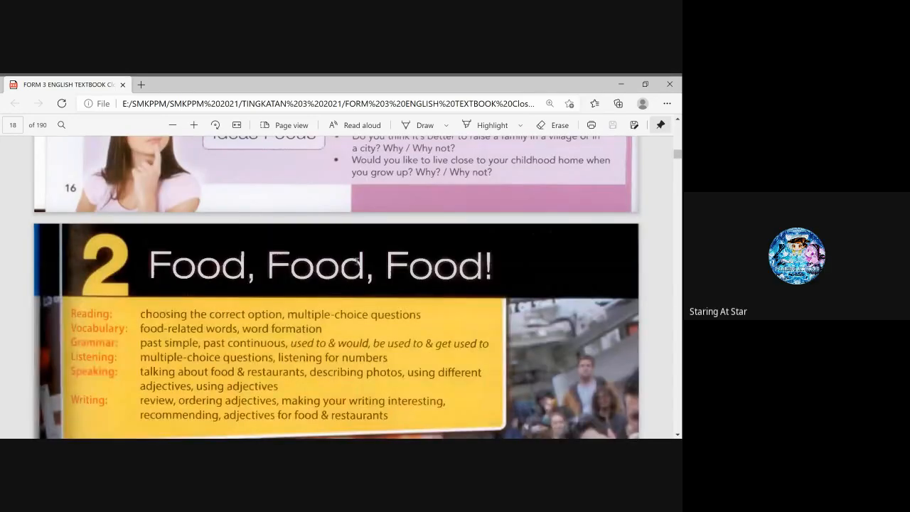
pyautogui.scroll(-3)
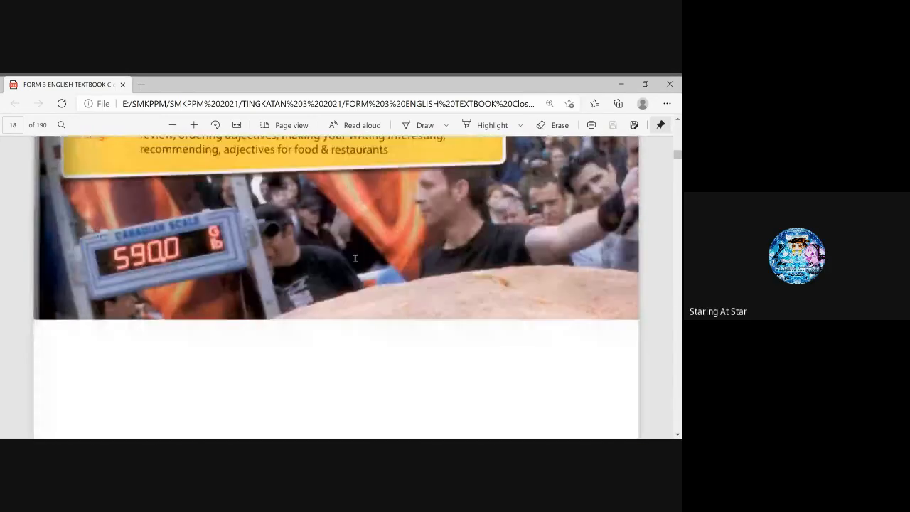
pyautogui.scroll(-3)
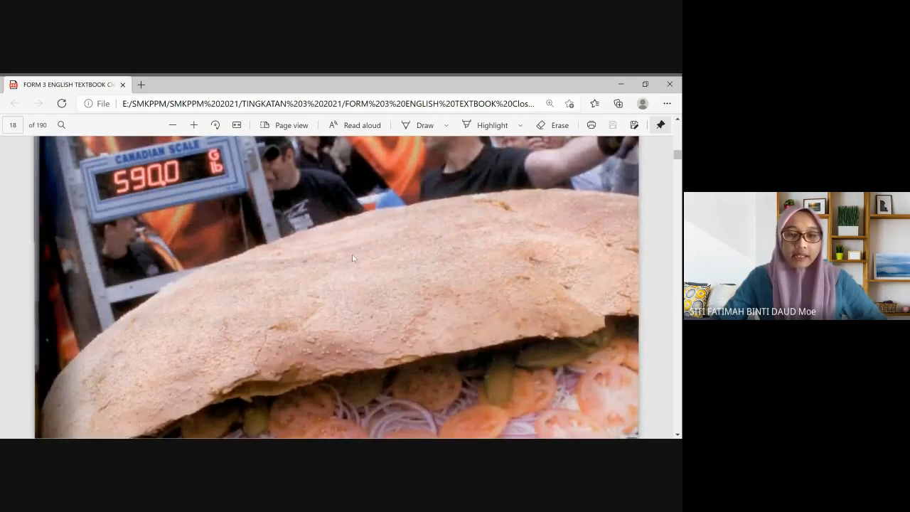
pyautogui.scroll(-3)
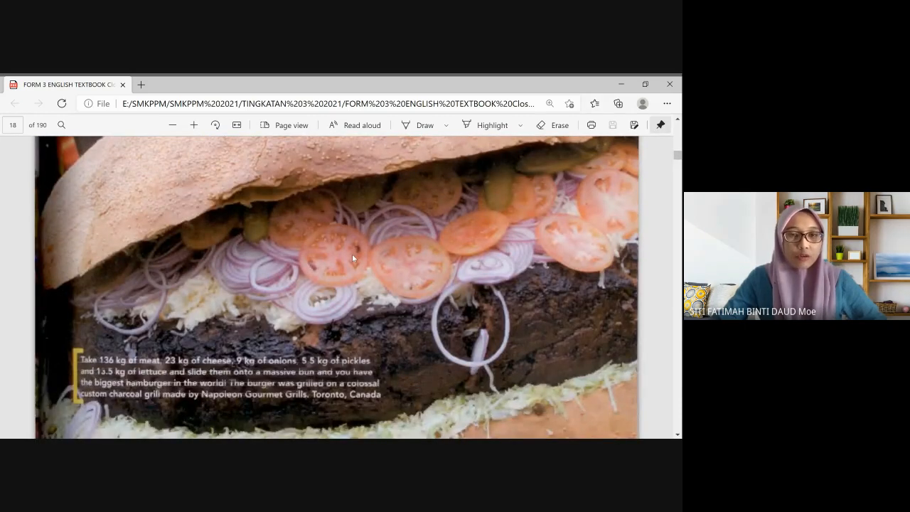
pyautogui.scroll(-3)
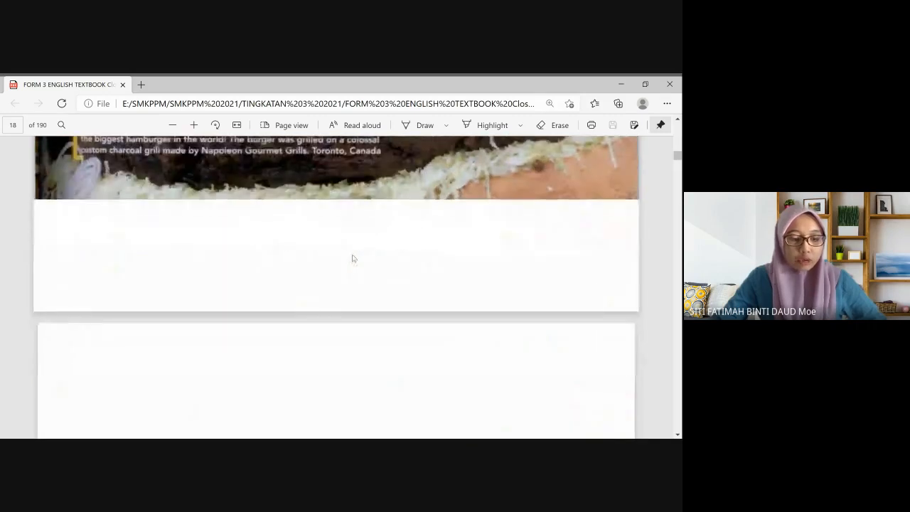
pyautogui.scroll(-3)
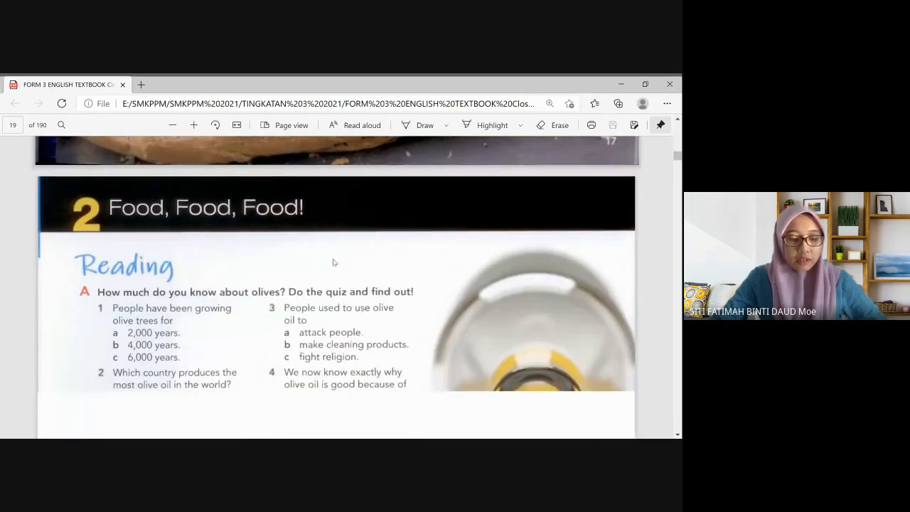
pyautogui.scroll(-3)
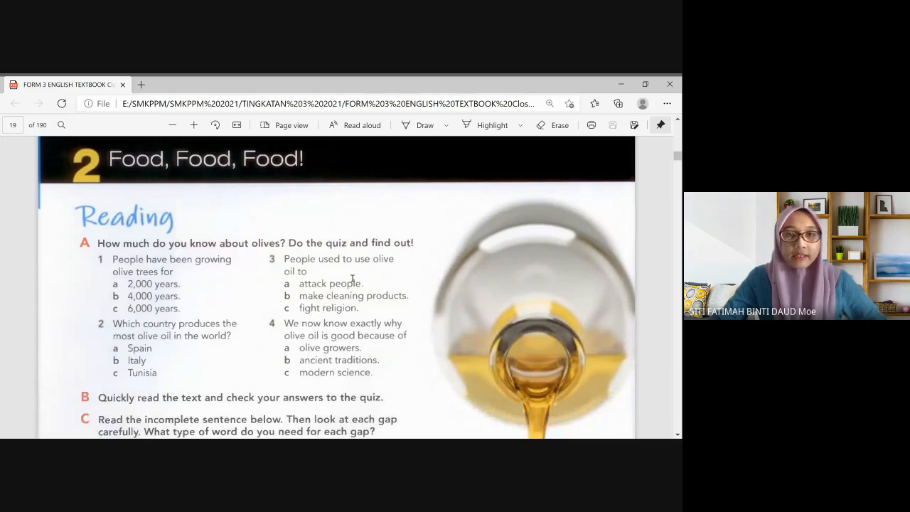
pyautogui.scroll(-3)
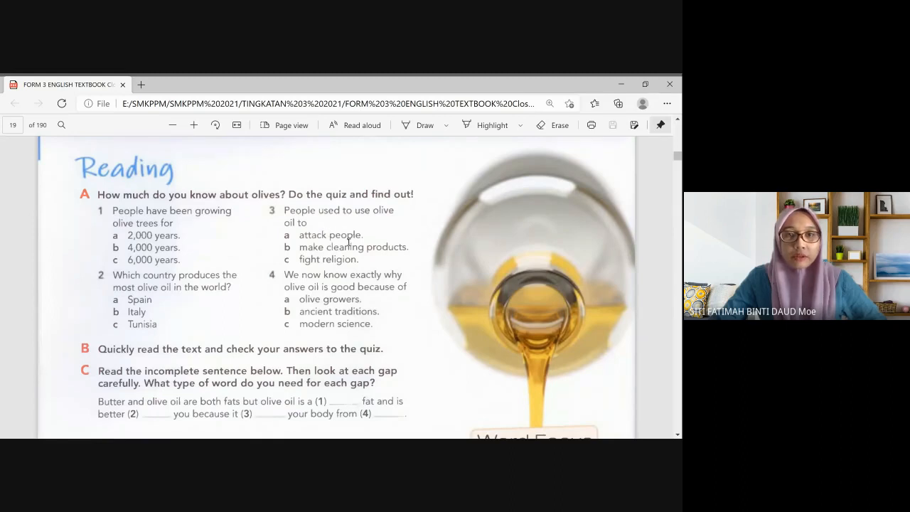
pyautogui.moveTo(319, 247)
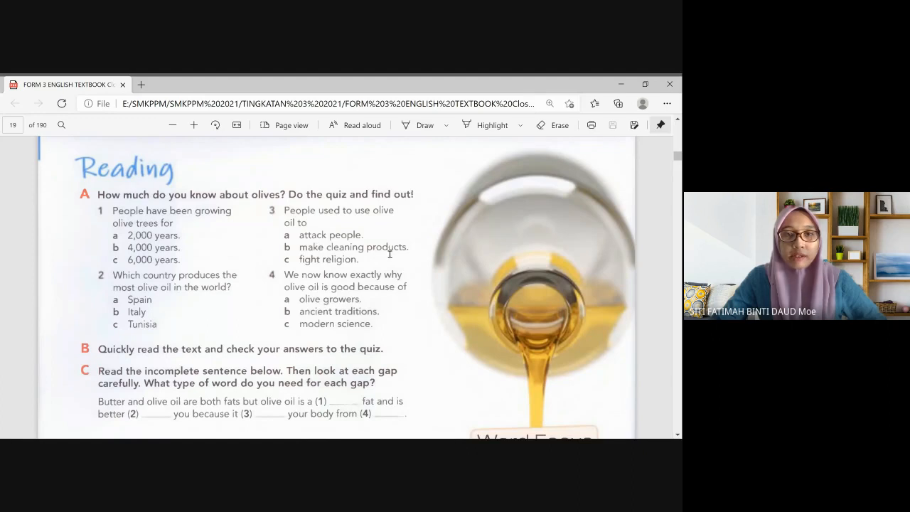
pyautogui.moveTo(298, 243)
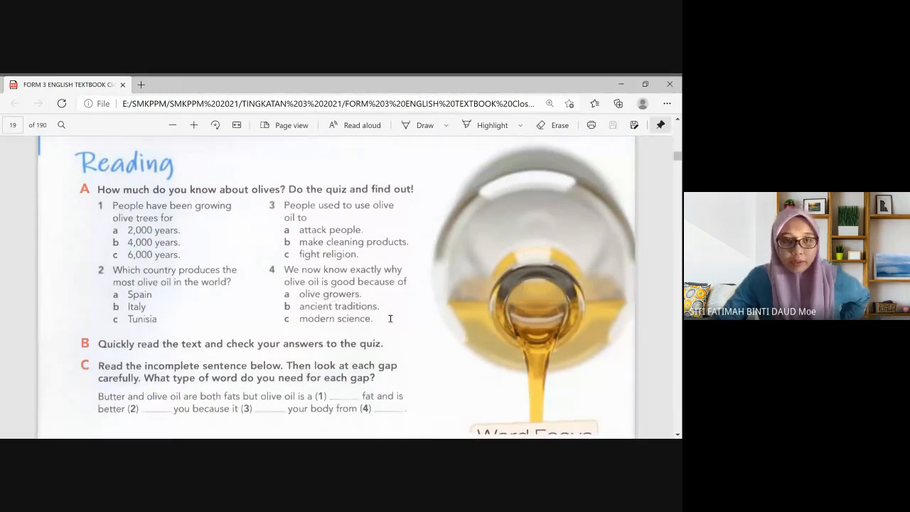
# - Scroll past the An Oil for Life article to page 20's word matching and Exercise E
pyautogui.scroll(-3)
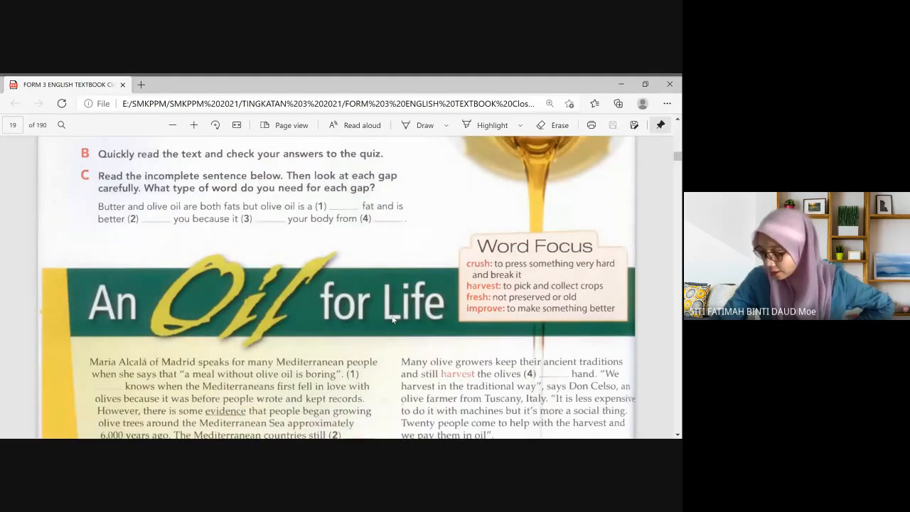
pyautogui.scroll(-3)
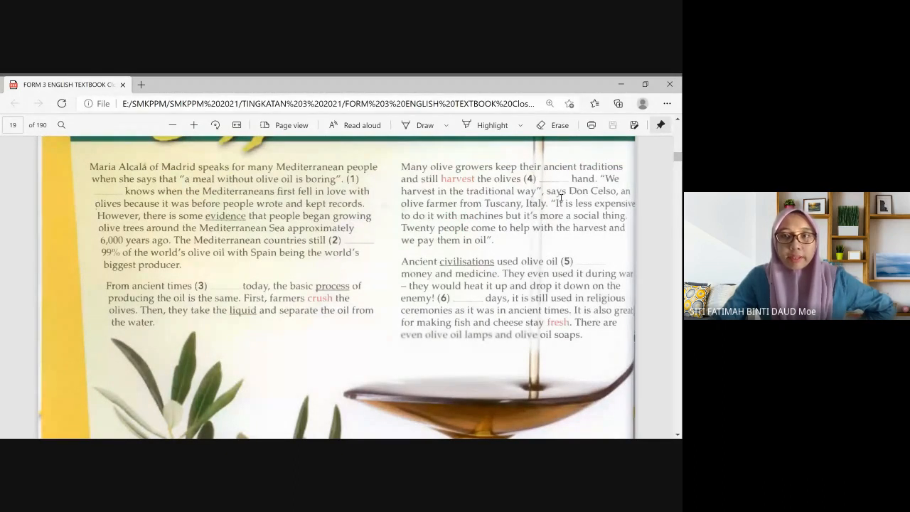
pyautogui.scroll(-3)
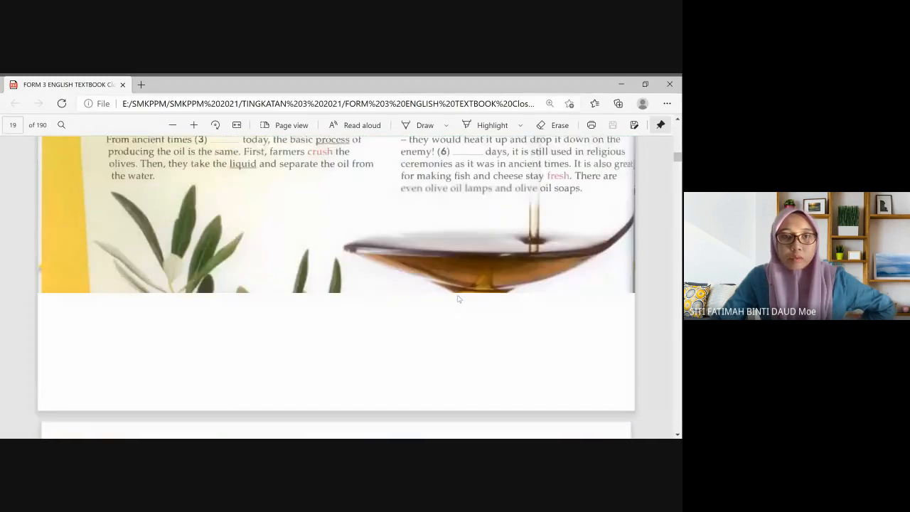
pyautogui.scroll(-3)
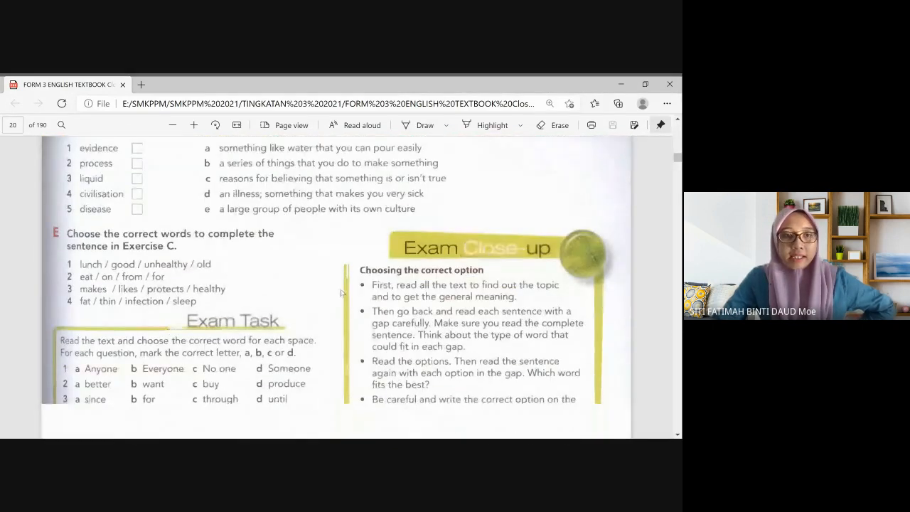
# - Scroll down to reveal the full Exam Task options 1–10 alongside tasks F and G
pyautogui.scroll(-3)
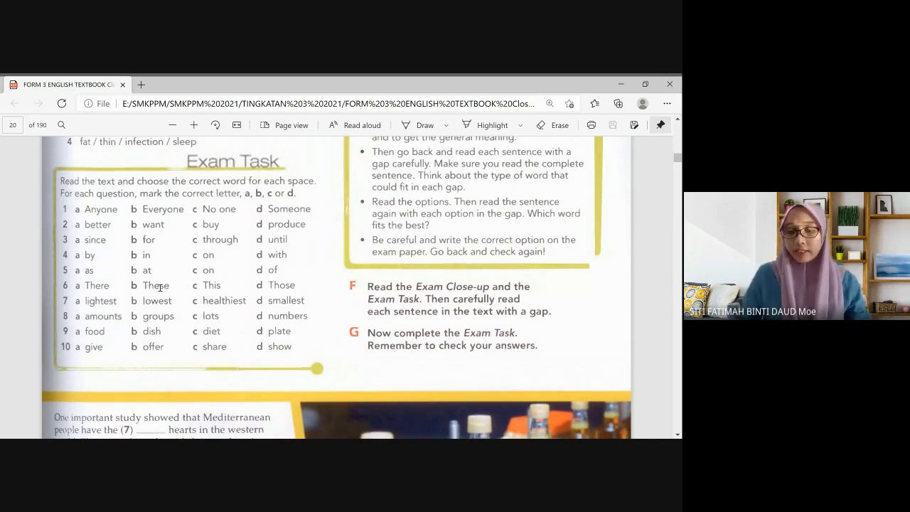
pyautogui.moveTo(179, 290)
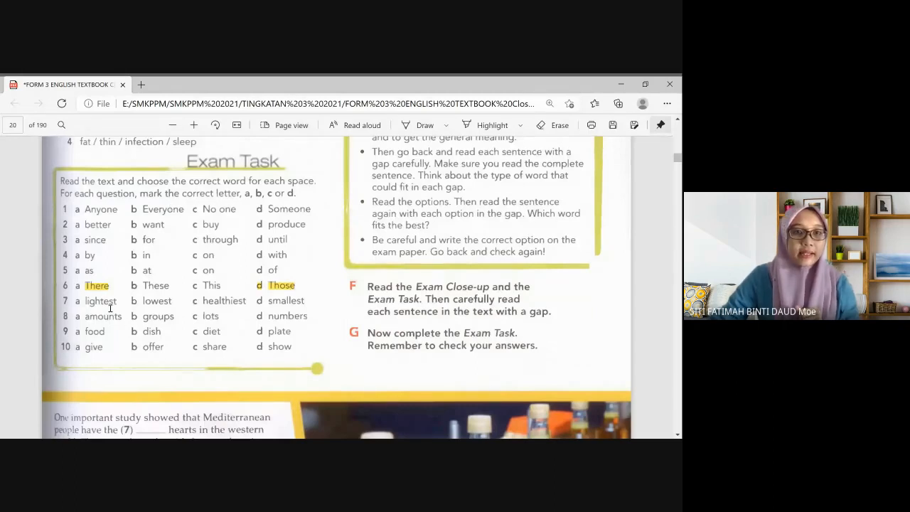
pyautogui.moveTo(245, 300)
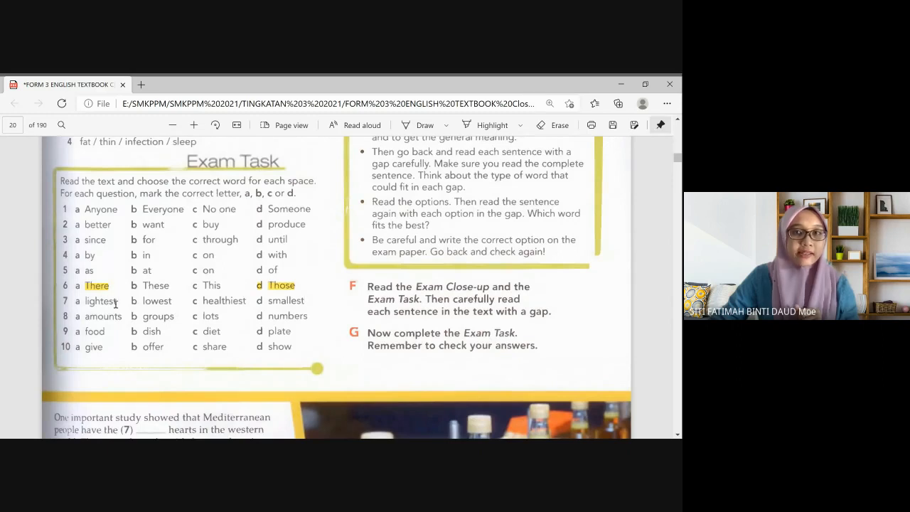
pyautogui.moveTo(553, 150)
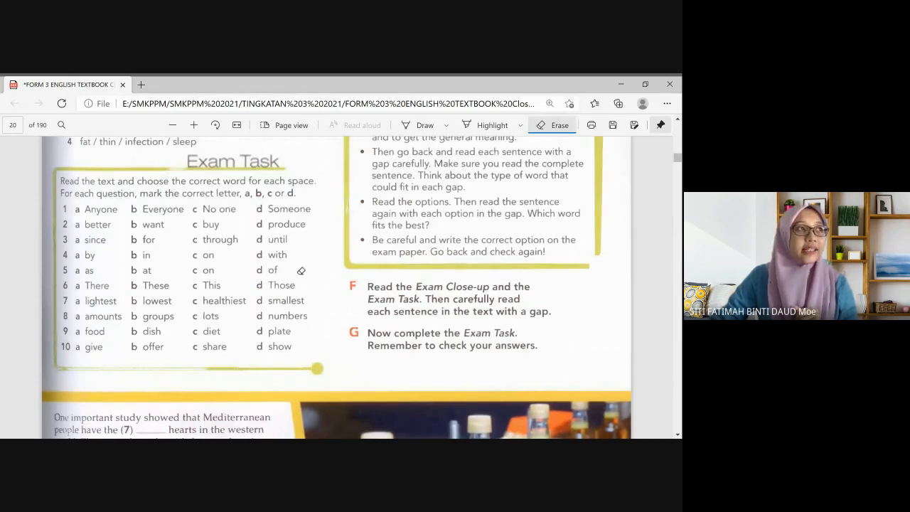
# - Scroll down to show gap 7 and the olive oil disease sentences on page 20
pyautogui.scroll(-3)
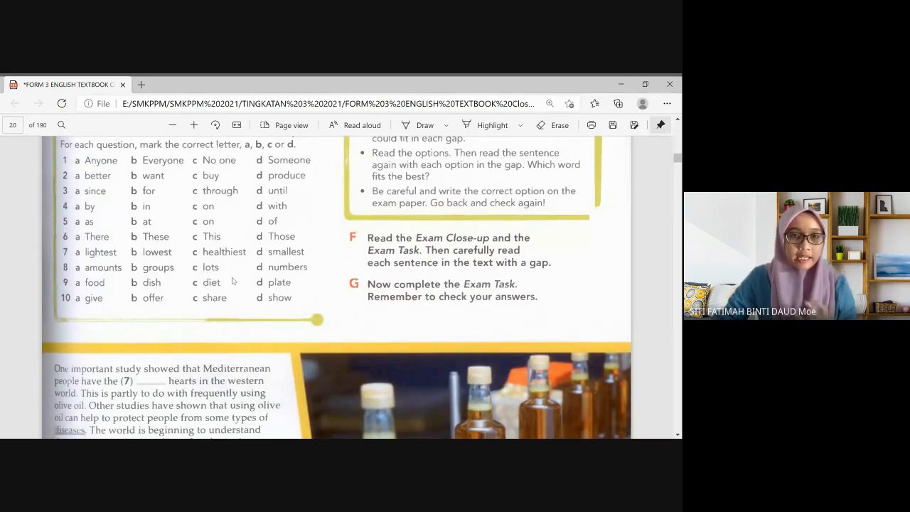
pyautogui.moveTo(117, 320)
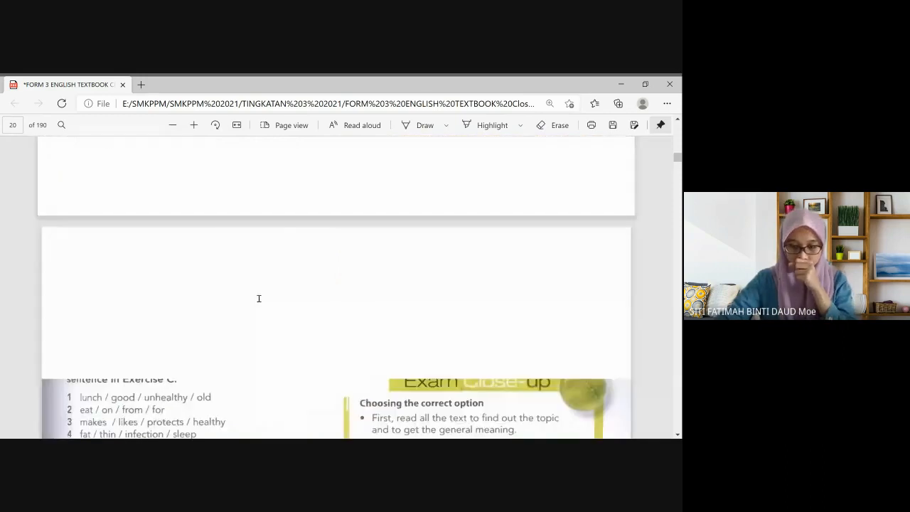
# - Scroll back into page 19 to show the An Oil for Life article with gaps 1–6
pyautogui.scroll(3)
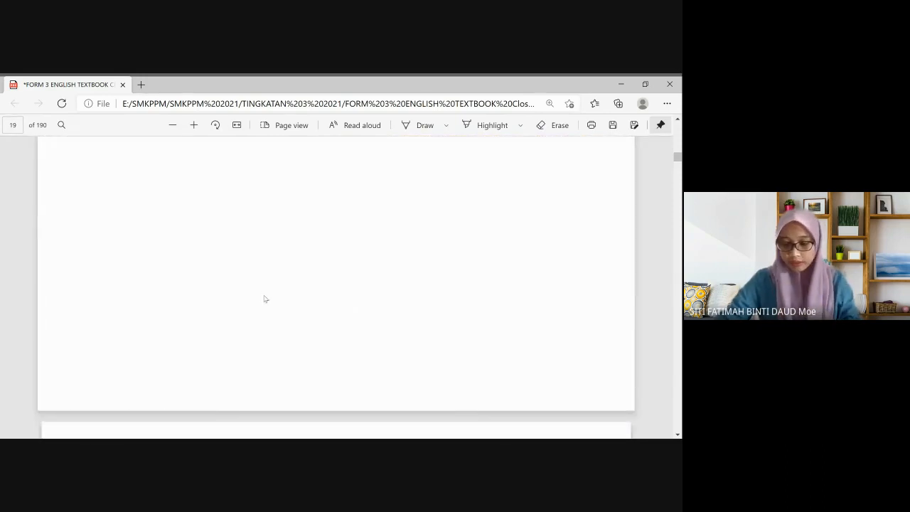
pyautogui.scroll(-3)
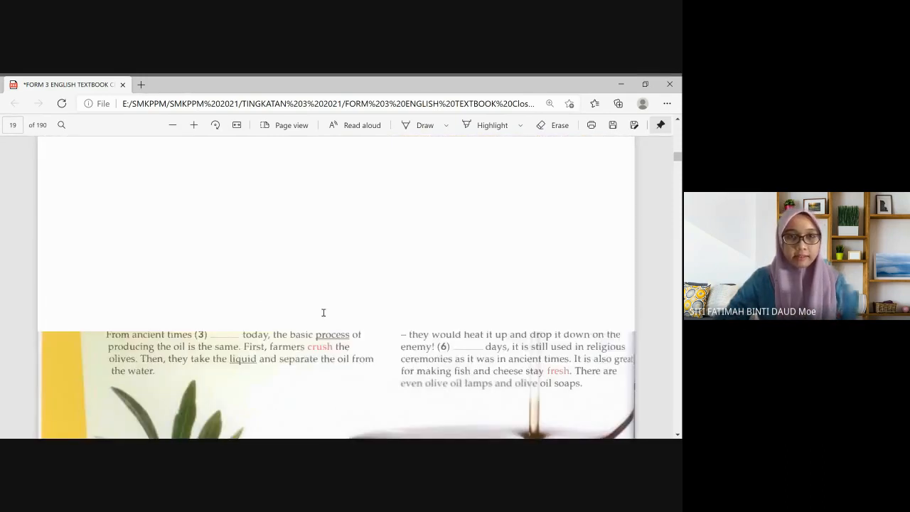
pyautogui.scroll(3)
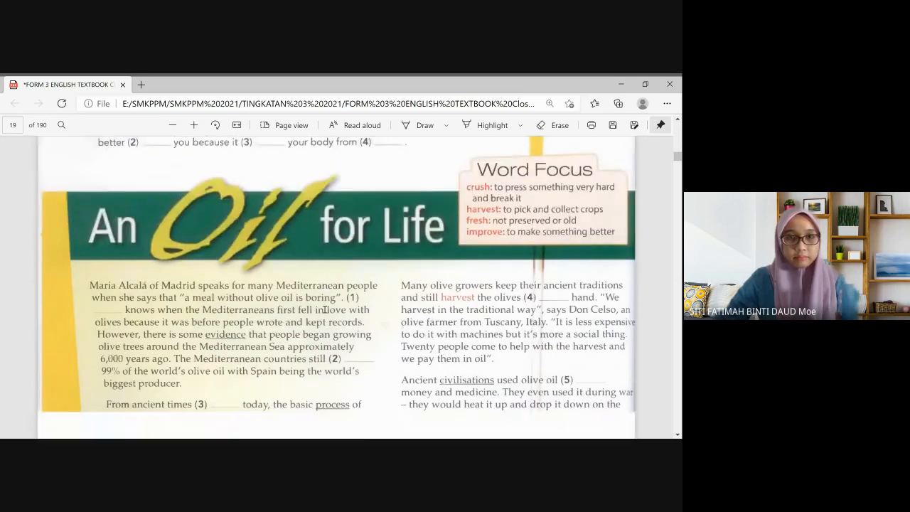
pyautogui.scroll(-3)
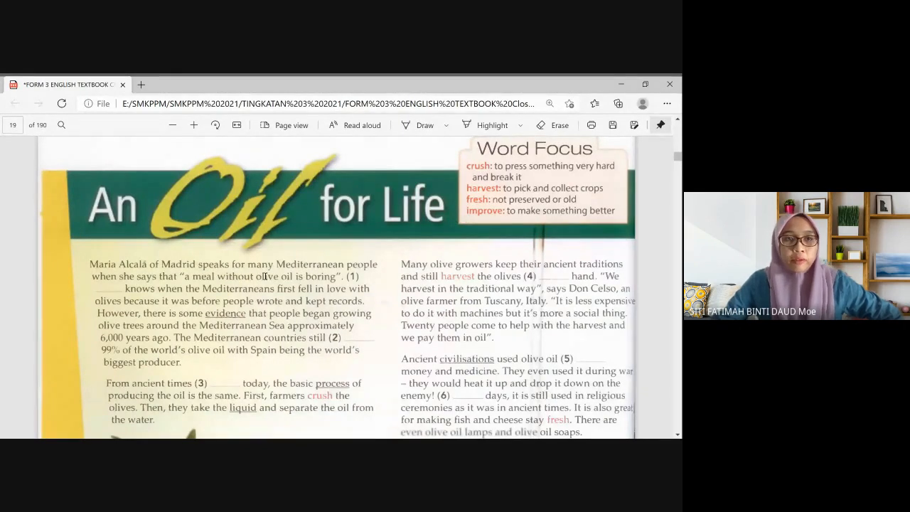
pyautogui.scroll(-3)
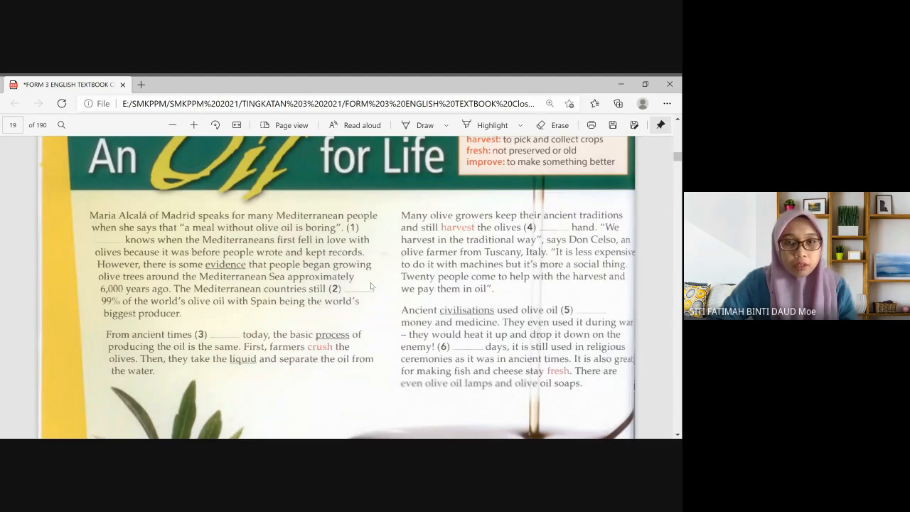
pyautogui.moveTo(357, 303)
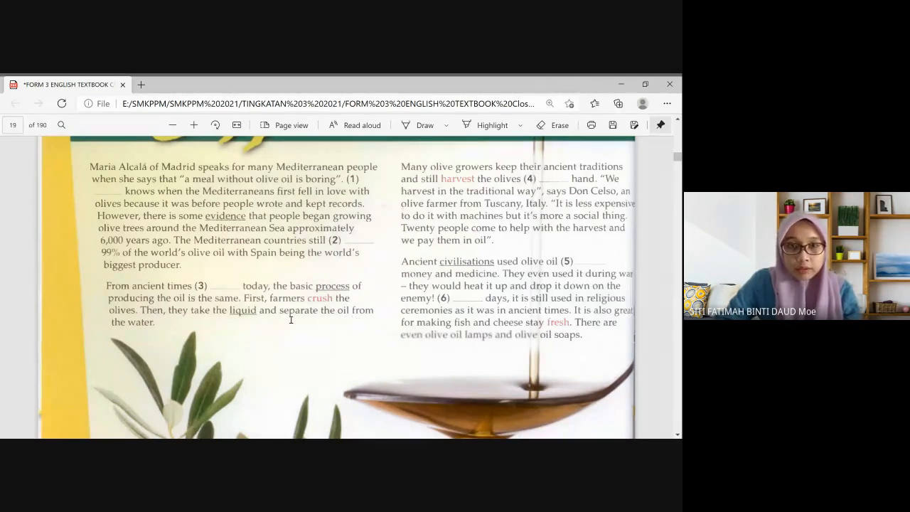
pyautogui.moveTo(294, 330)
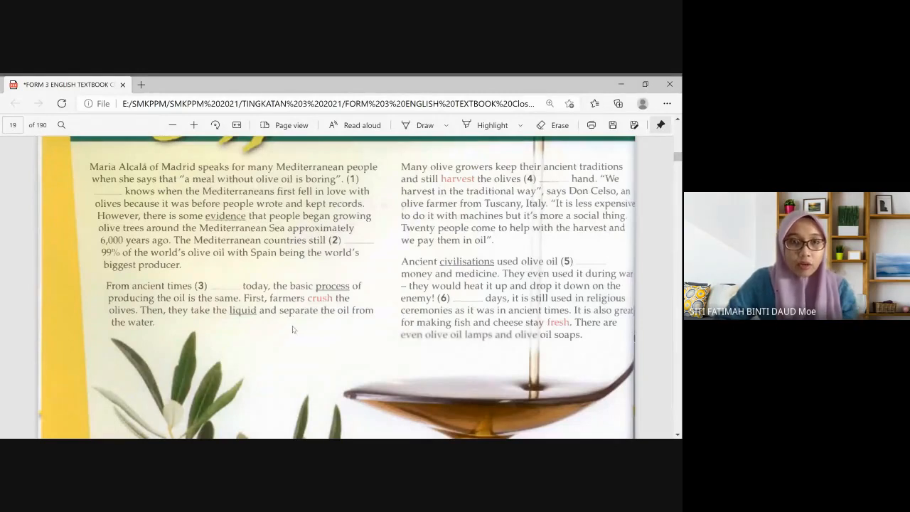
pyautogui.scroll(-3)
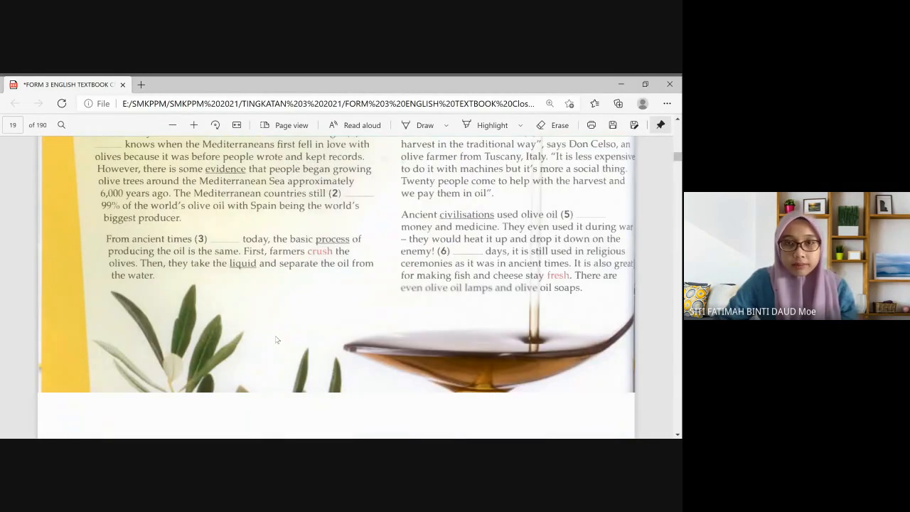
pyautogui.scroll(3)
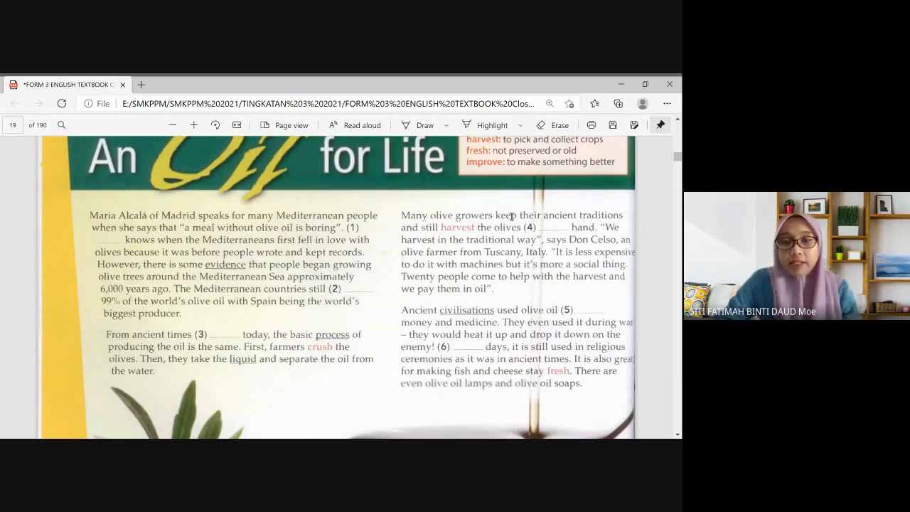
pyautogui.moveTo(504, 217)
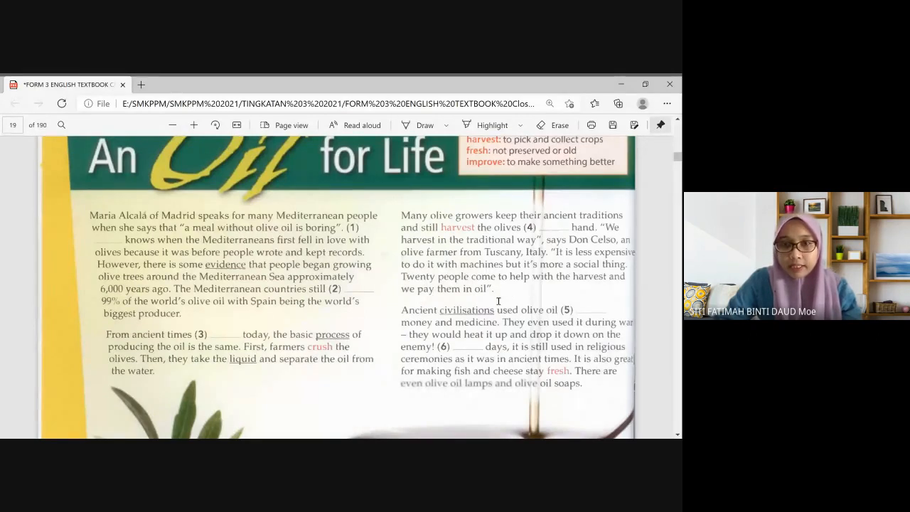
pyautogui.moveTo(503, 290)
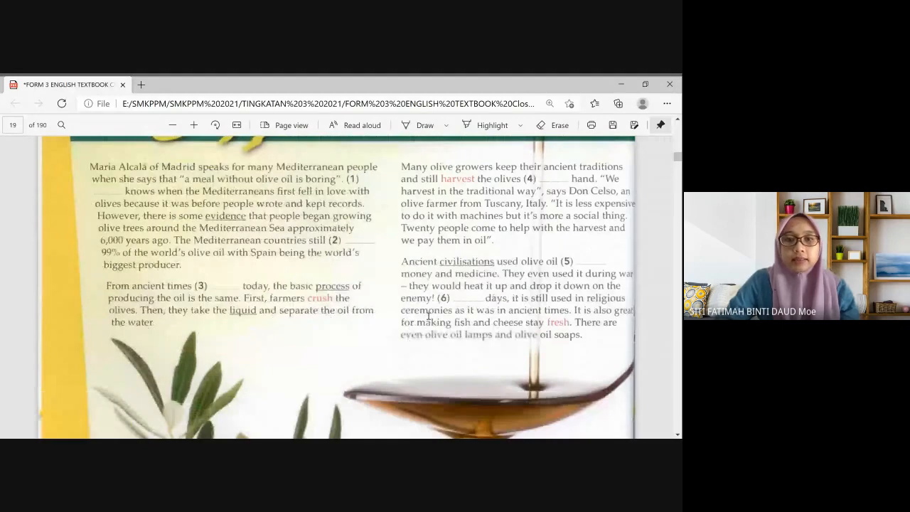
pyautogui.scroll(-3)
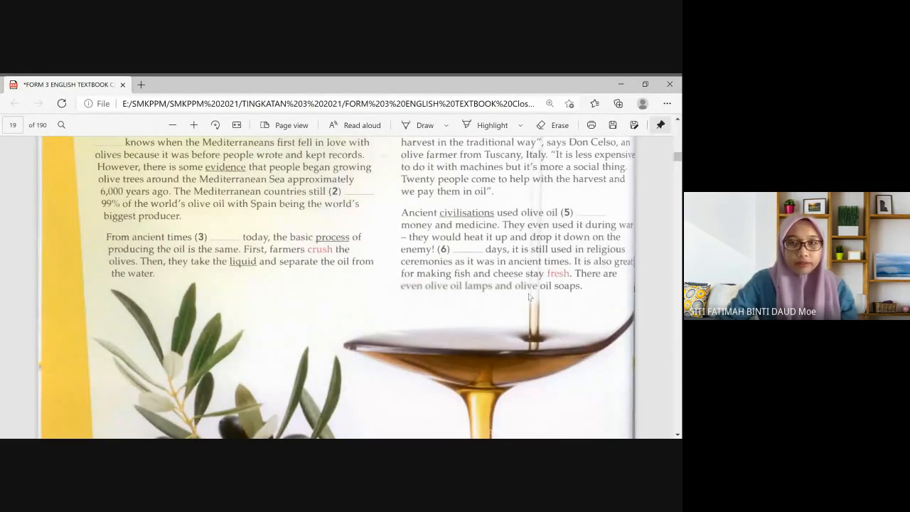
pyautogui.scroll(-3)
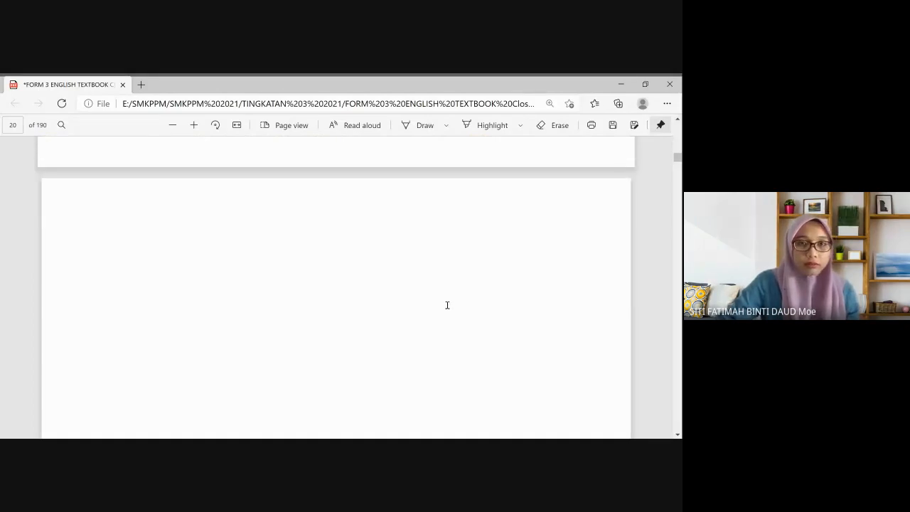
pyautogui.scroll(-3)
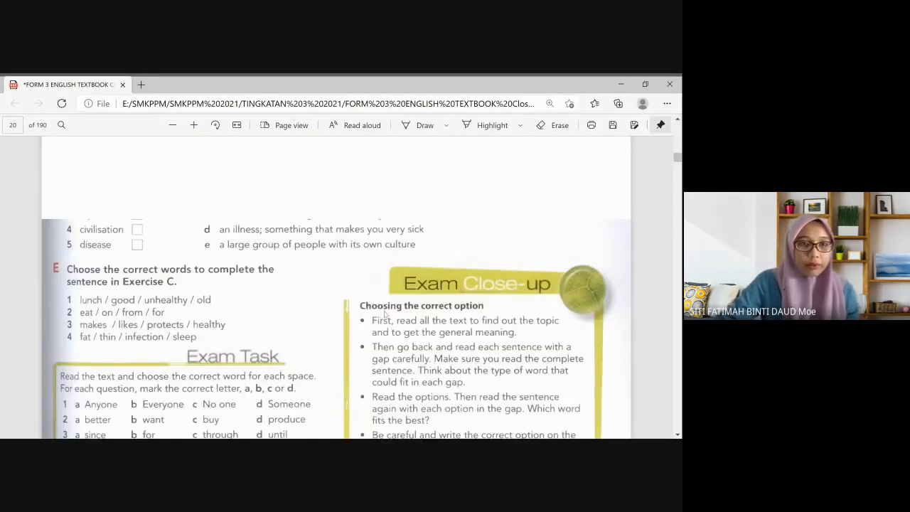
pyautogui.scroll(-3)
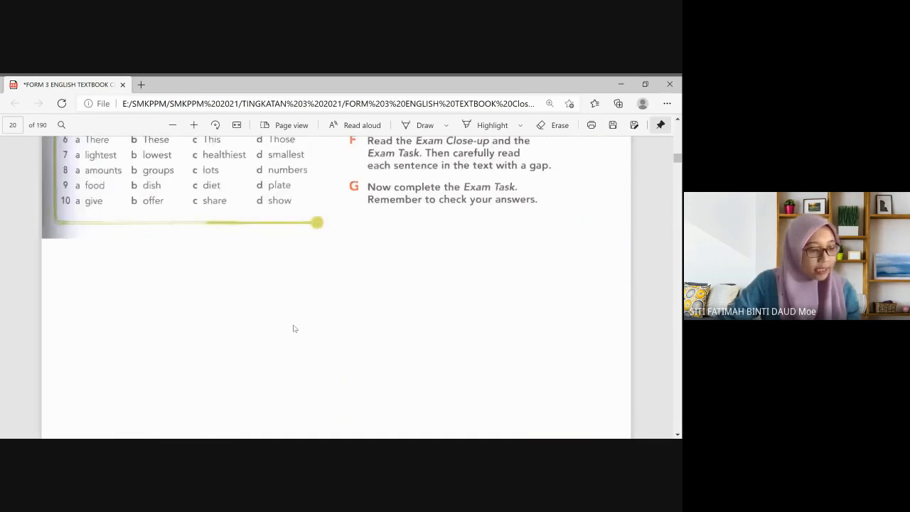
pyautogui.scroll(-3)
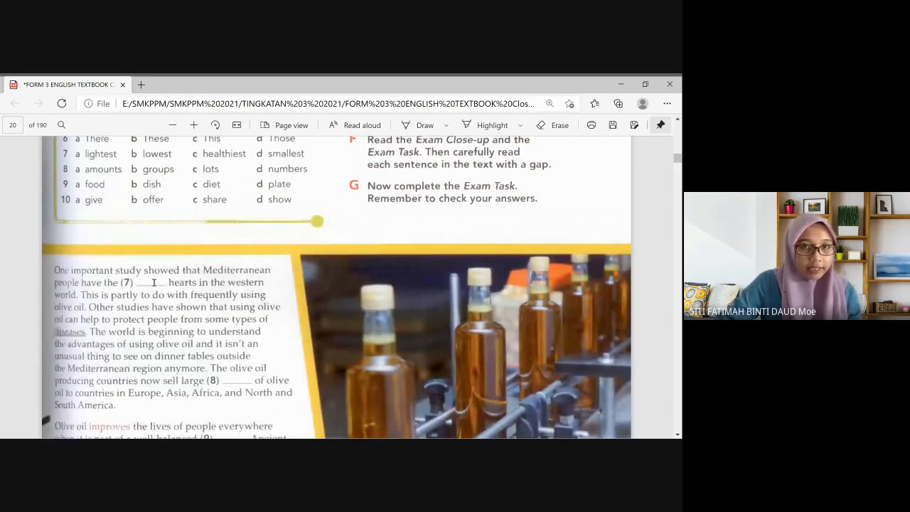
pyautogui.scroll(-3)
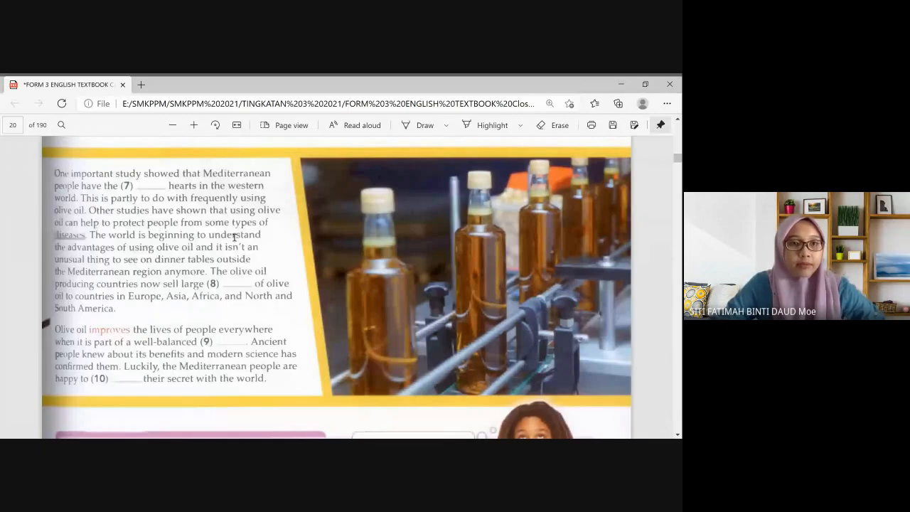
pyautogui.moveTo(87, 241)
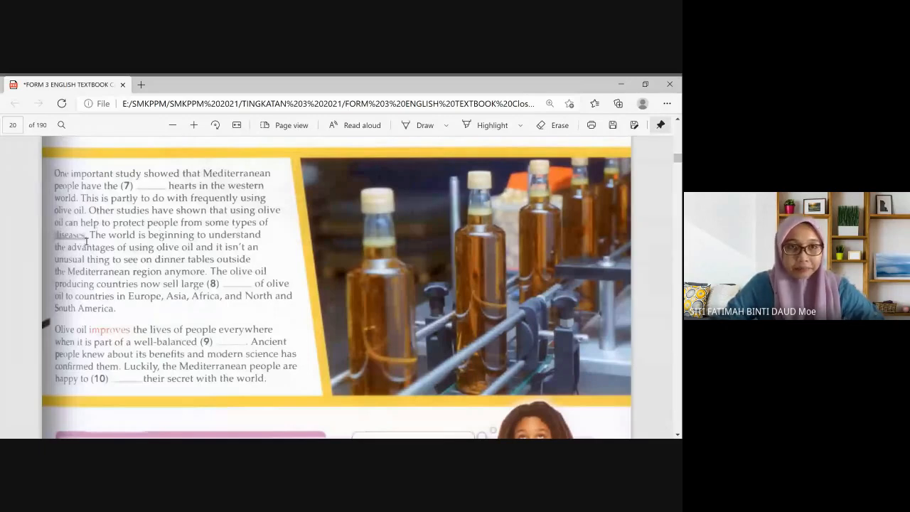
pyautogui.moveTo(203, 247)
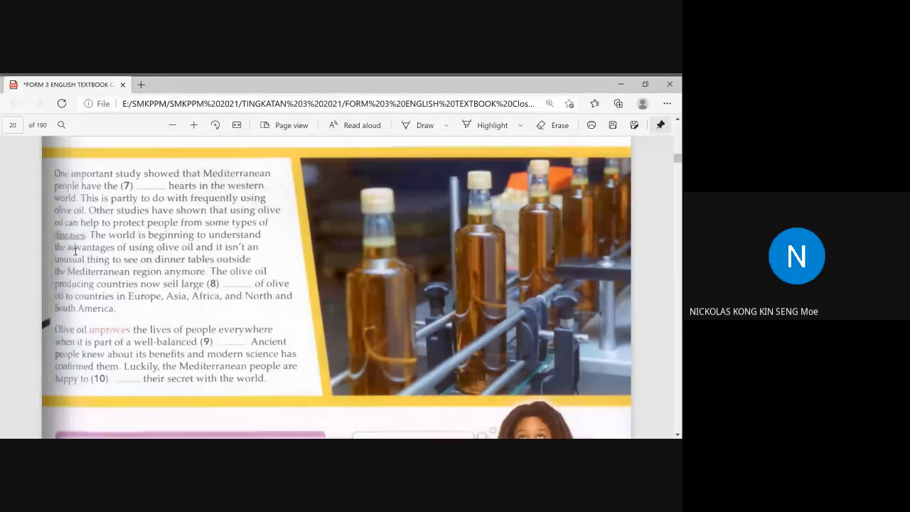
pyautogui.doubleClick(88, 247)
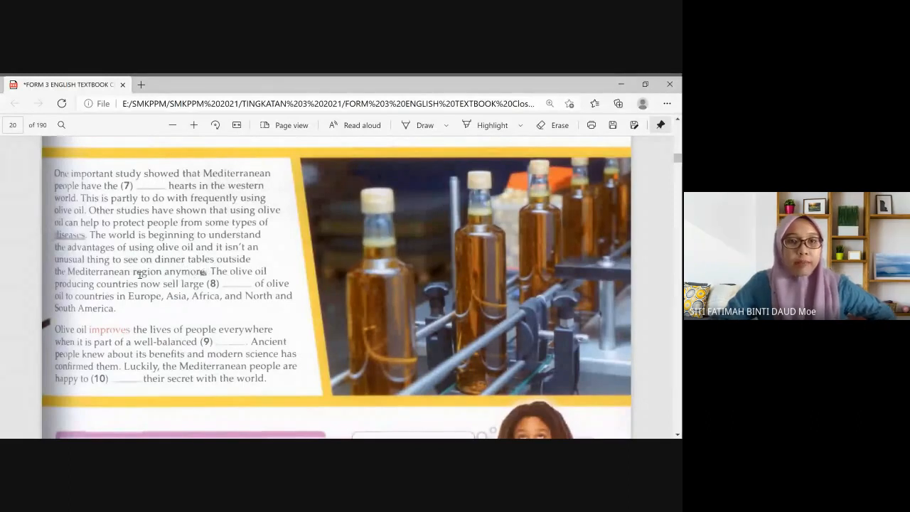
# - Highlight 'unusual thing to see on dinner tables…' and scroll down to the Ideas Focus questions
pyautogui.moveTo(80, 259); pyautogui.dragTo(207, 271)
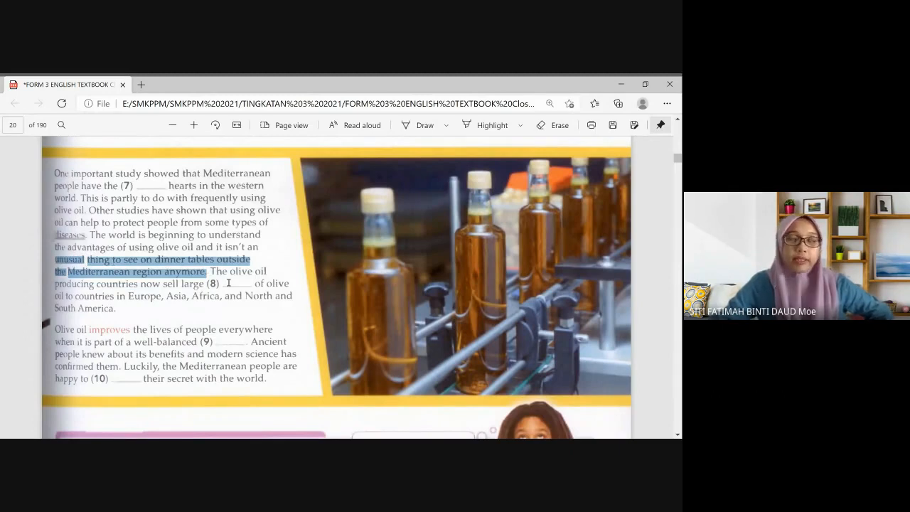
pyautogui.scroll(-3)
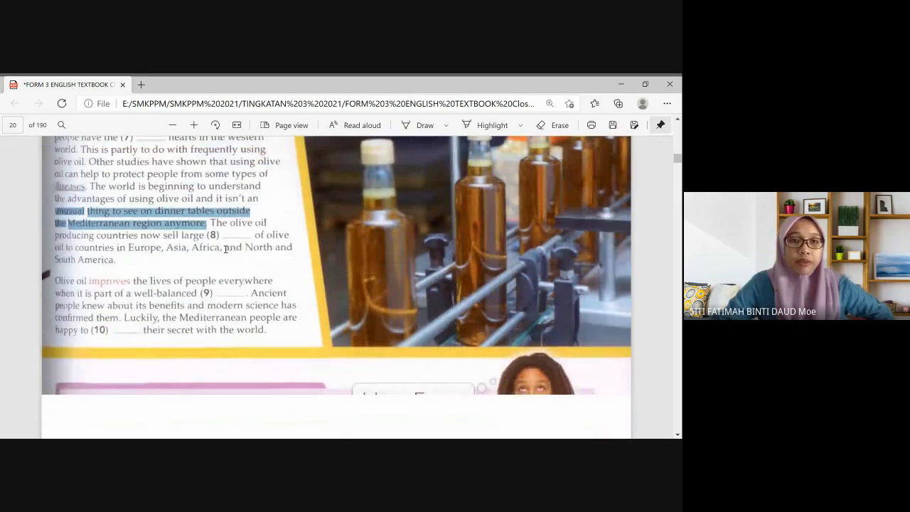
pyautogui.scroll(-3)
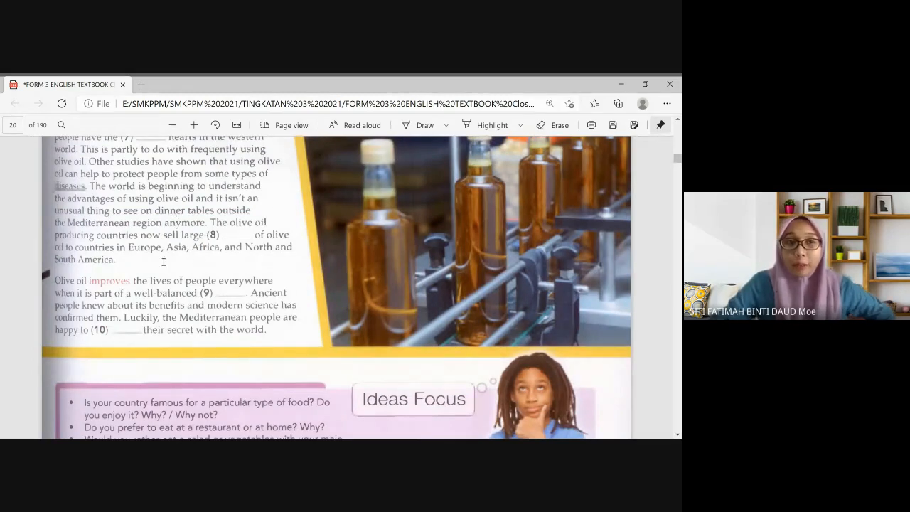
pyautogui.moveTo(131, 241)
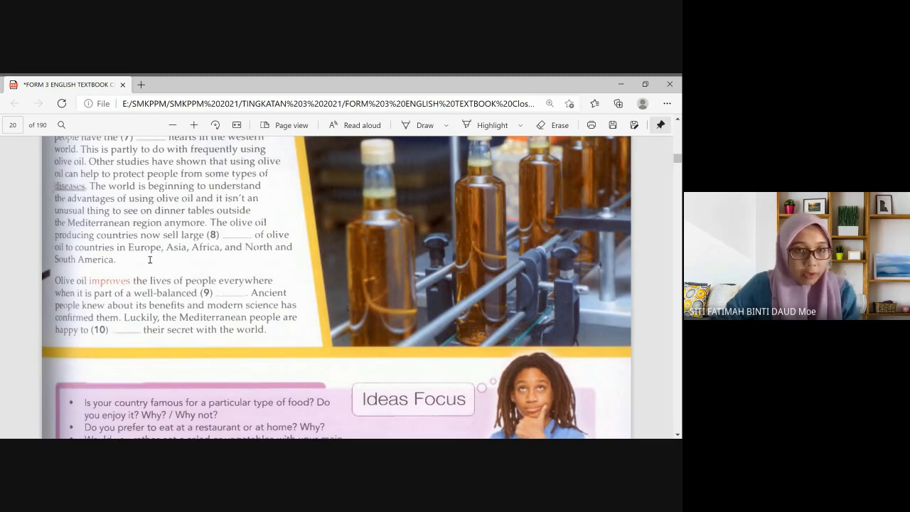
pyautogui.moveTo(90, 292)
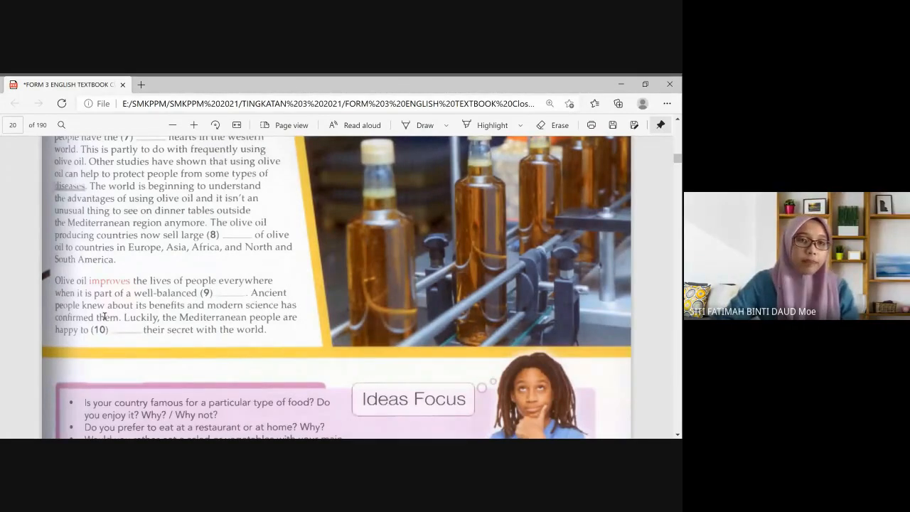
pyautogui.moveTo(184, 310)
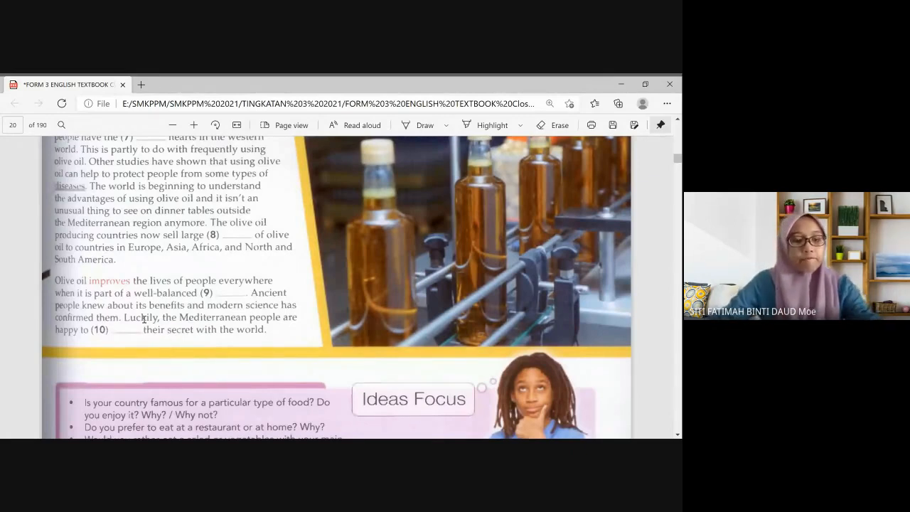
# - Scroll up to page 19's olive quiz with its four questions and tasks B and C
pyautogui.scroll(3)
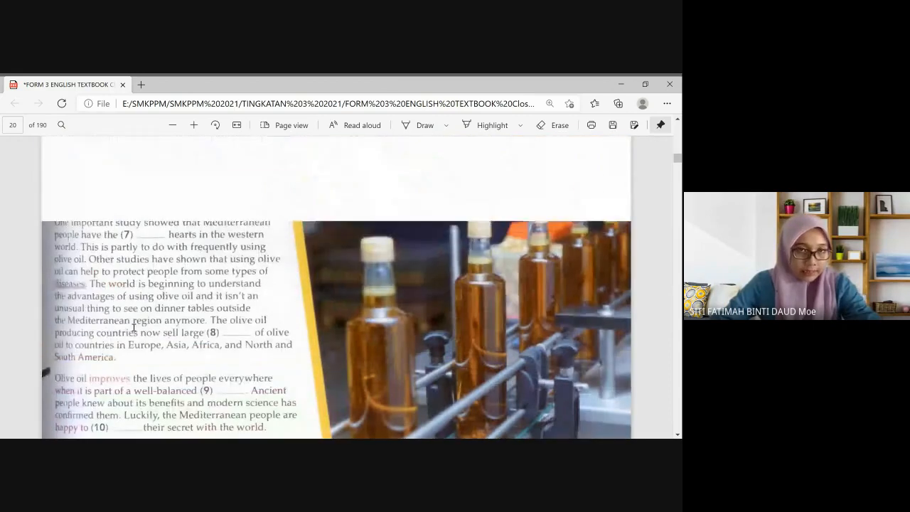
pyautogui.scroll(3)
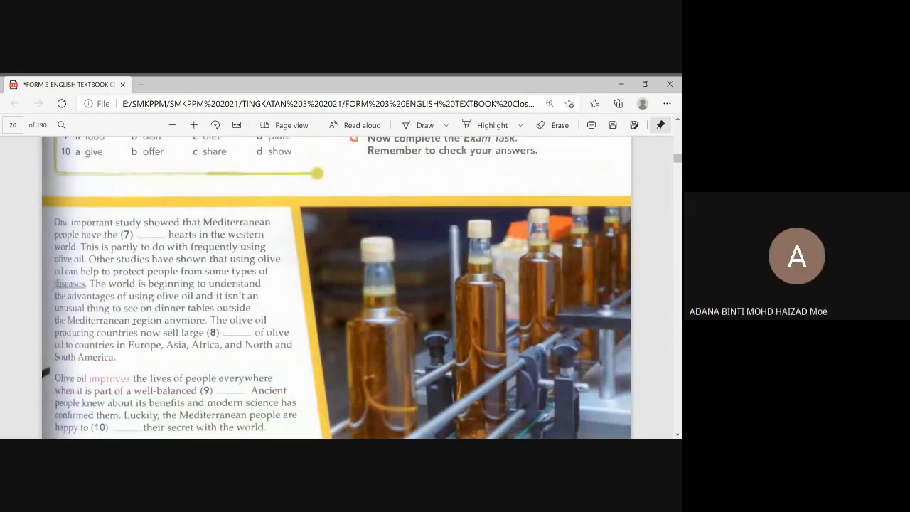
pyautogui.scroll(3)
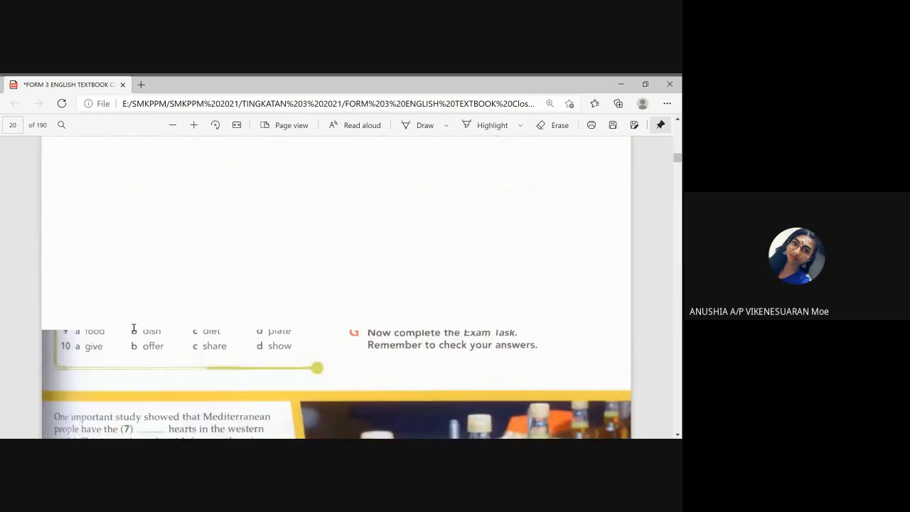
pyautogui.scroll(3)
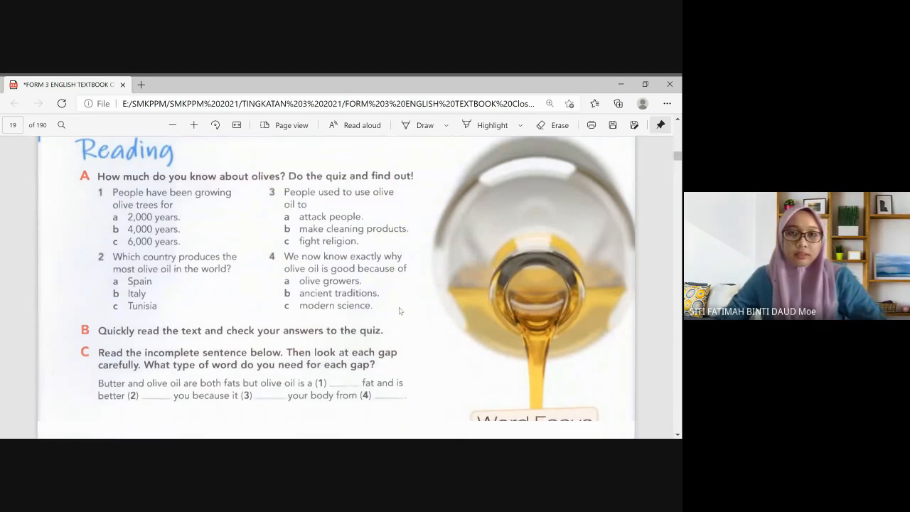
# - Scroll through pages 19–20 to page 21's Unit 2 Vocabulary exercises A and B
pyautogui.scroll(-3)
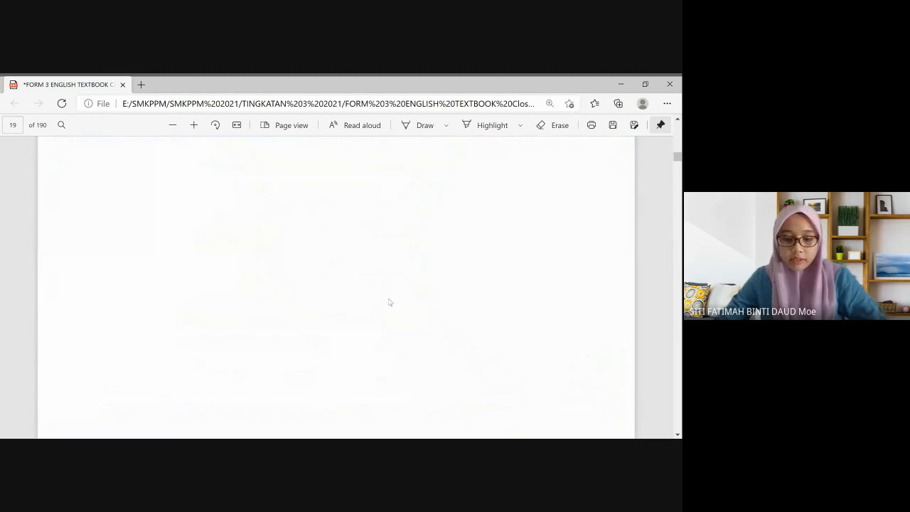
pyautogui.scroll(-3)
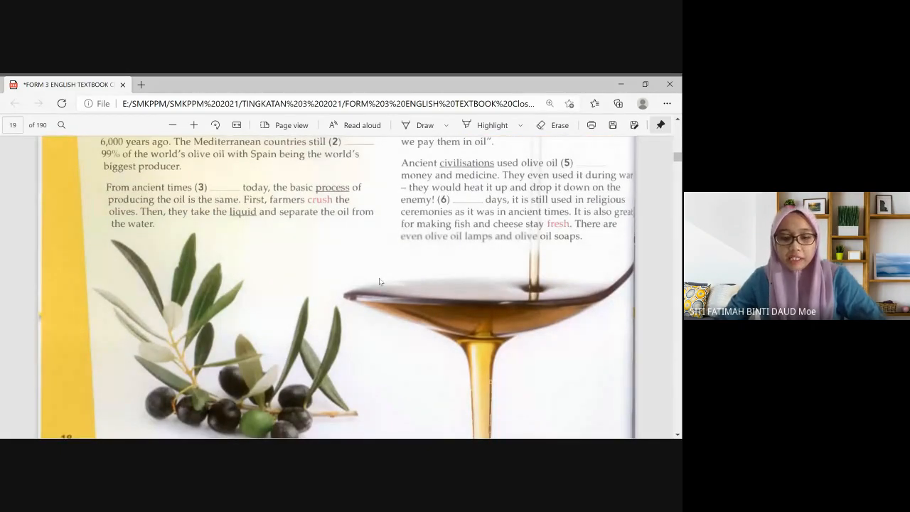
pyautogui.scroll(-3)
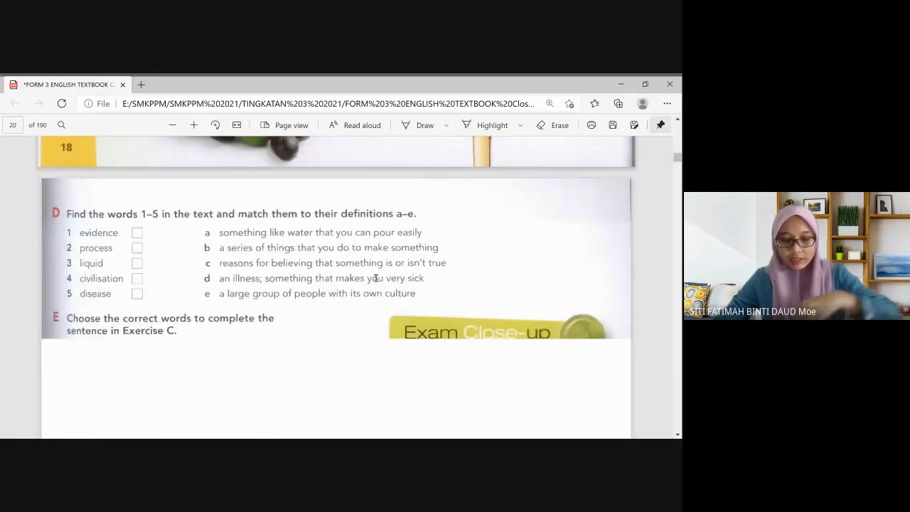
pyautogui.scroll(-3)
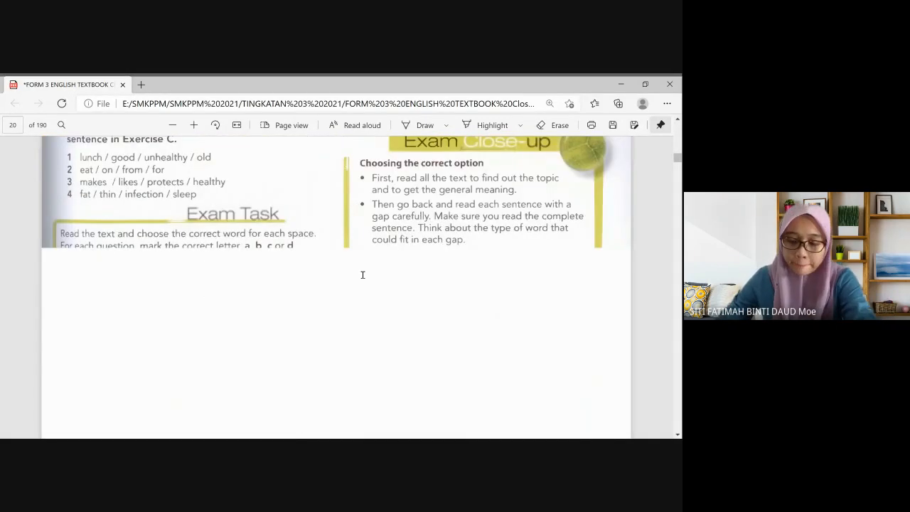
pyautogui.scroll(-3)
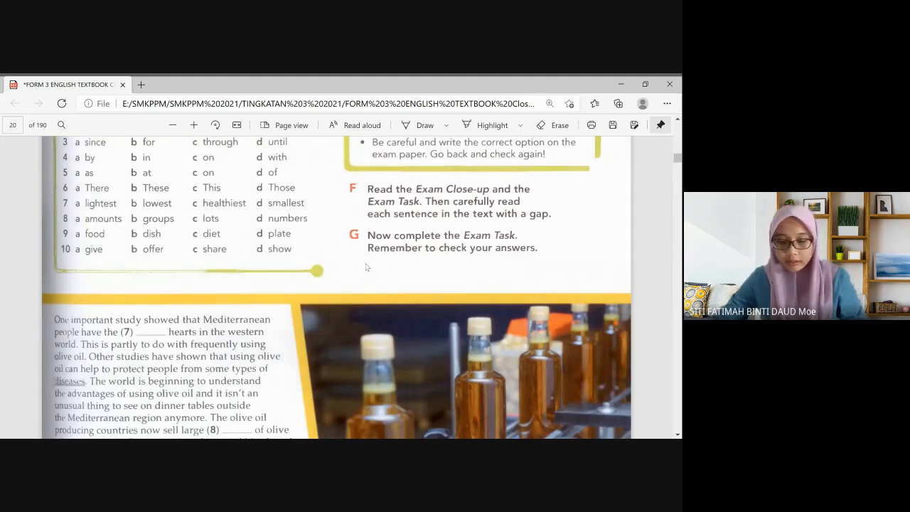
pyautogui.scroll(-3)
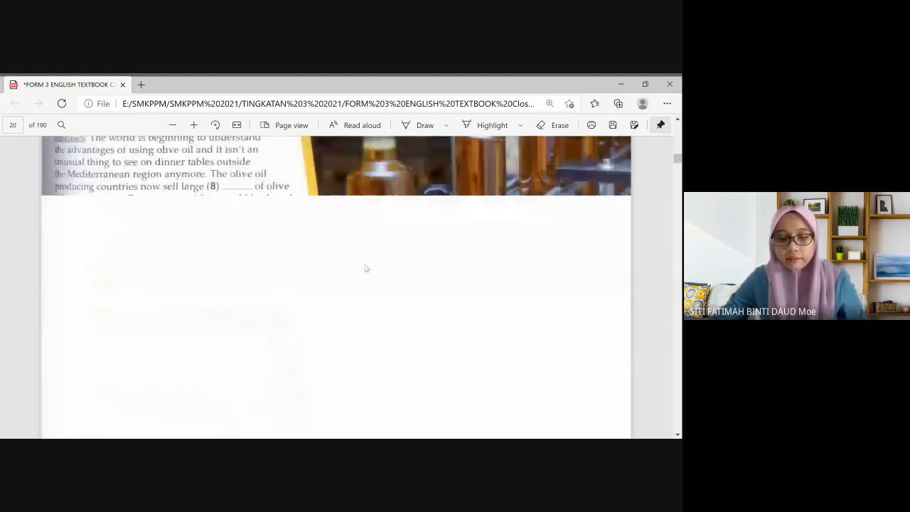
pyautogui.scroll(-3)
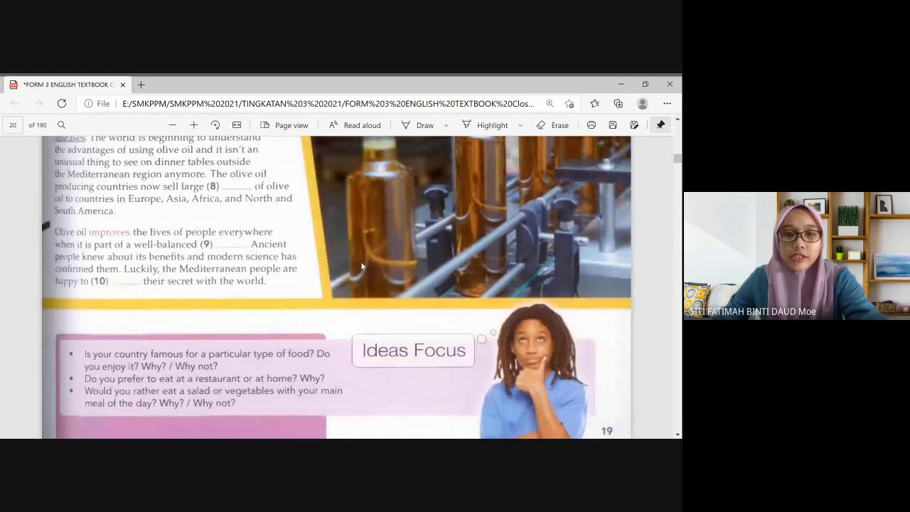
pyautogui.scroll(-3)
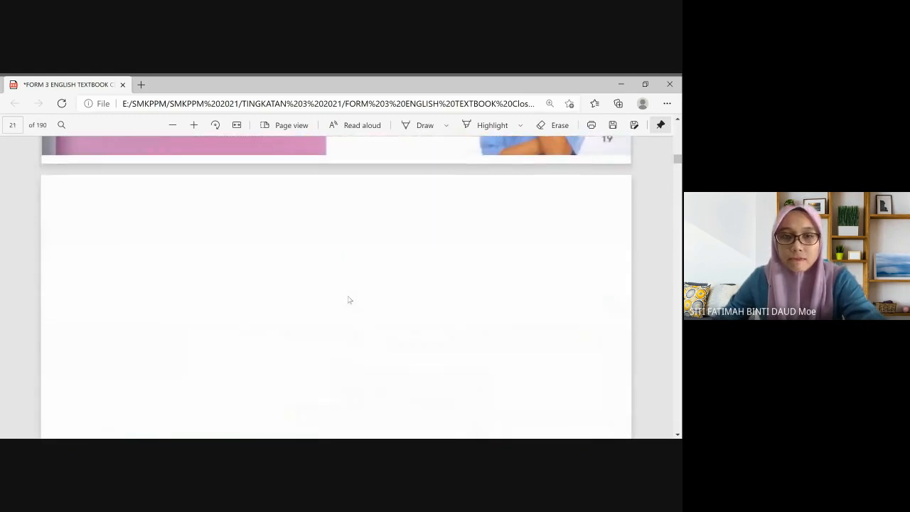
pyautogui.scroll(-3)
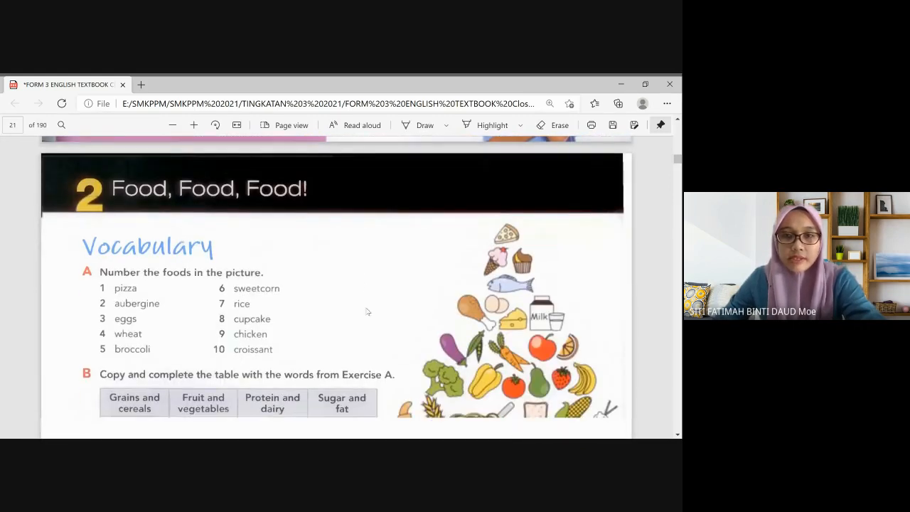
# - Select 'aubergine' in Exercise A's food list, then scroll to Exercise C's eight word sets
pyautogui.scroll(-3)
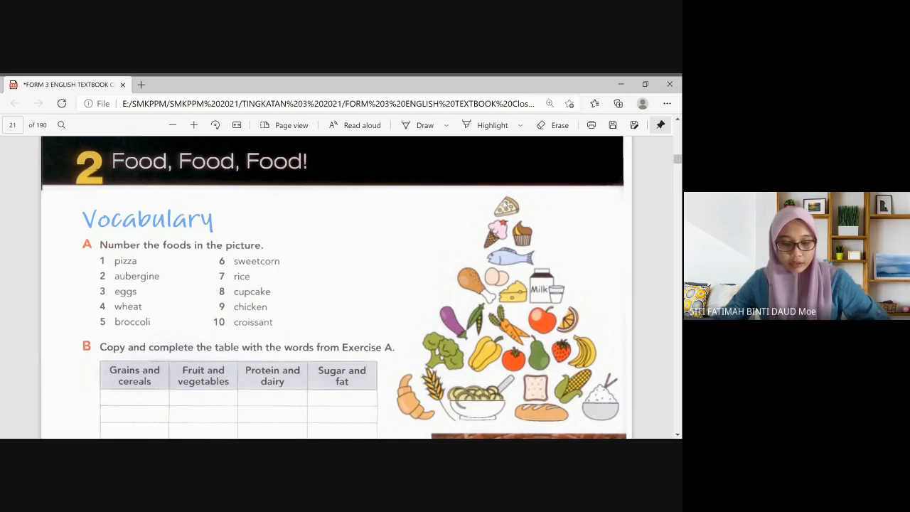
pyautogui.moveTo(376, 237)
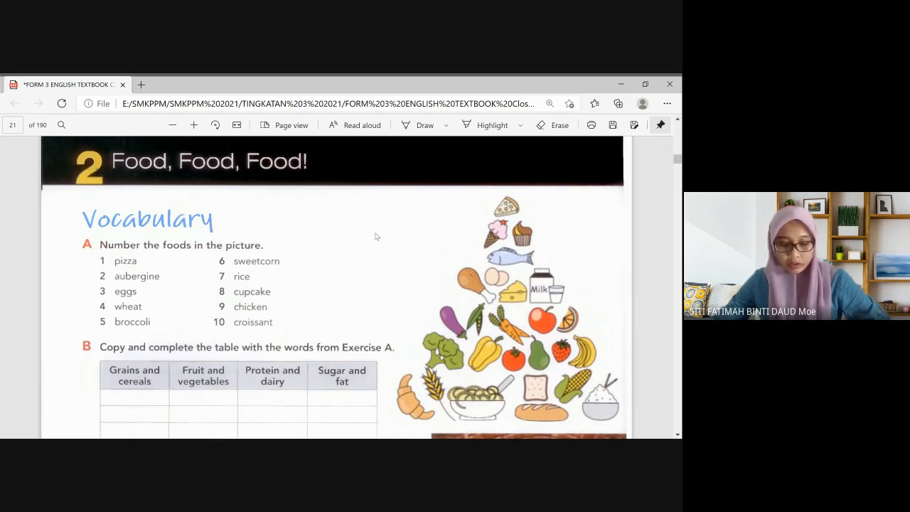
pyautogui.moveTo(367, 241)
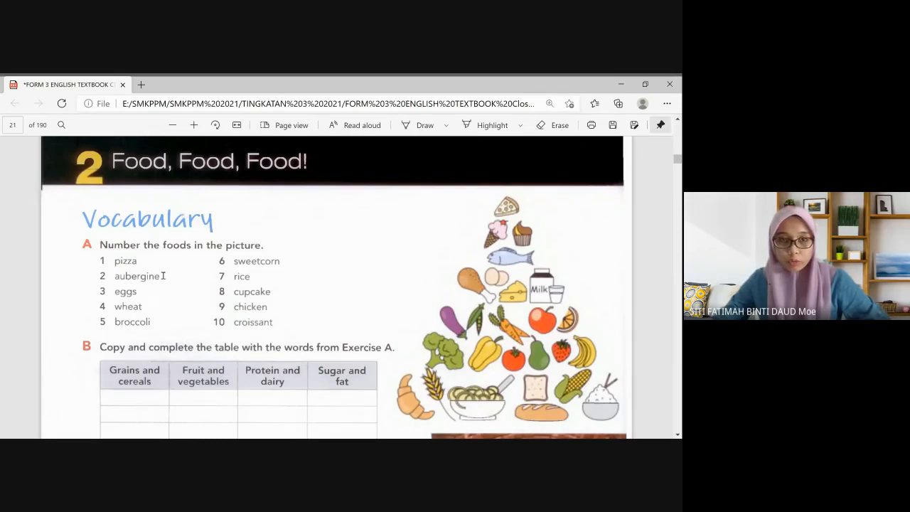
pyautogui.doubleClick(136, 276)
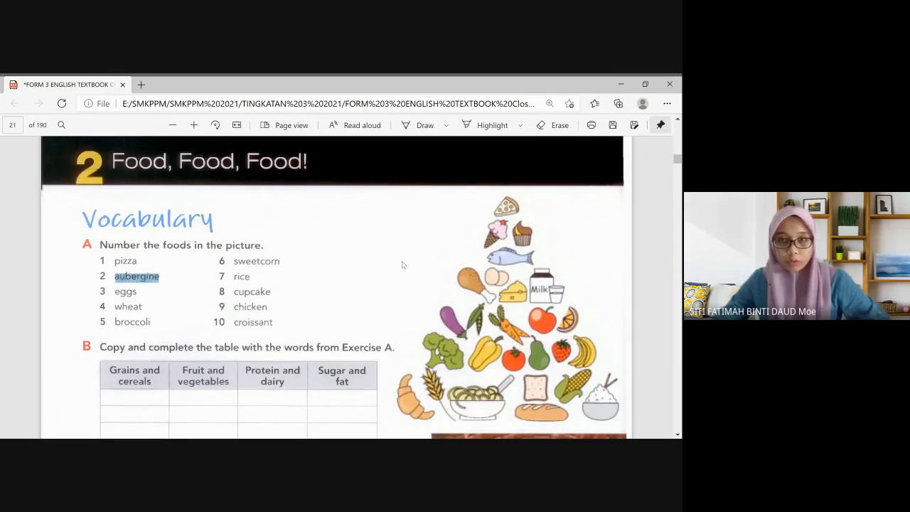
pyautogui.moveTo(416, 231)
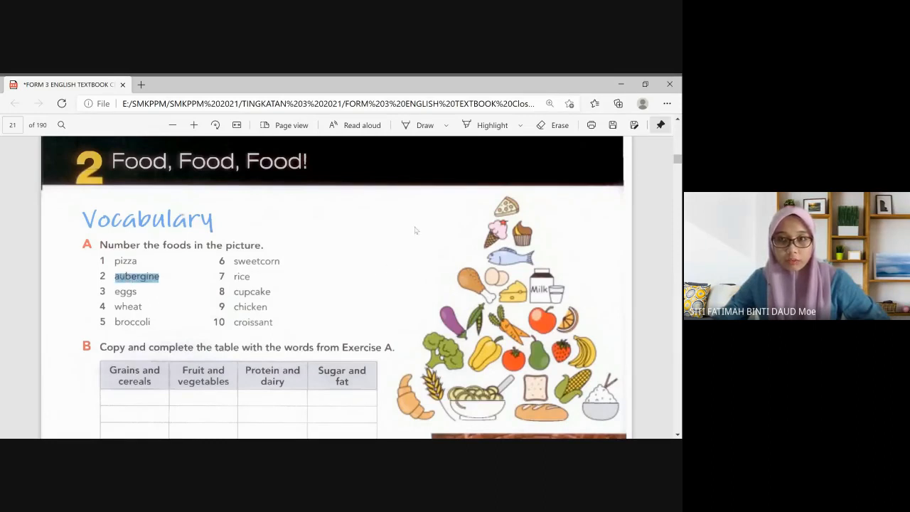
pyautogui.moveTo(566, 252)
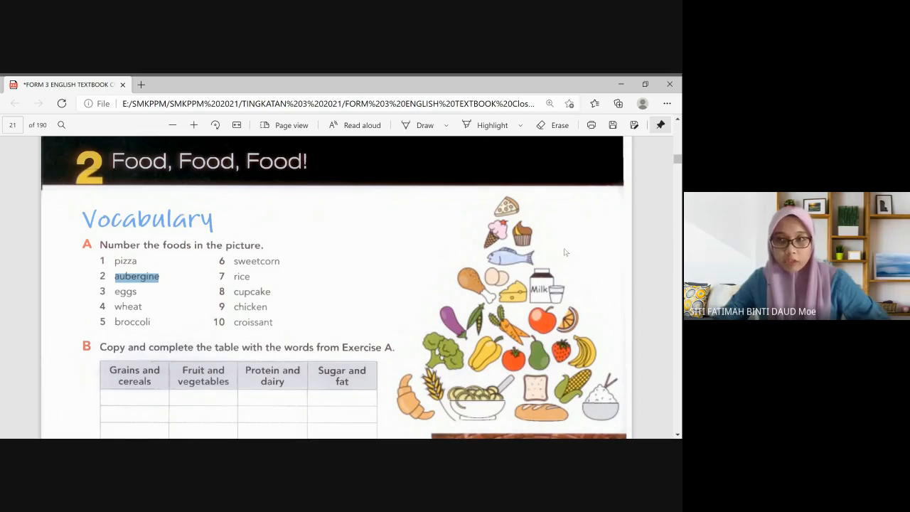
pyautogui.scroll(-3)
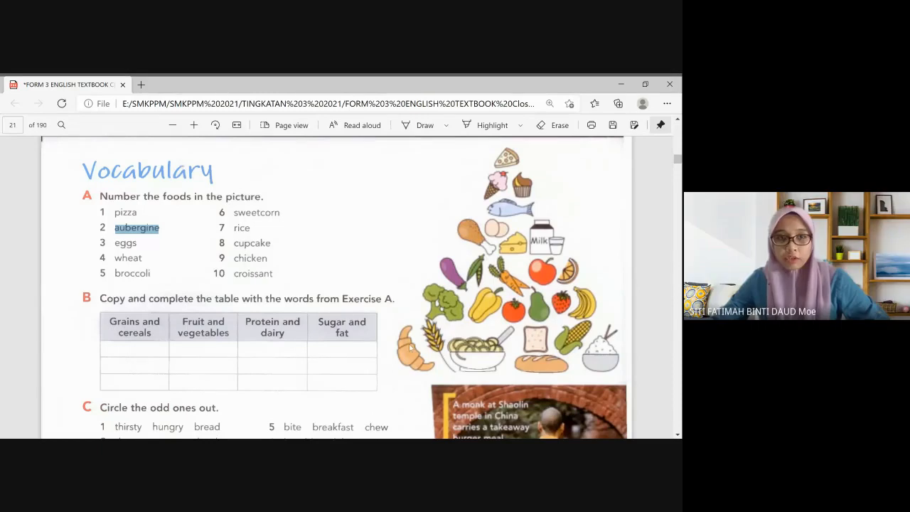
pyautogui.moveTo(273, 282)
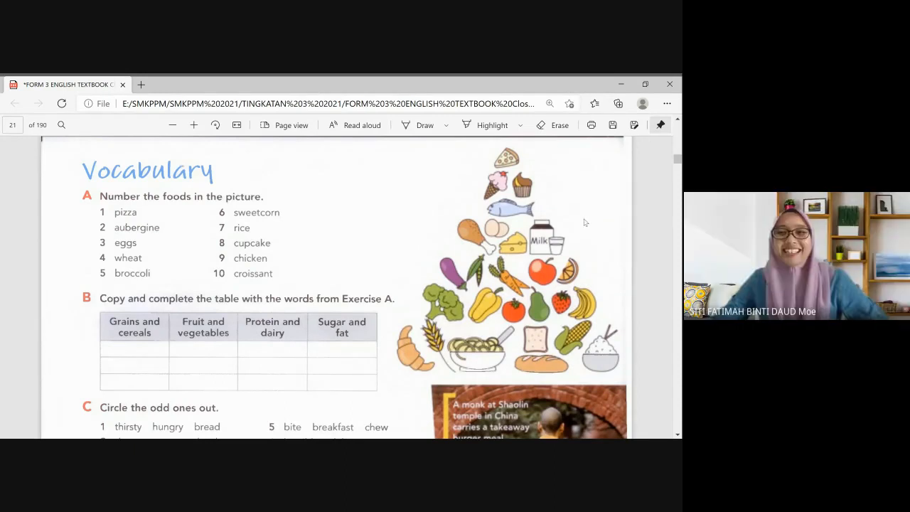
pyautogui.moveTo(416, 288)
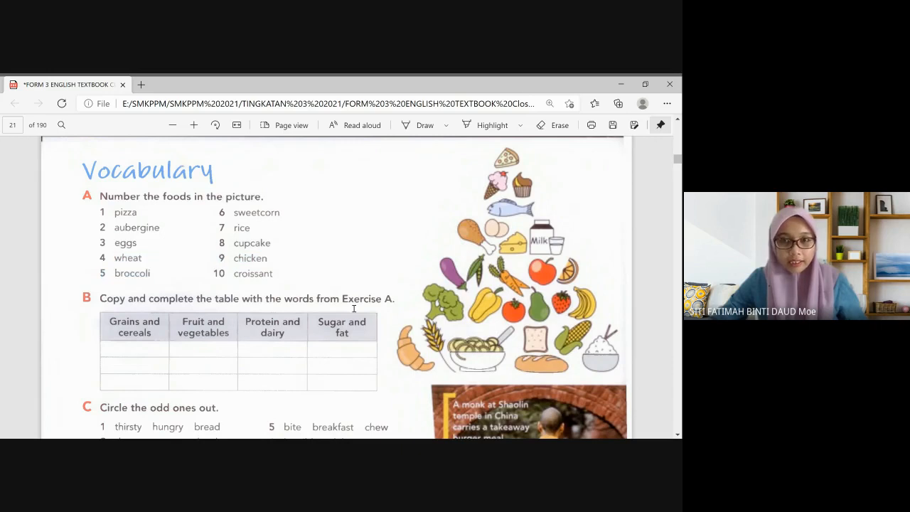
pyautogui.moveTo(441, 295)
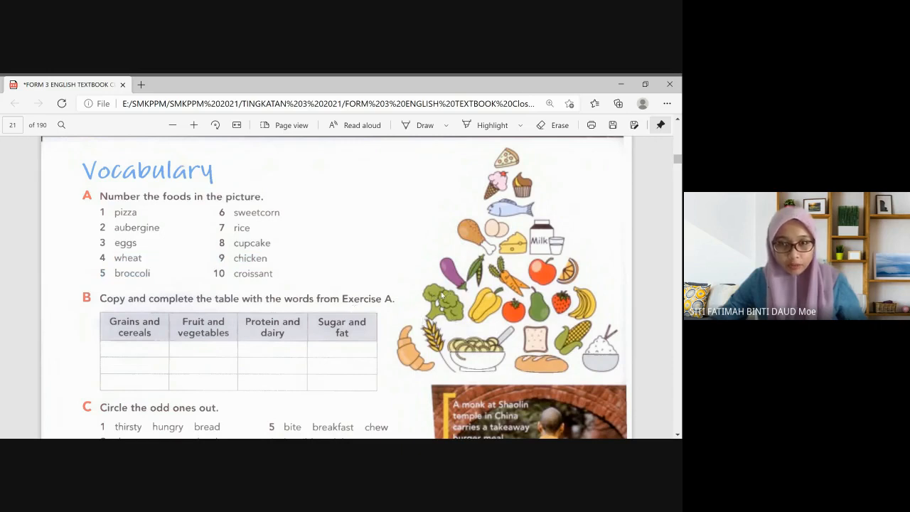
pyautogui.moveTo(416, 311)
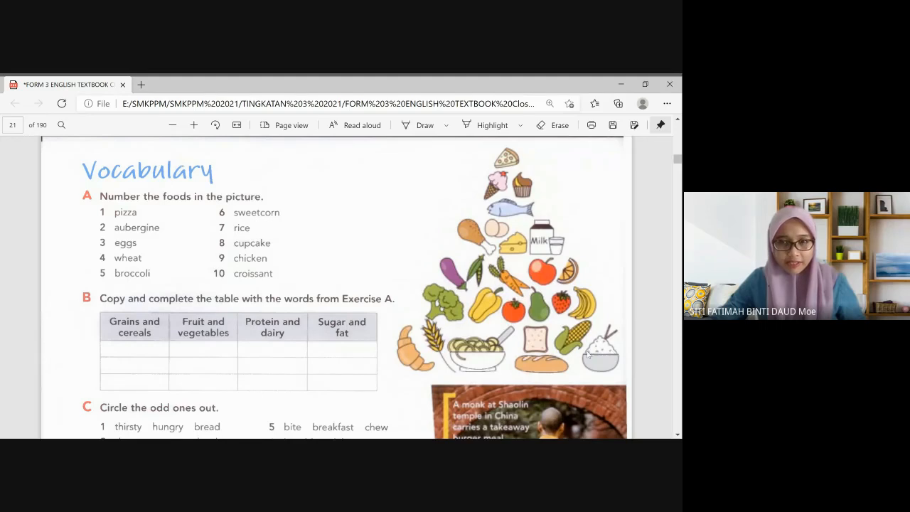
pyautogui.moveTo(468, 360)
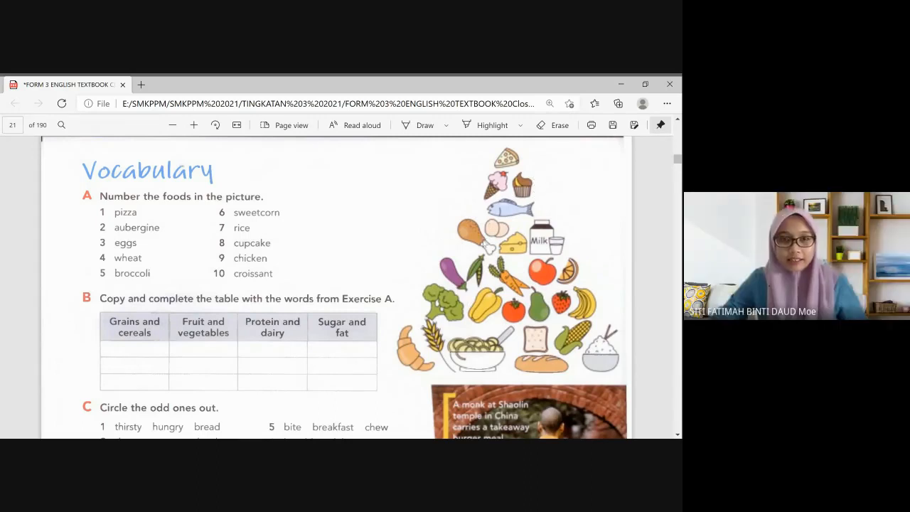
pyautogui.moveTo(354, 278)
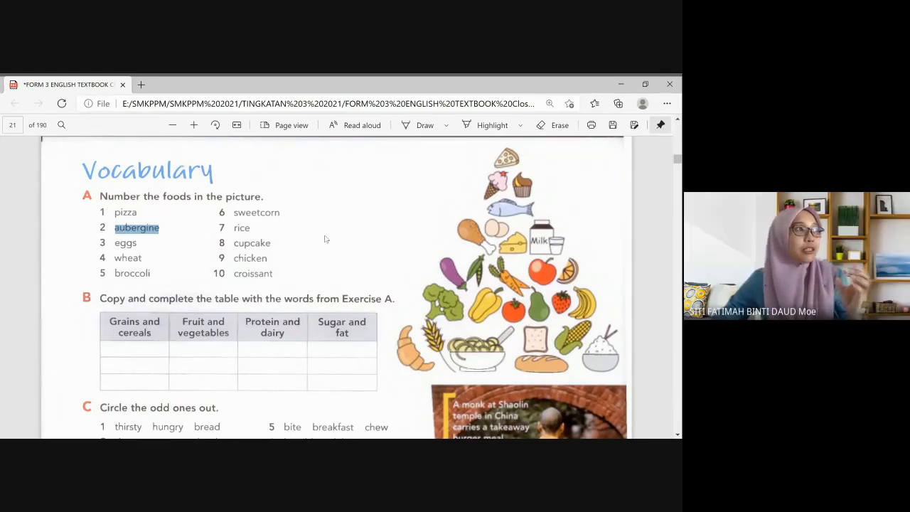
pyautogui.moveTo(409, 267)
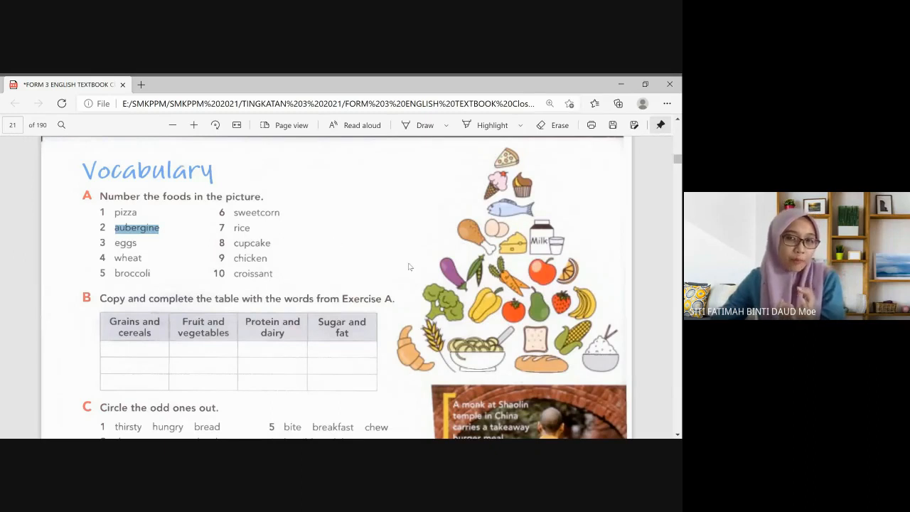
pyautogui.moveTo(388, 266)
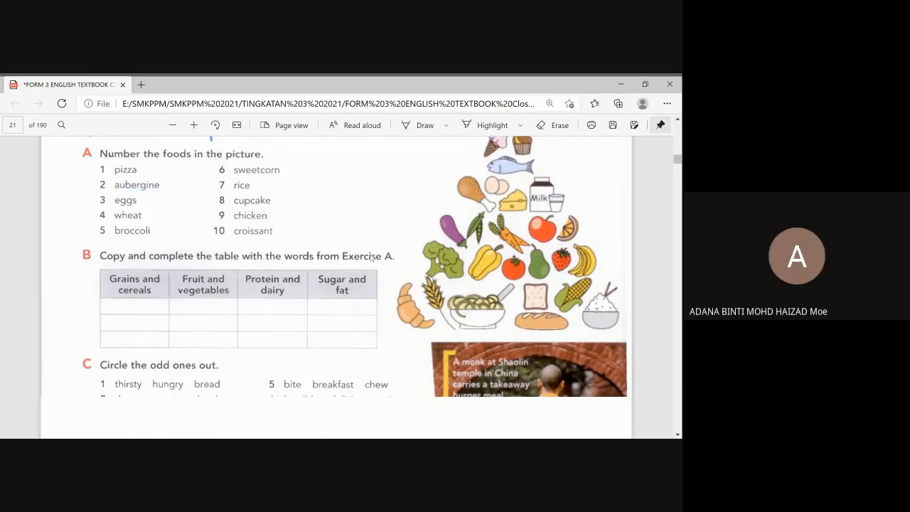
pyautogui.scroll(-3)
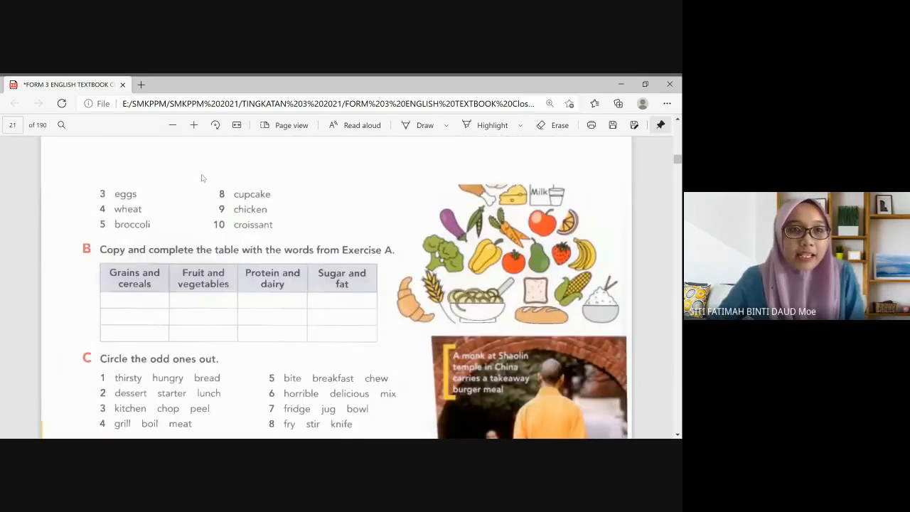
# - Scroll page 21 to show Exercise C's word groups and Exercise D's first sentences
pyautogui.scroll(3)
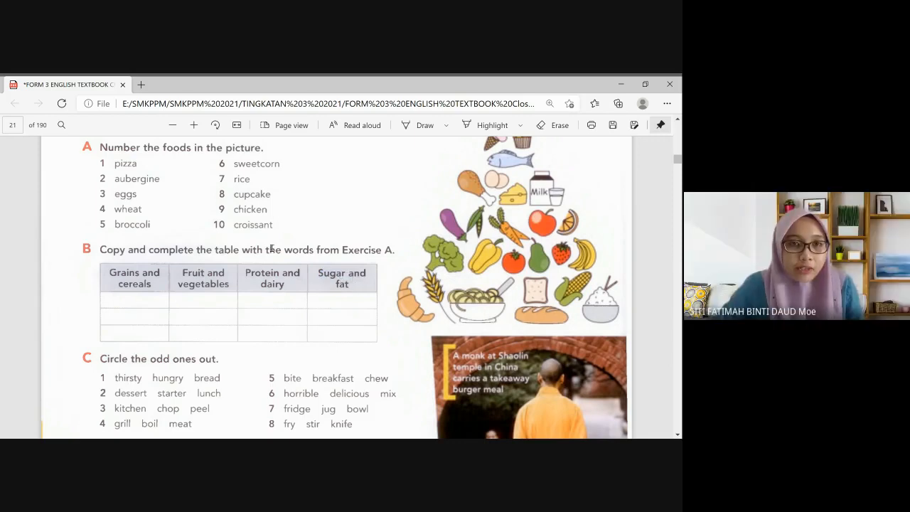
pyautogui.moveTo(152, 222)
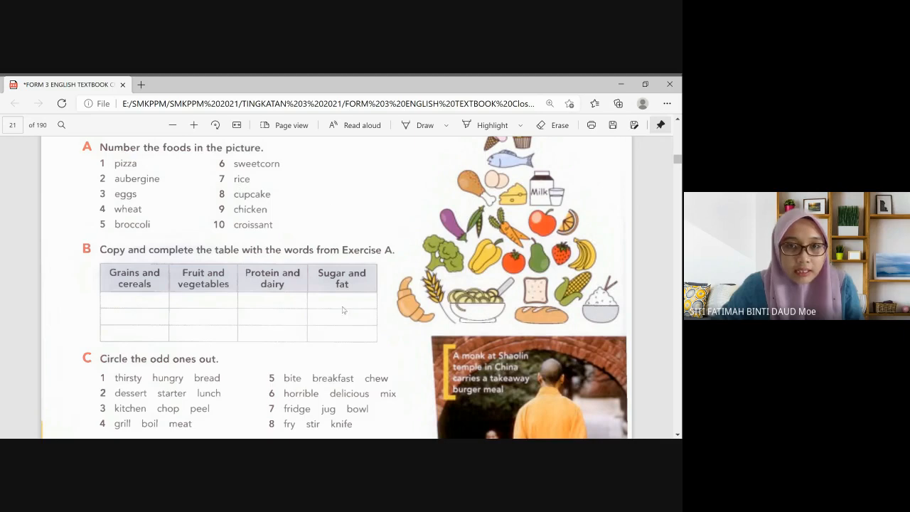
pyautogui.moveTo(319, 248)
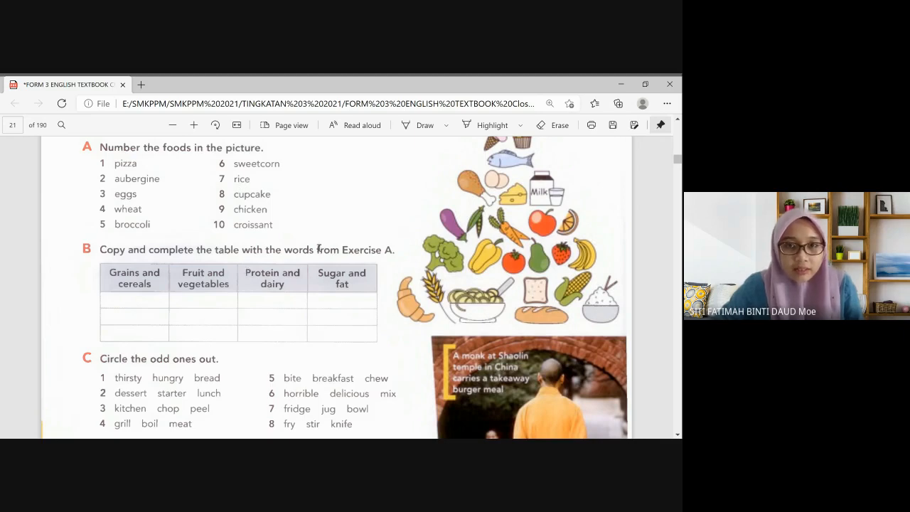
pyautogui.scroll(-3)
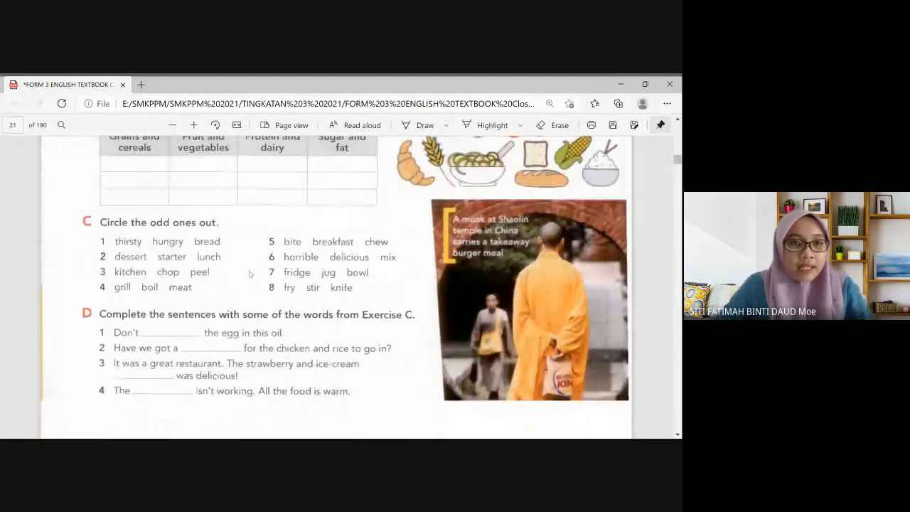
# - Highlight 'odd ones' in Exercise C's instruction, then reveal all eight Exercise D sentences
pyautogui.scroll(-3)
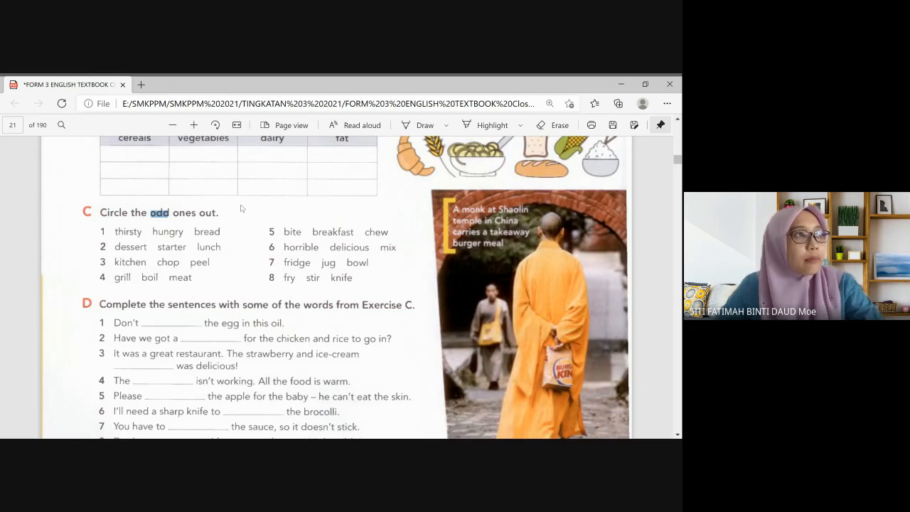
pyautogui.moveTo(246, 215)
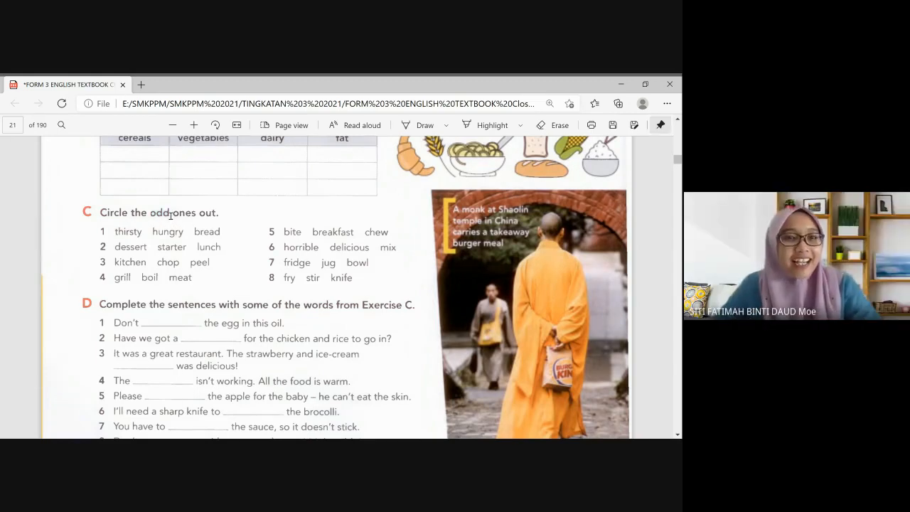
pyautogui.doubleClick(157, 213)
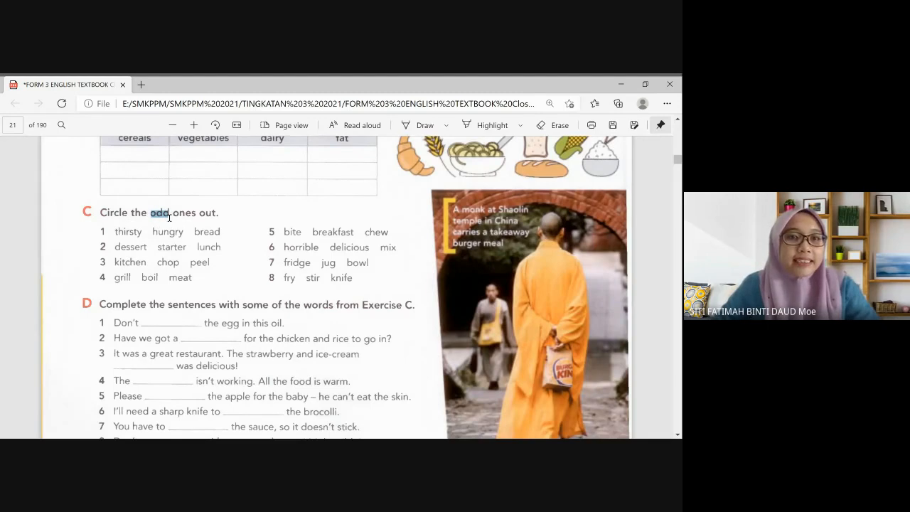
pyautogui.moveTo(256, 240)
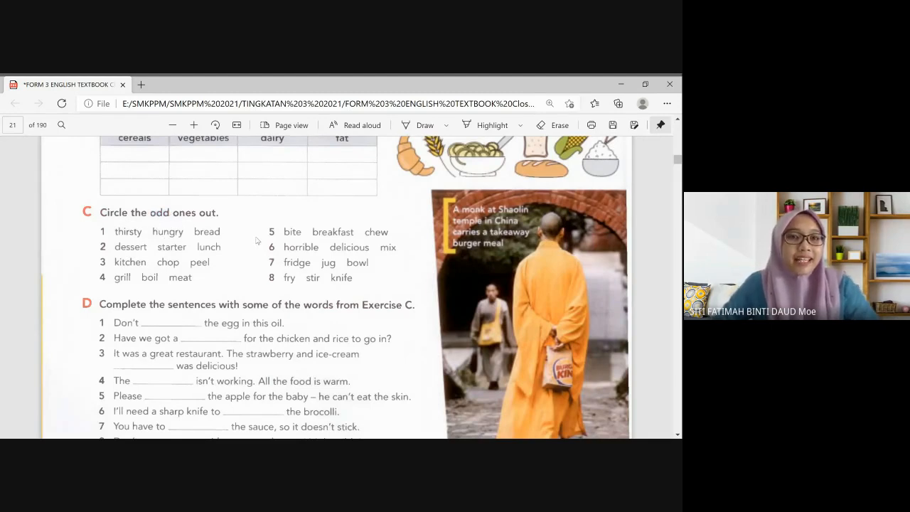
pyautogui.moveTo(249, 230)
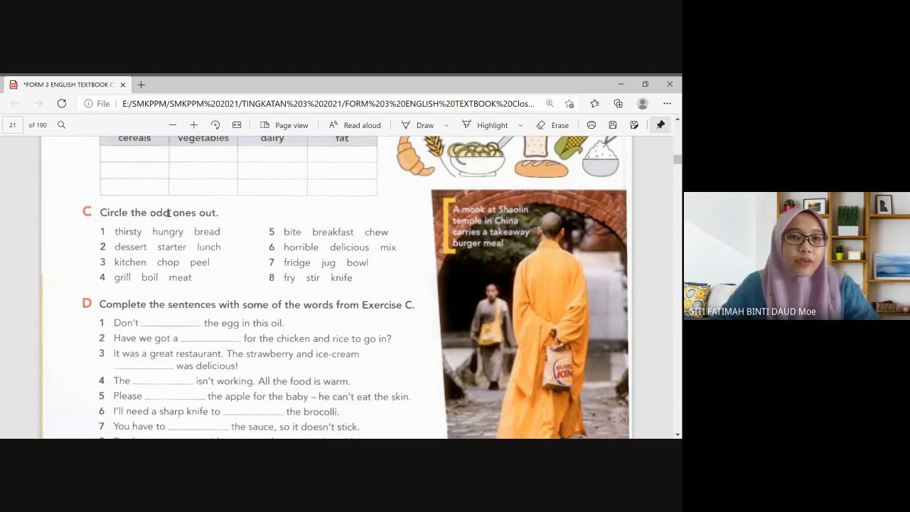
pyautogui.doubleClick(160, 213)
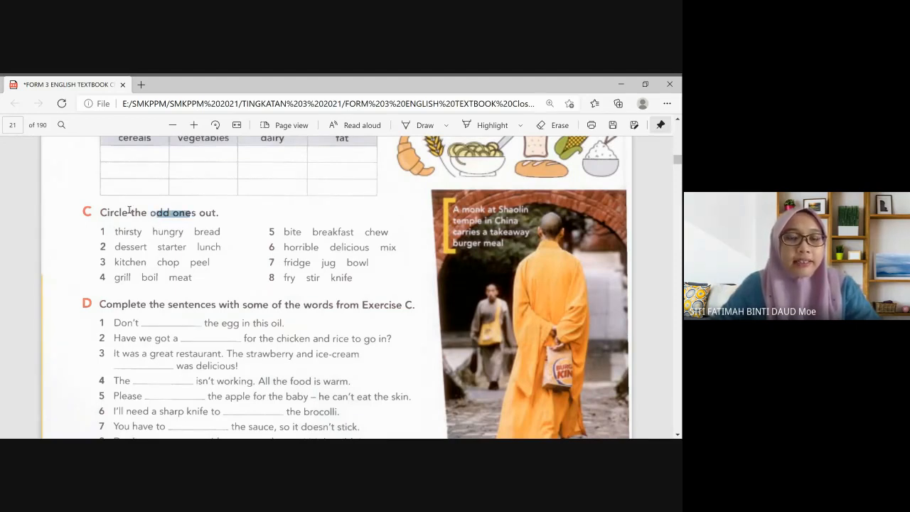
pyautogui.scroll(-3)
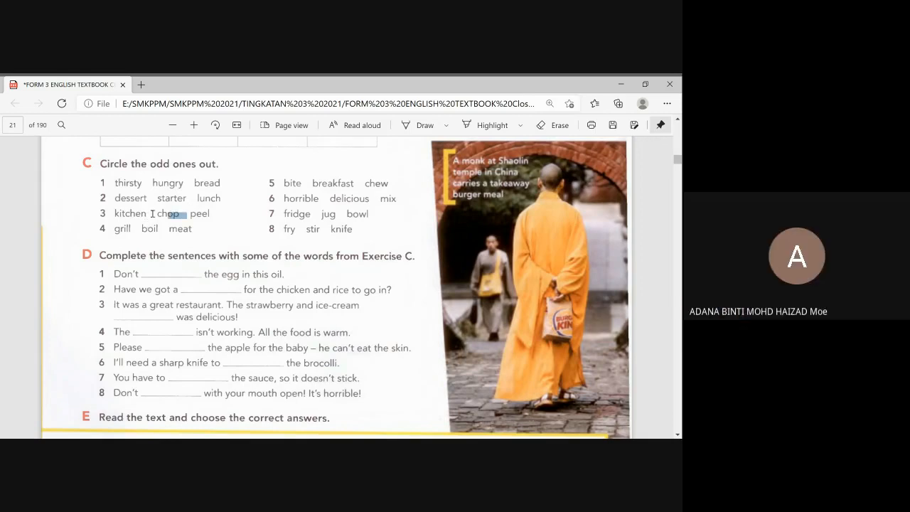
pyautogui.doubleClick(168, 213)
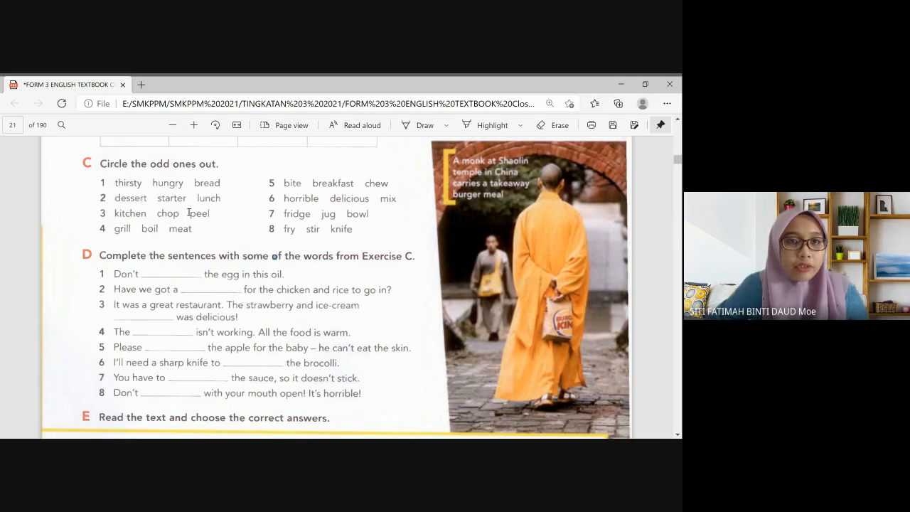
pyautogui.moveTo(377, 229)
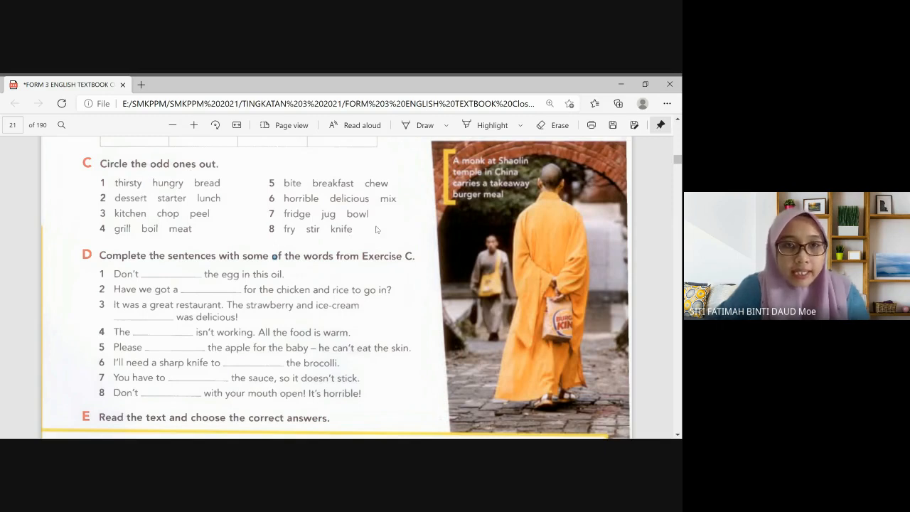
# - Scroll down to Exercise E's 'The story of the hamburger' passage with gaps 1 to 8
pyautogui.scroll(-3)
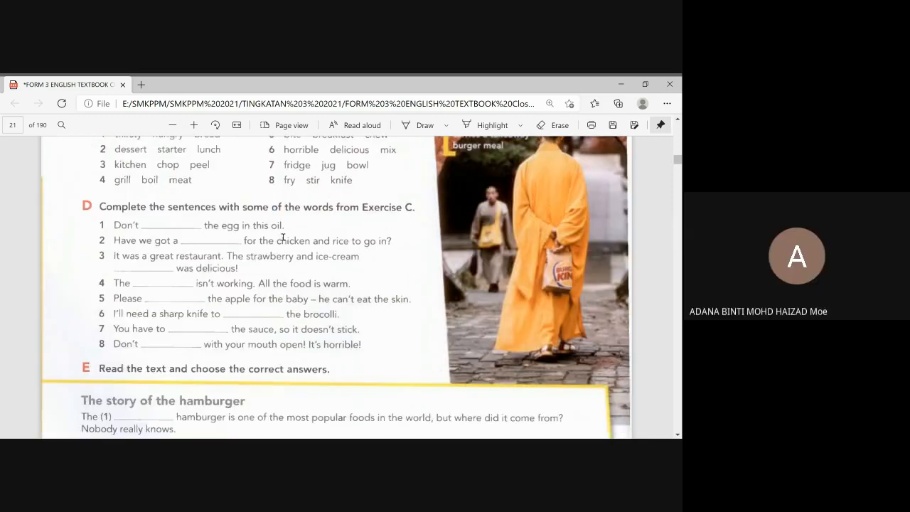
pyautogui.scroll(-3)
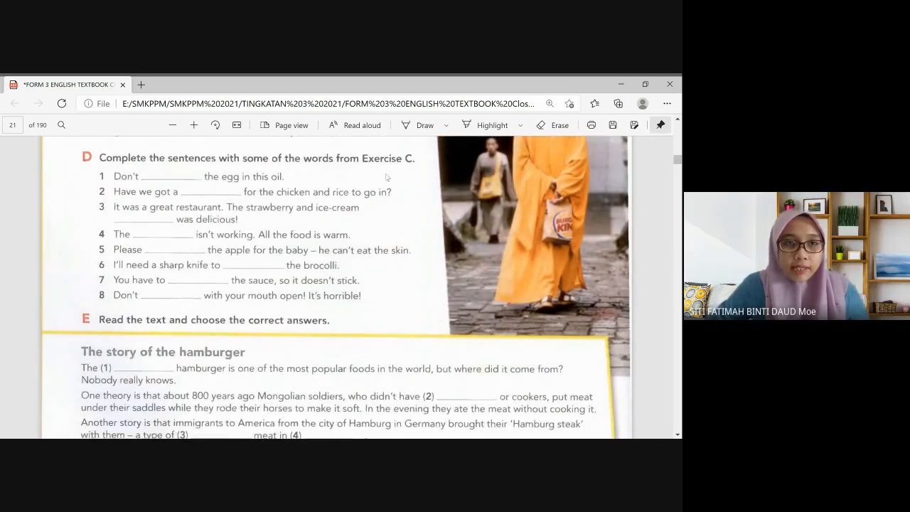
pyautogui.scroll(3)
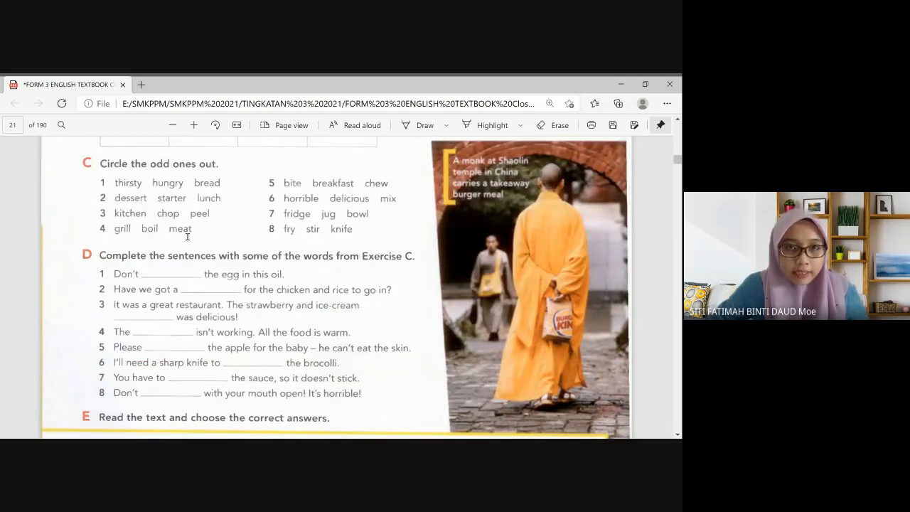
pyautogui.moveTo(165, 197)
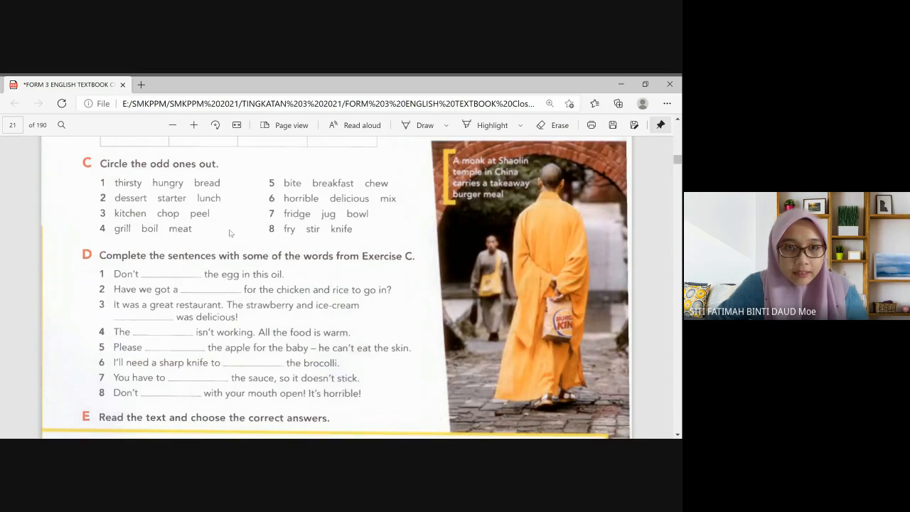
pyautogui.scroll(-3)
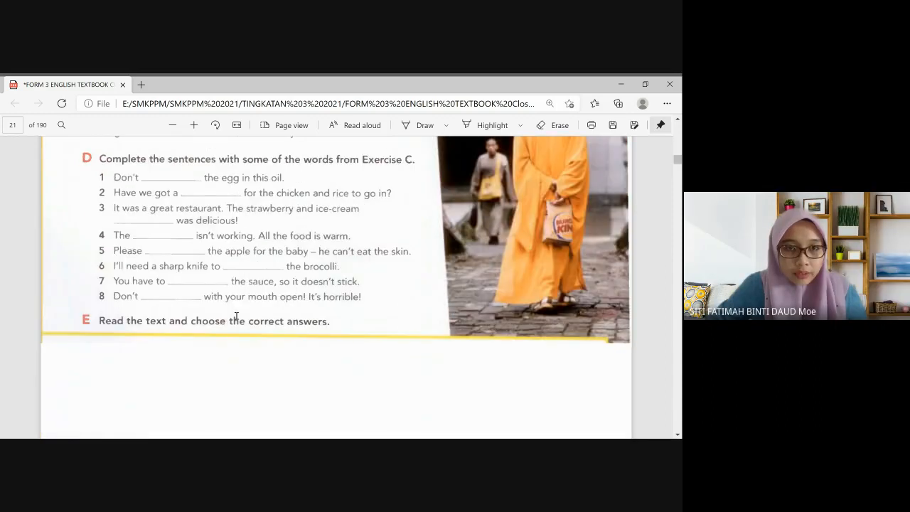
pyautogui.scroll(-3)
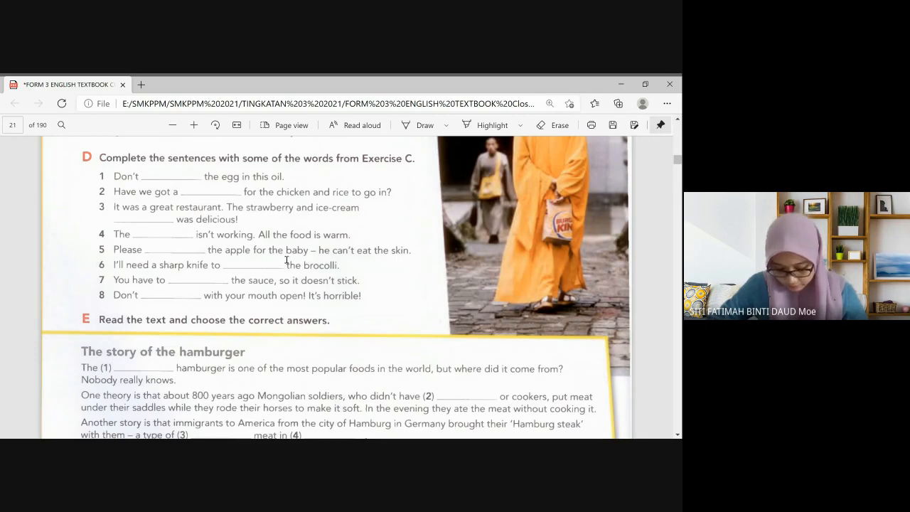
pyautogui.scroll(-3)
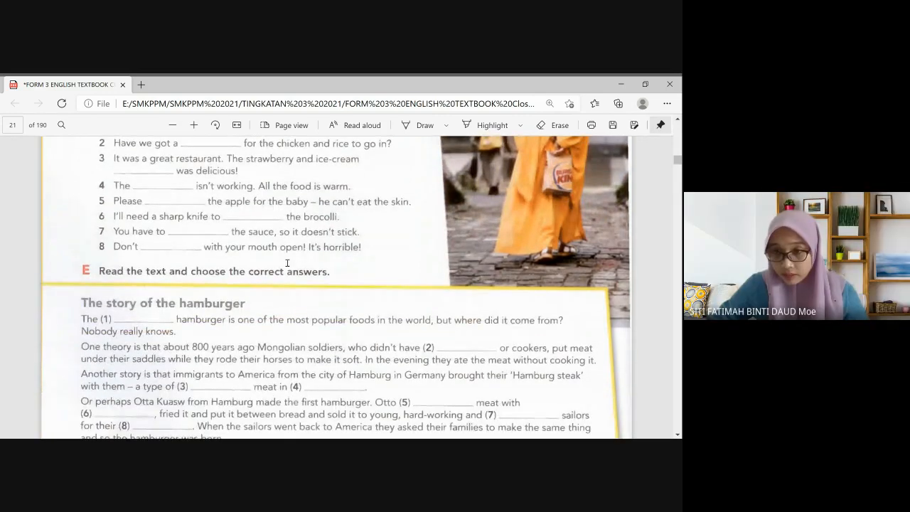
pyautogui.scroll(-3)
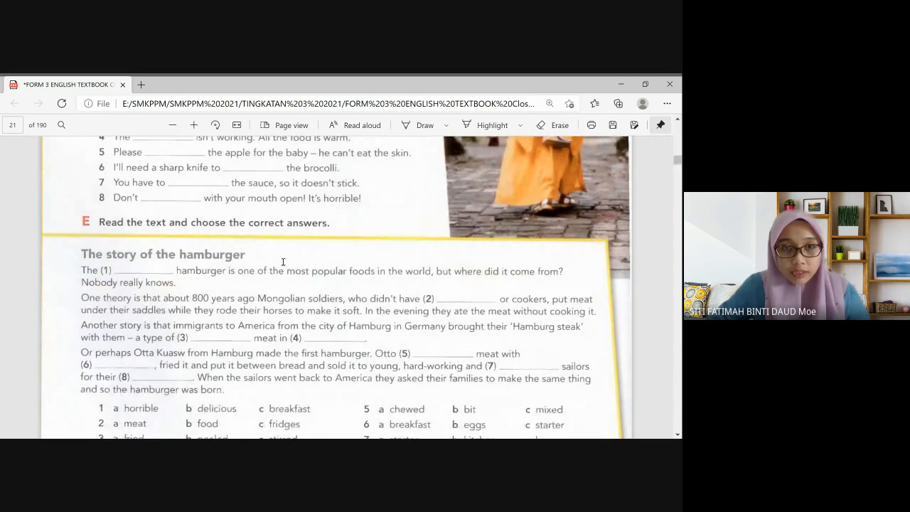
# - Reveal all eight option sets and highlight 'mixed', 'hungry' and 'lunch' for blanks 5, 7, 8
pyautogui.scroll(-3)
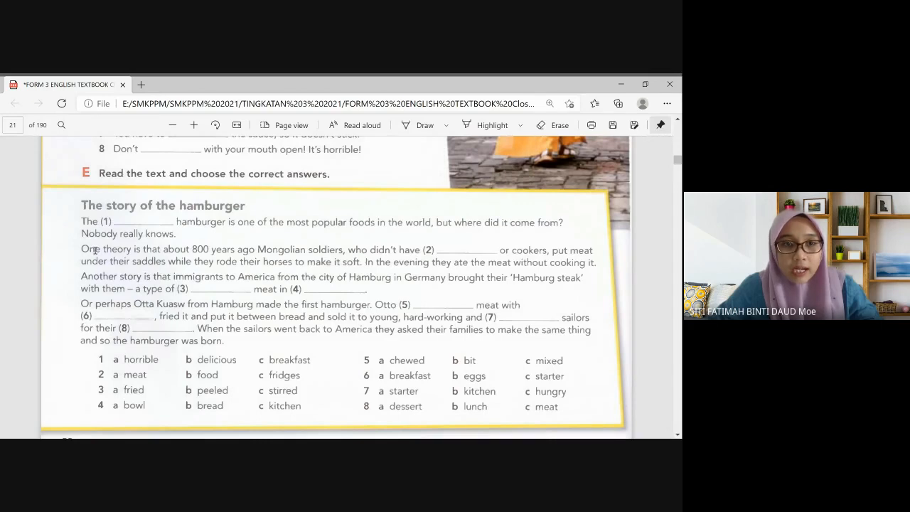
pyautogui.moveTo(205, 276)
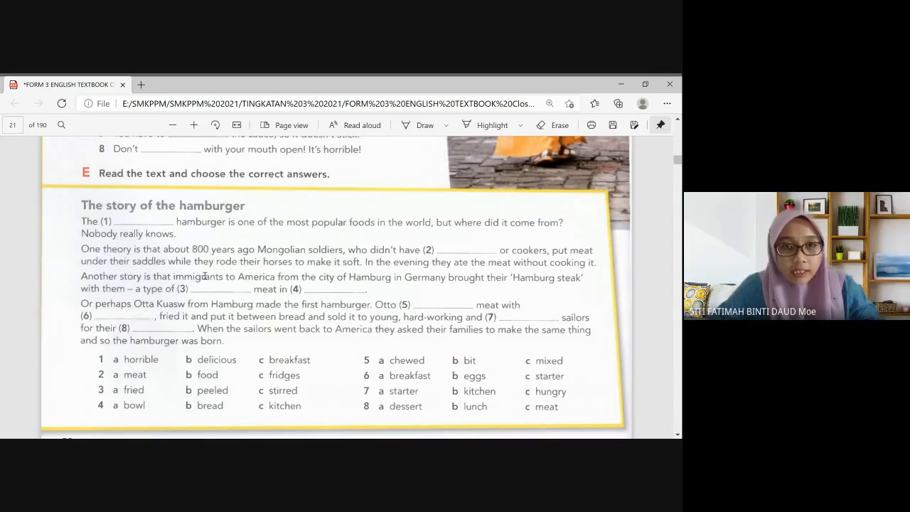
pyautogui.moveTo(355, 272)
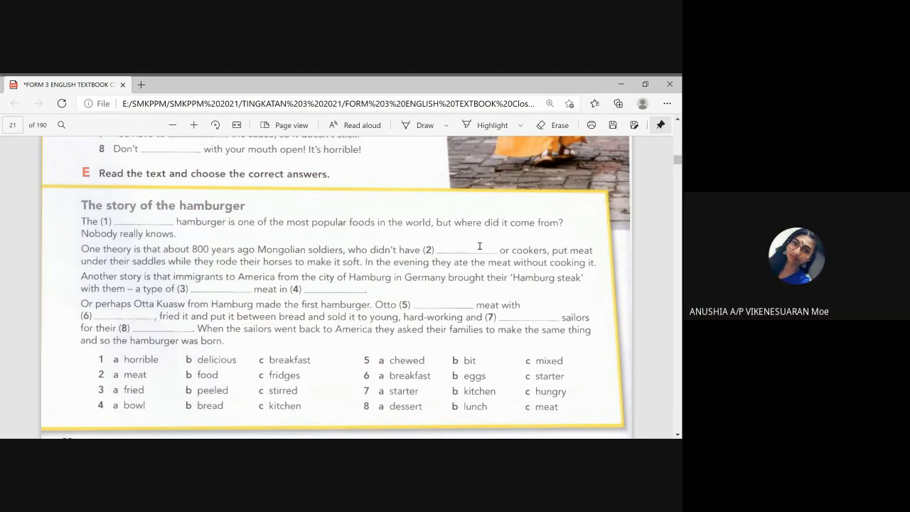
pyautogui.moveTo(435, 256)
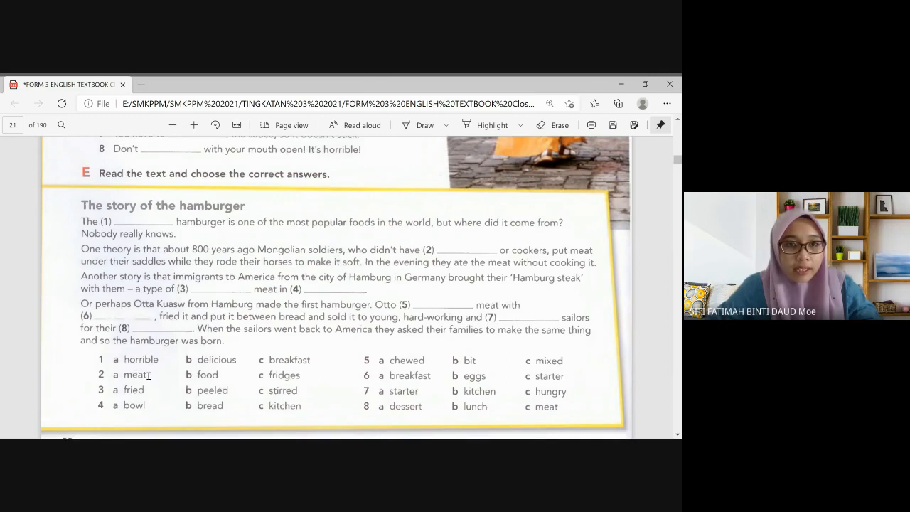
pyautogui.moveTo(313, 384)
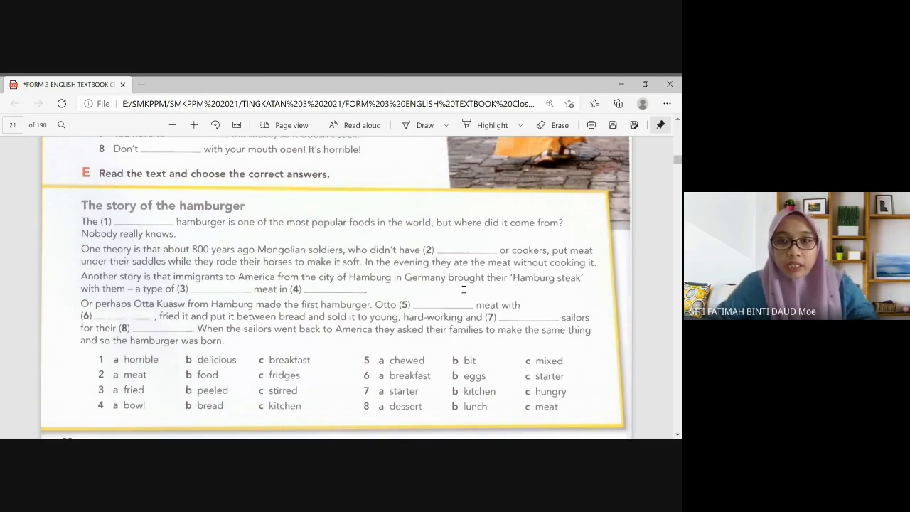
pyautogui.moveTo(571, 287)
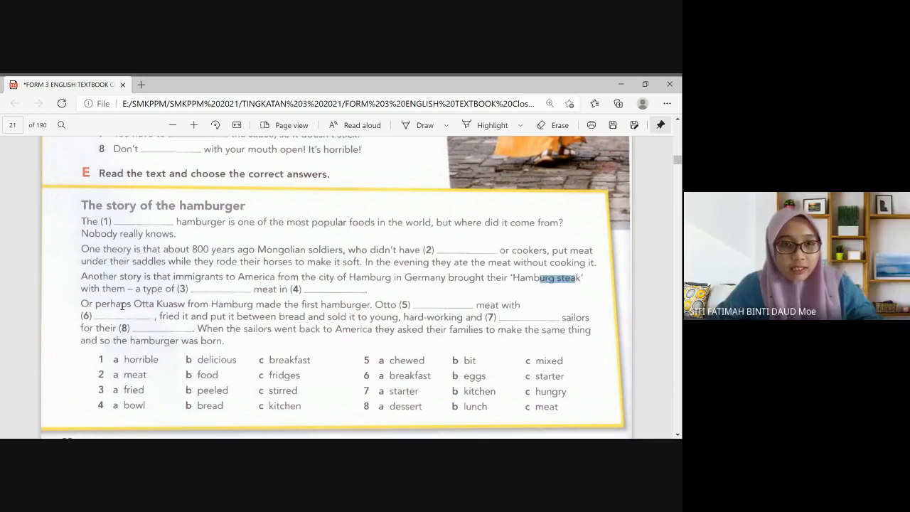
pyautogui.moveTo(229, 402)
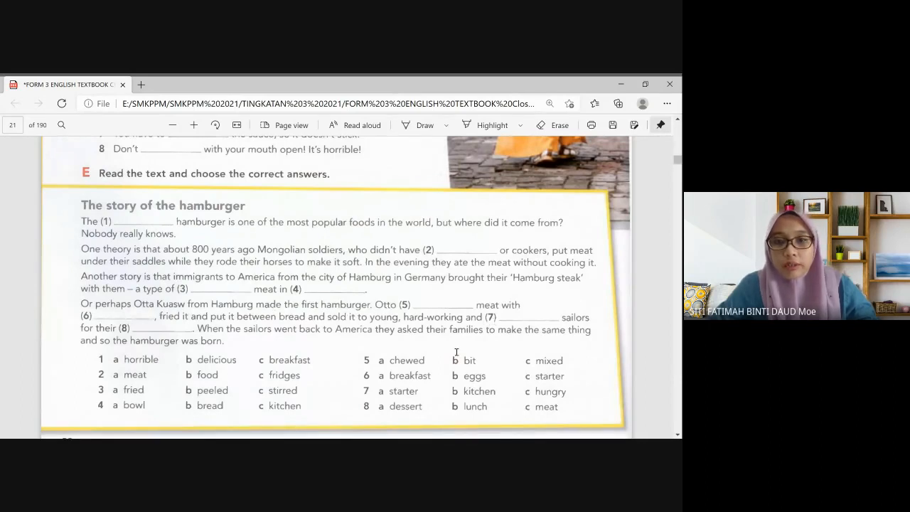
pyautogui.moveTo(511, 325)
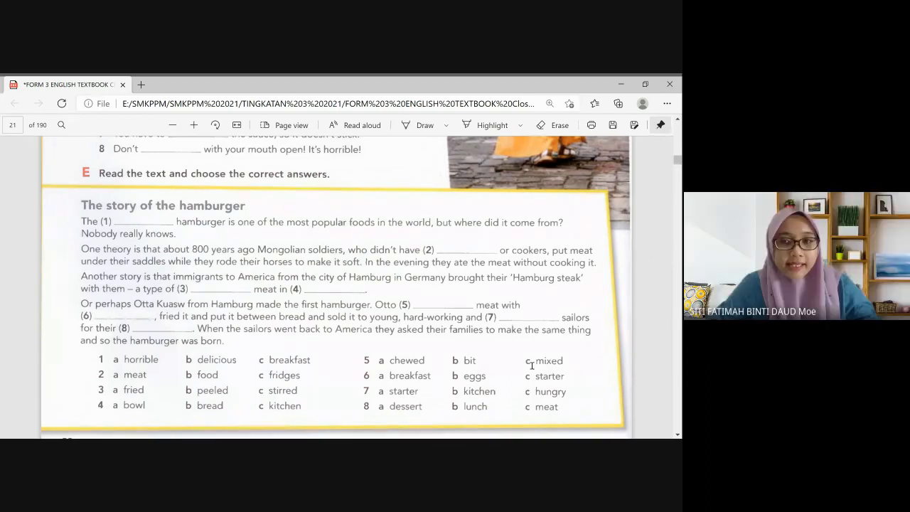
pyautogui.doubleClick(549, 361)
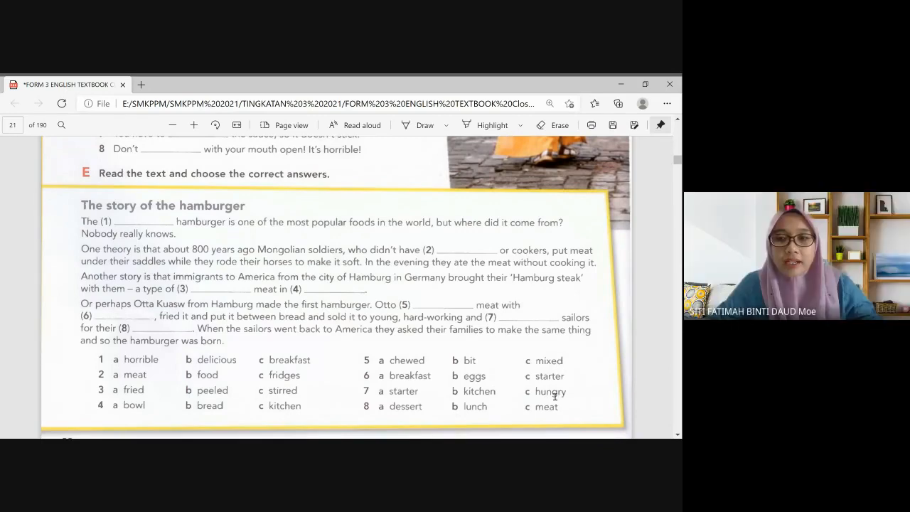
pyautogui.doubleClick(550, 391)
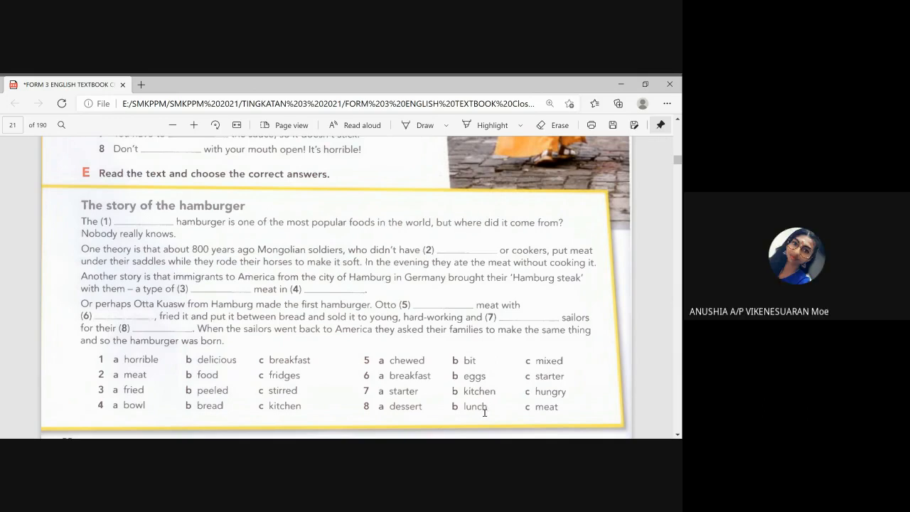
pyautogui.doubleClick(475, 406)
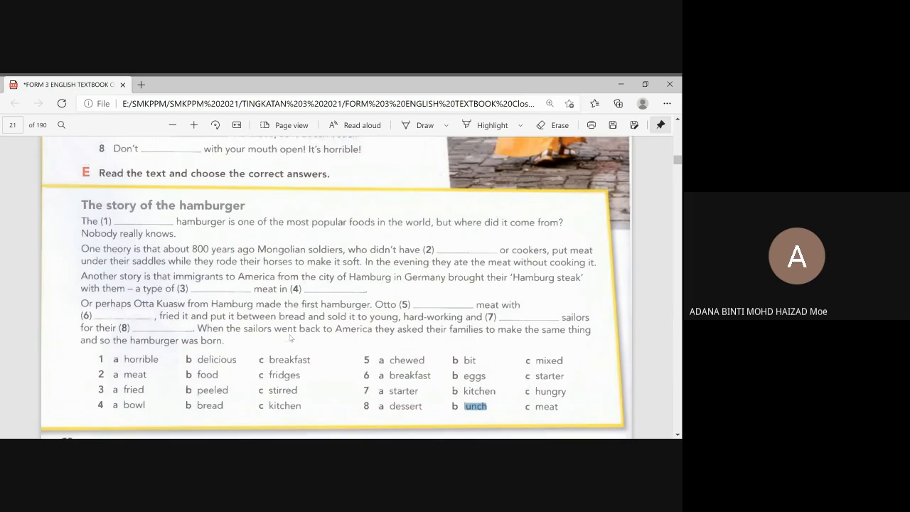
# - Scroll up past Exercises A and B, then back down to Exercises C and D
pyautogui.scroll(3)
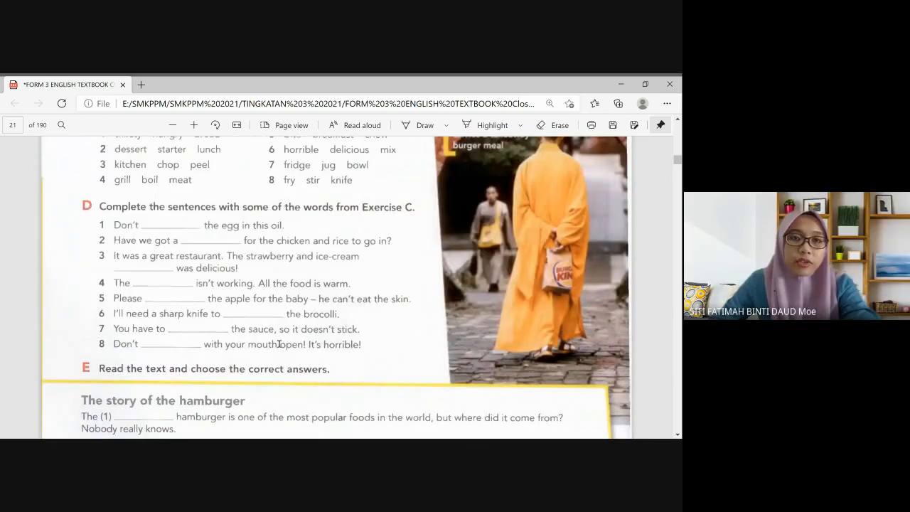
pyautogui.scroll(3)
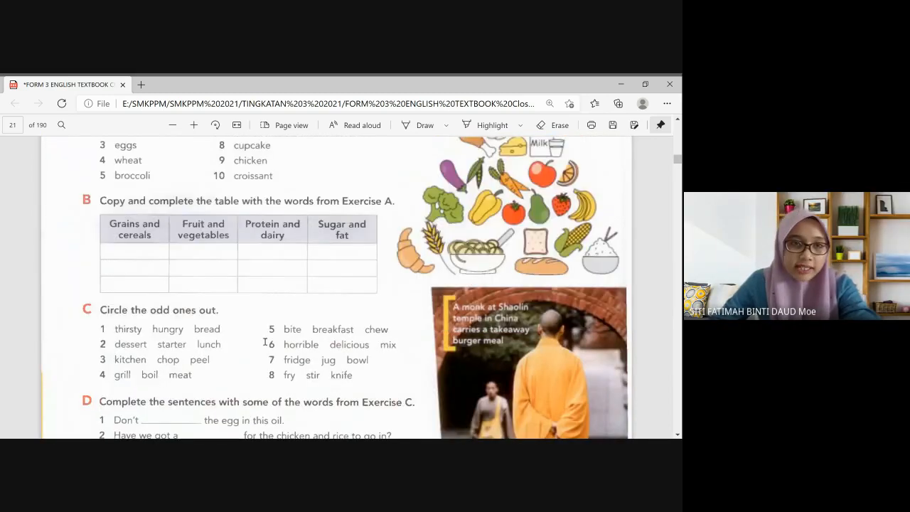
pyautogui.scroll(3)
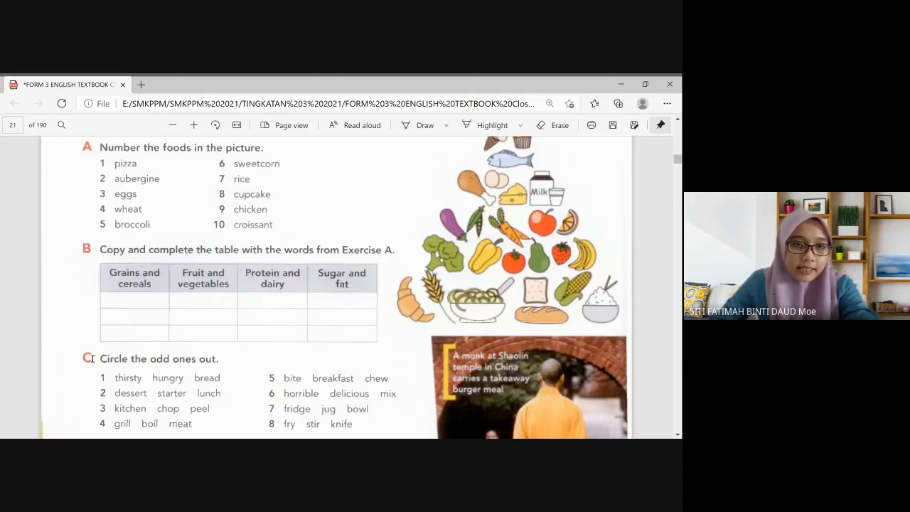
pyautogui.scroll(-3)
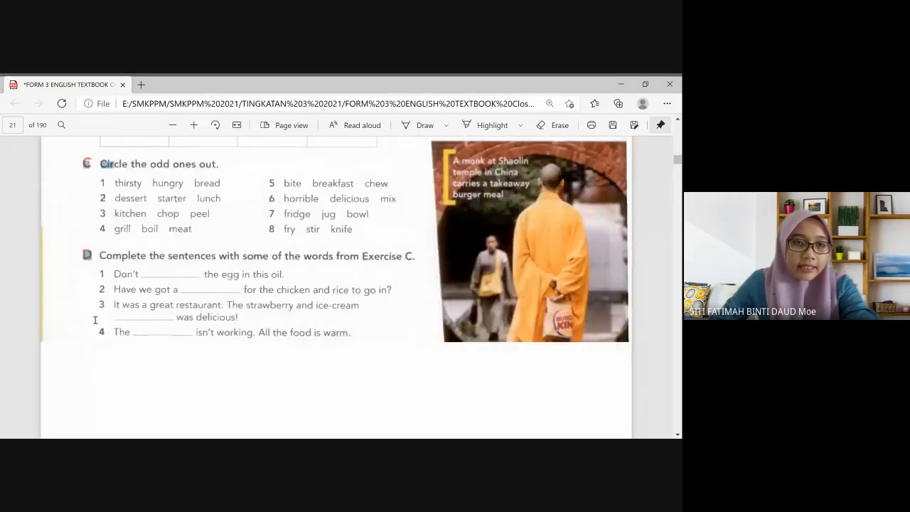
pyautogui.scroll(-3)
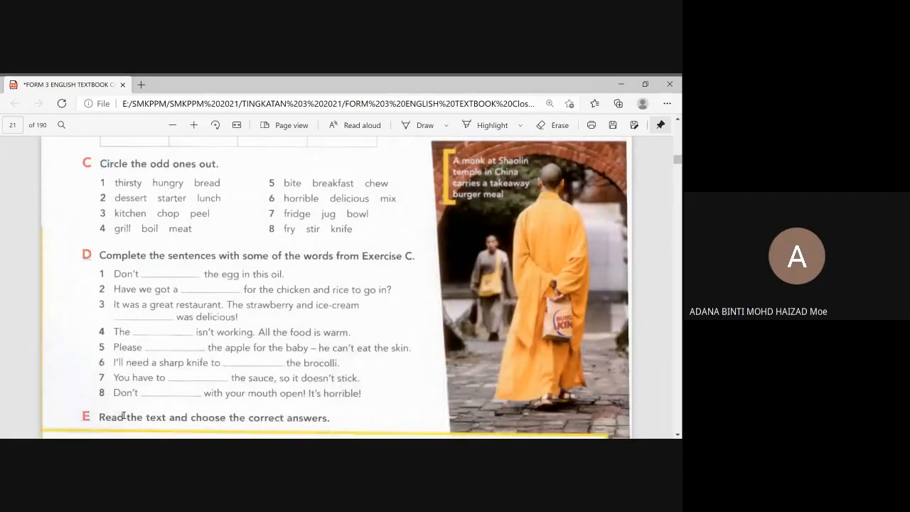